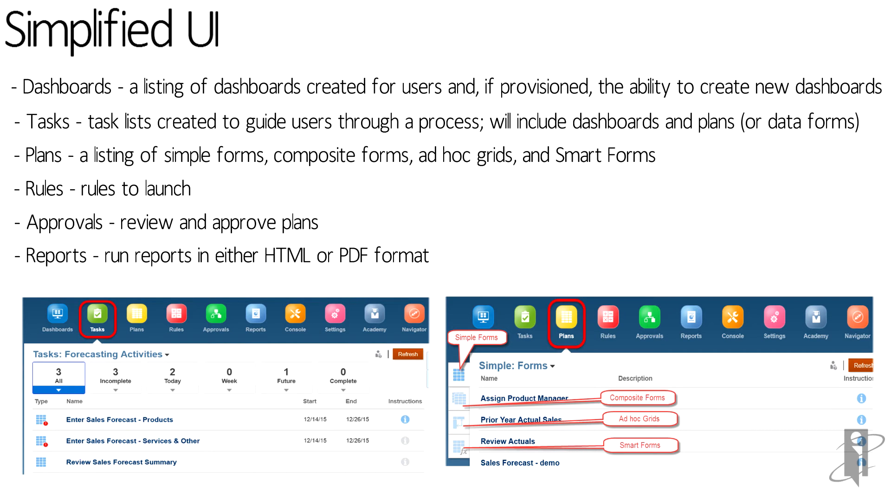
Advance from the Simplified UI slide to the Follow Tasks slide.
{"action": "key", "text": "right"}
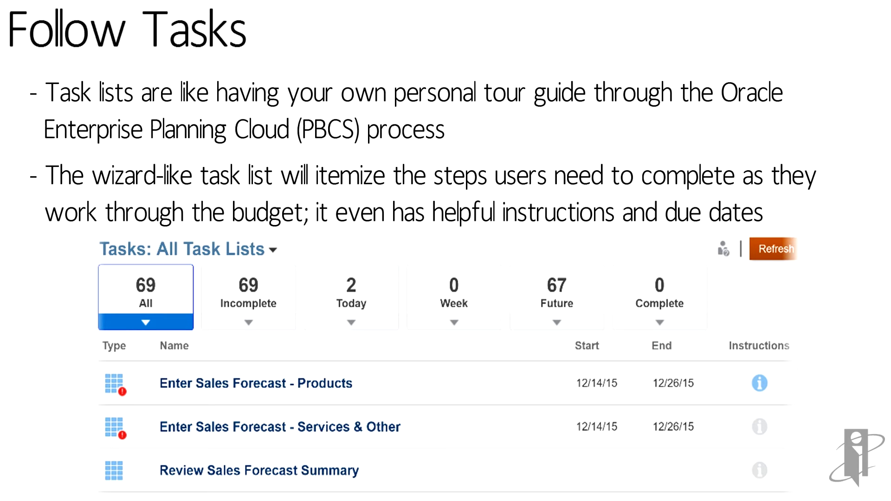
Move past the last slide so the PBCS Dashboards page with FY14 Actual Sales shows.
{"action": "key", "text": "right"}
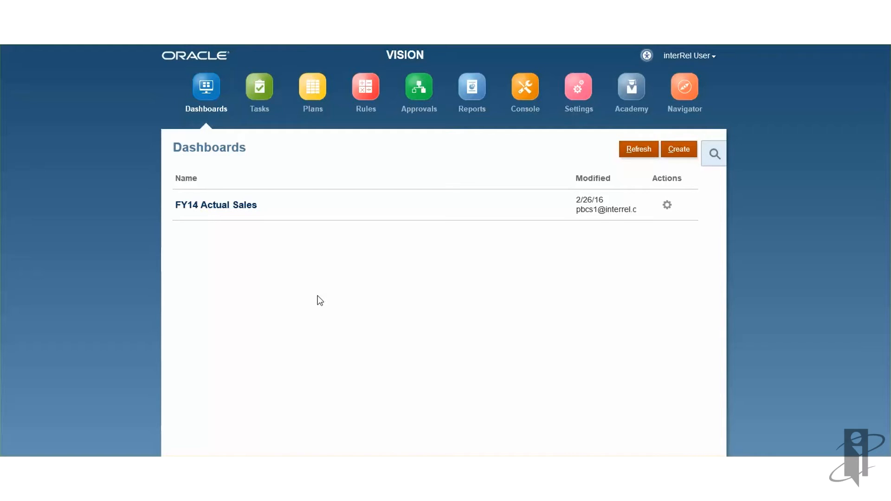
{"action": "mouse_move", "coordinate": [241, 201]}
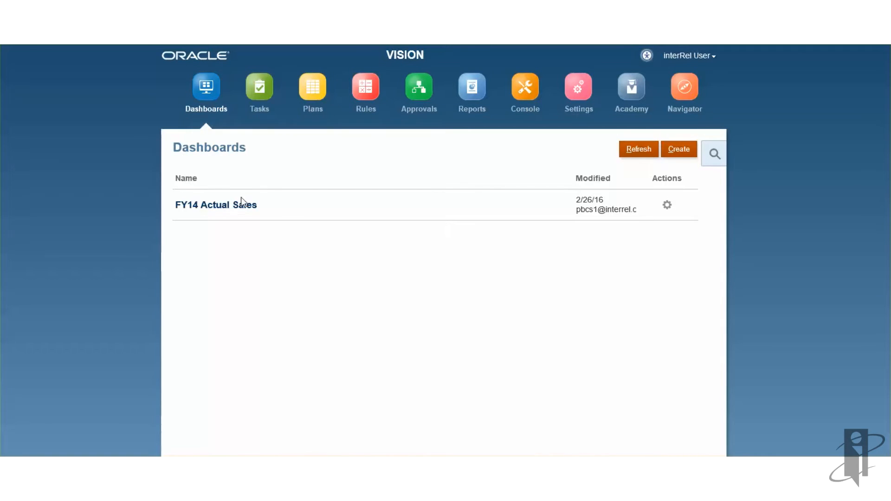
{"action": "left_click", "coordinate": [215, 205]}
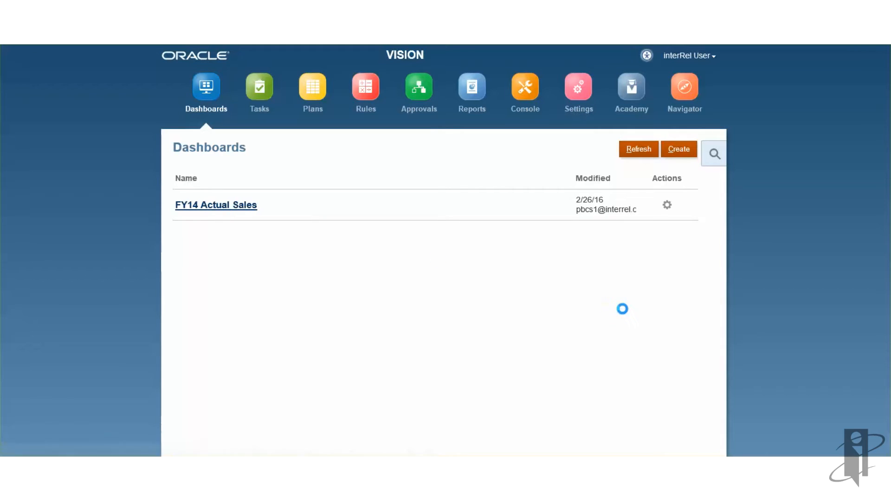
{"action": "left_click", "coordinate": [216, 205]}
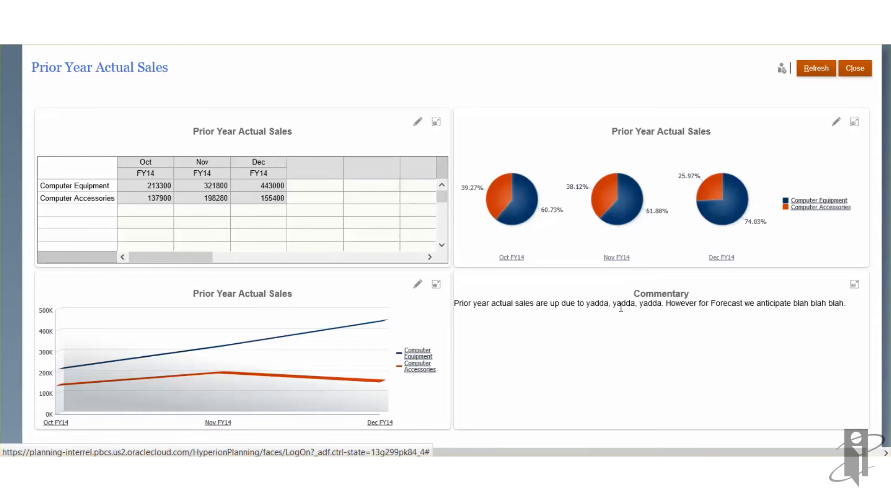
{"action": "mouse_move", "coordinate": [363, 319]}
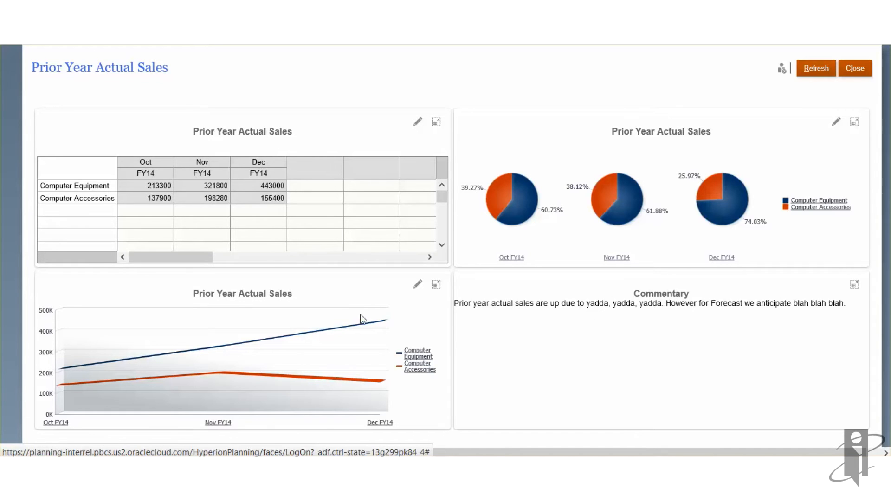
{"action": "mouse_move", "coordinate": [482, 264]}
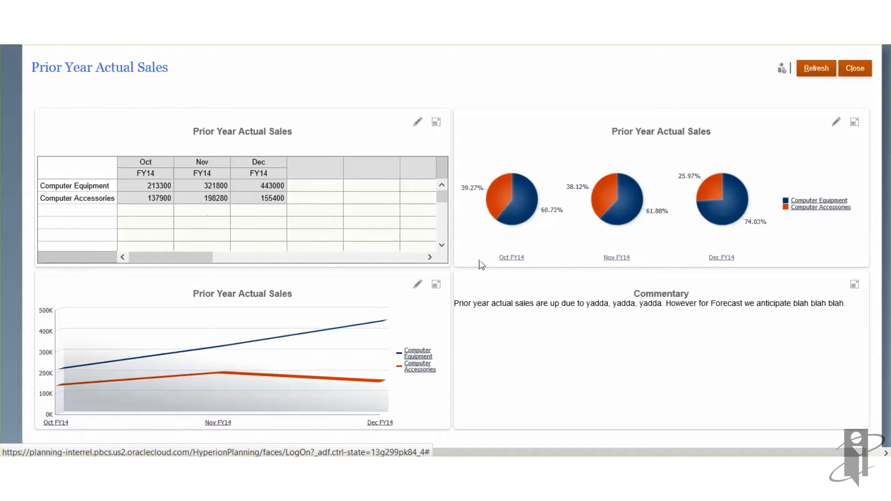
{"action": "mouse_move", "coordinate": [280, 313]}
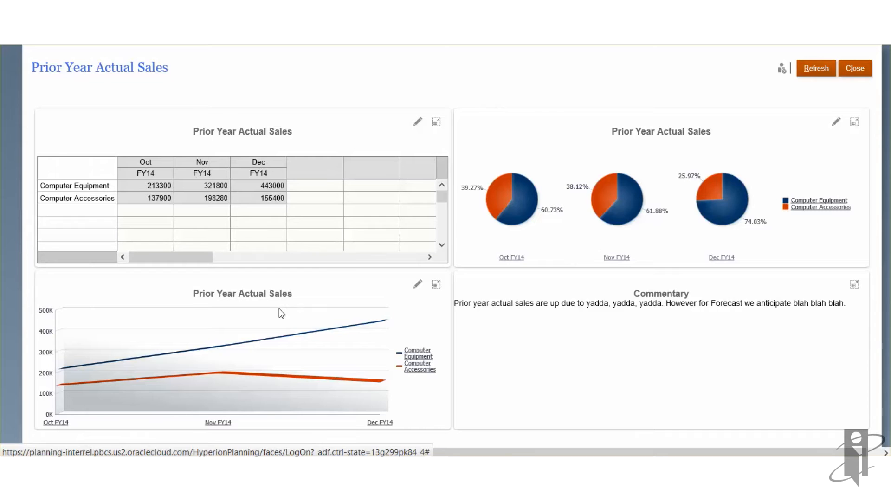
{"action": "mouse_move", "coordinate": [475, 367]}
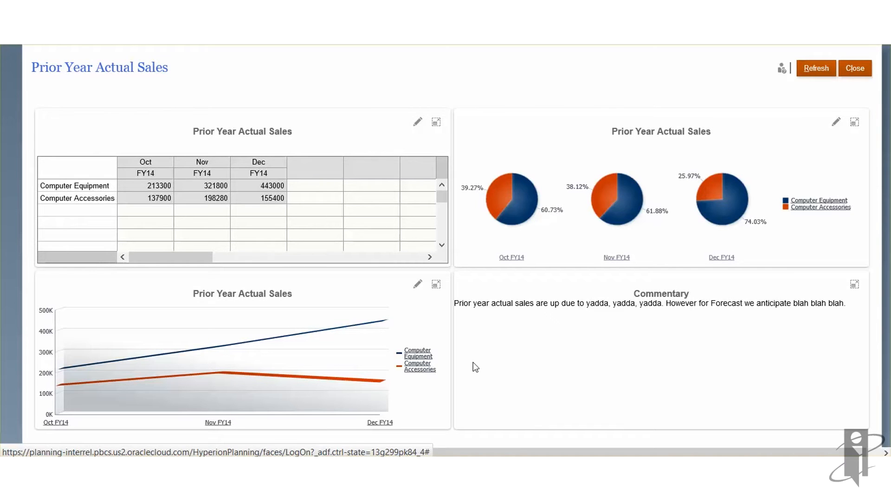
{"action": "mouse_move", "coordinate": [509, 377]}
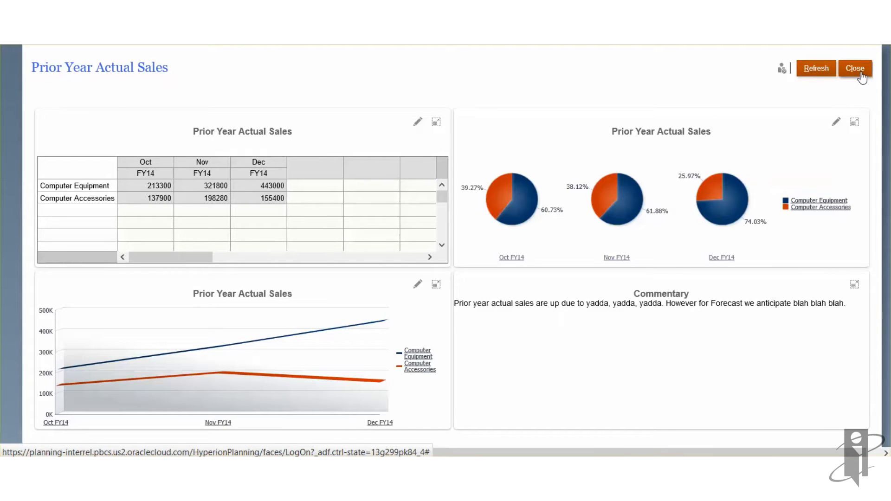
{"action": "left_click", "coordinate": [855, 68]}
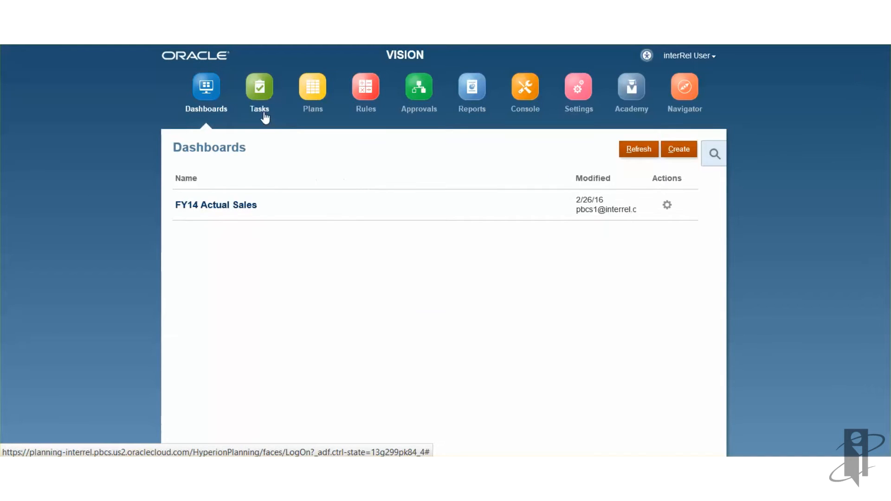
Open the Enter Sales Forecast - Products task from the Forecasting Activities task list.
{"action": "left_click", "coordinate": [259, 91]}
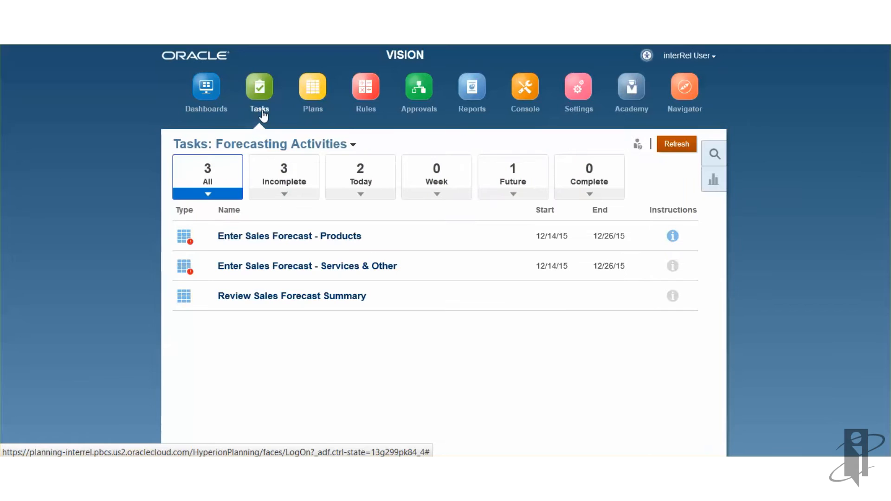
{"action": "mouse_move", "coordinate": [353, 148]}
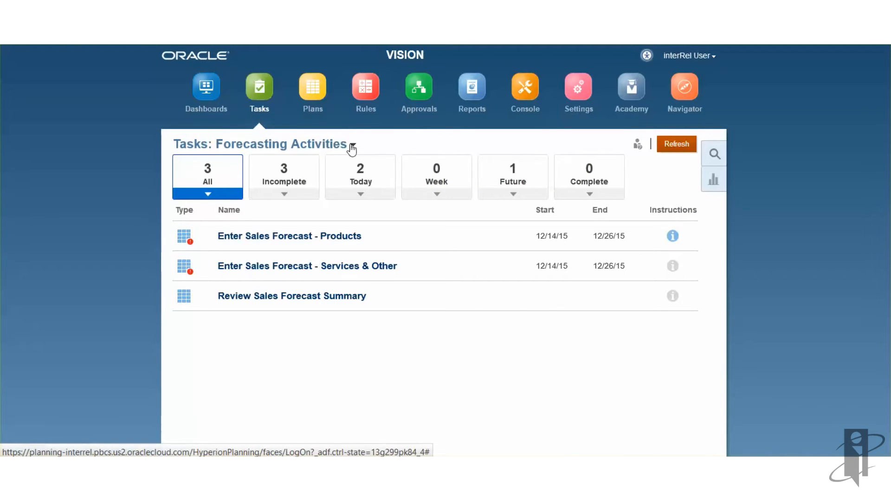
{"action": "mouse_move", "coordinate": [395, 143]}
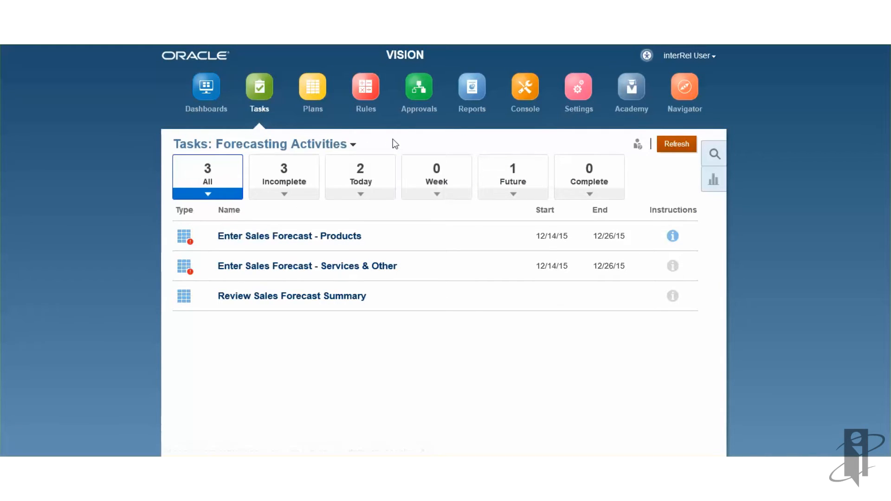
{"action": "mouse_move", "coordinate": [284, 242]}
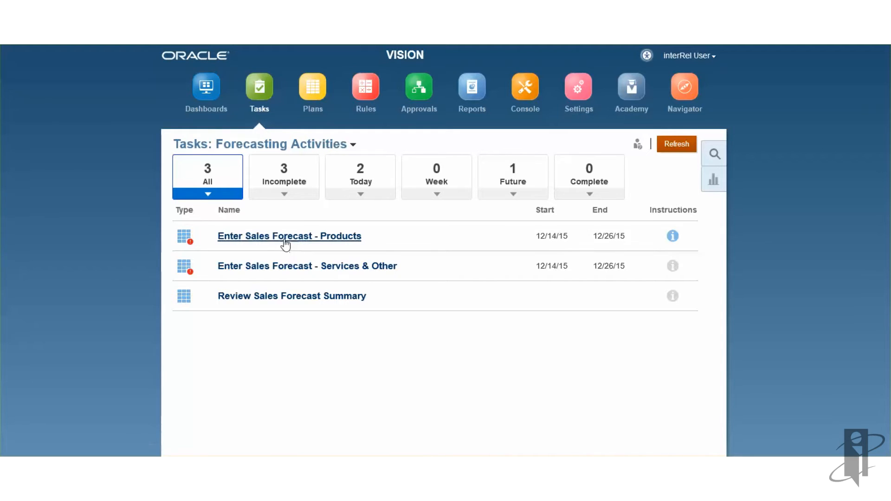
{"action": "mouse_move", "coordinate": [284, 308]}
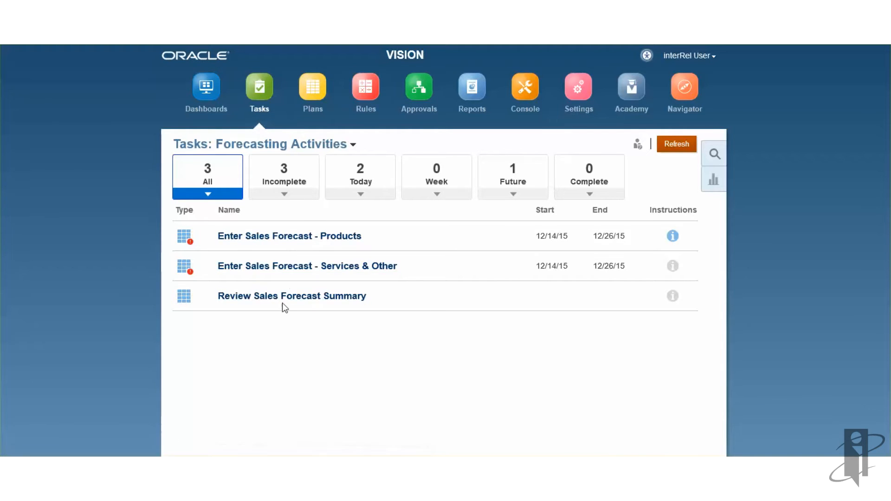
{"action": "mouse_move", "coordinate": [289, 235]}
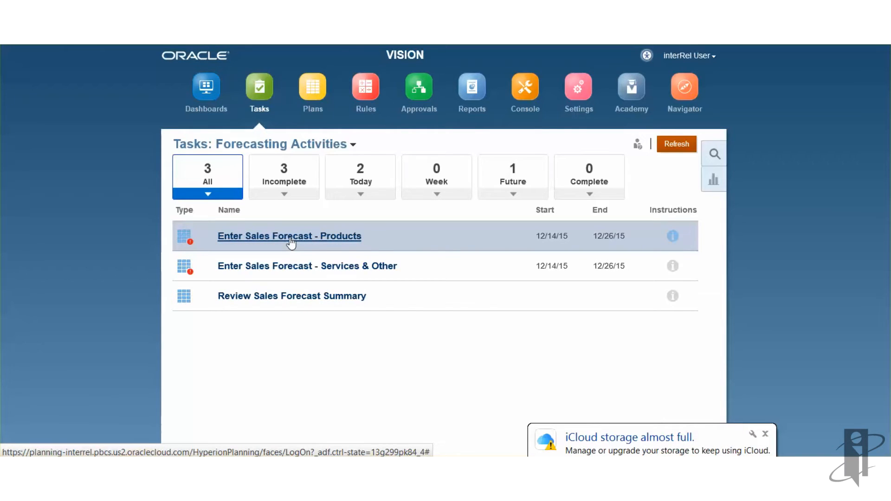
{"action": "left_click", "coordinate": [288, 236]}
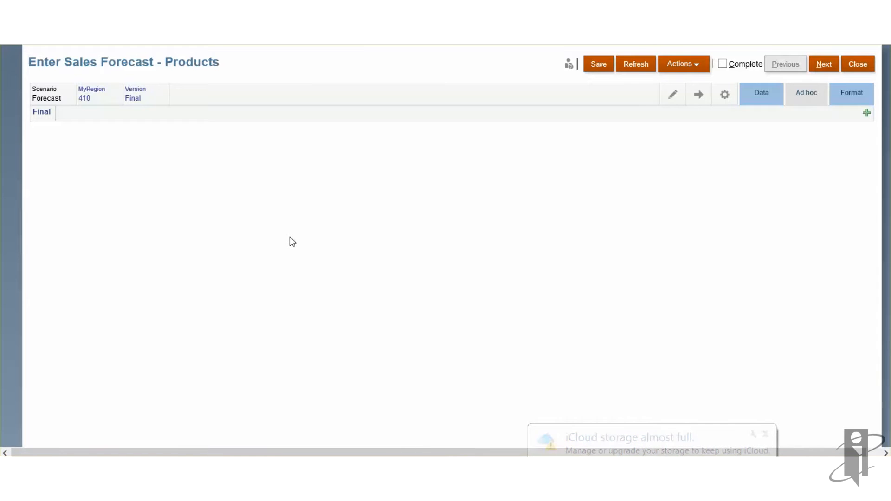
Enter 10 units for Sentinal Standard Notebook in Oct–Dec FY15 and save the form.
{"action": "left_click", "coordinate": [635, 64]}
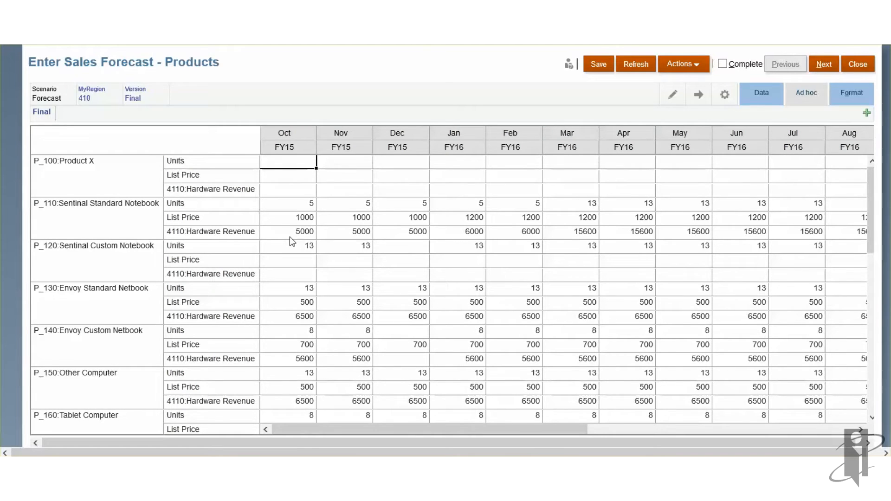
{"action": "mouse_move", "coordinate": [307, 211]}
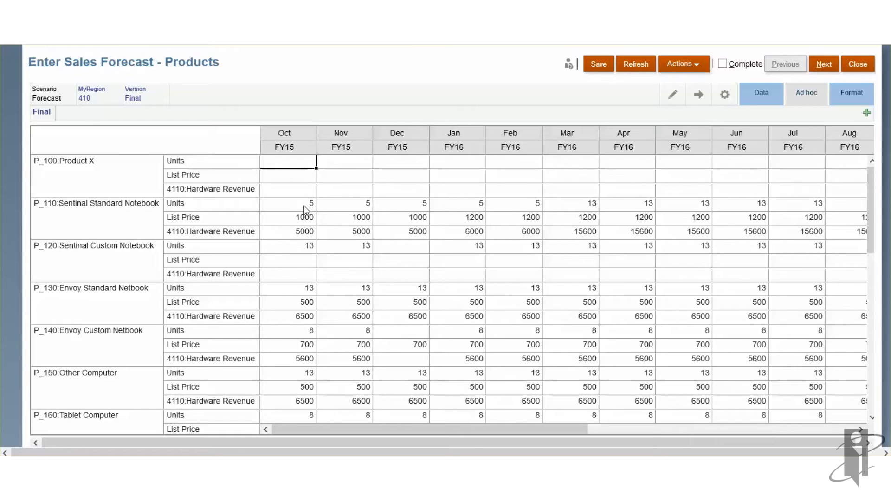
{"action": "type", "text": "10"}
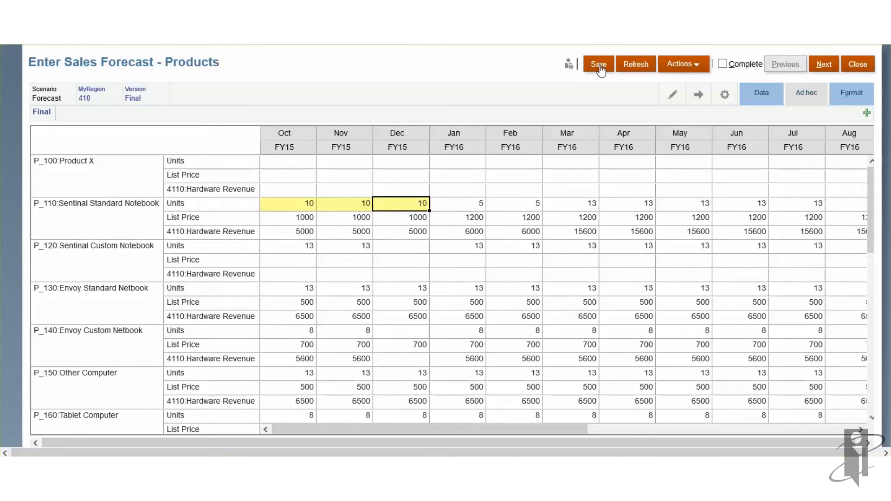
{"action": "left_click", "coordinate": [598, 64]}
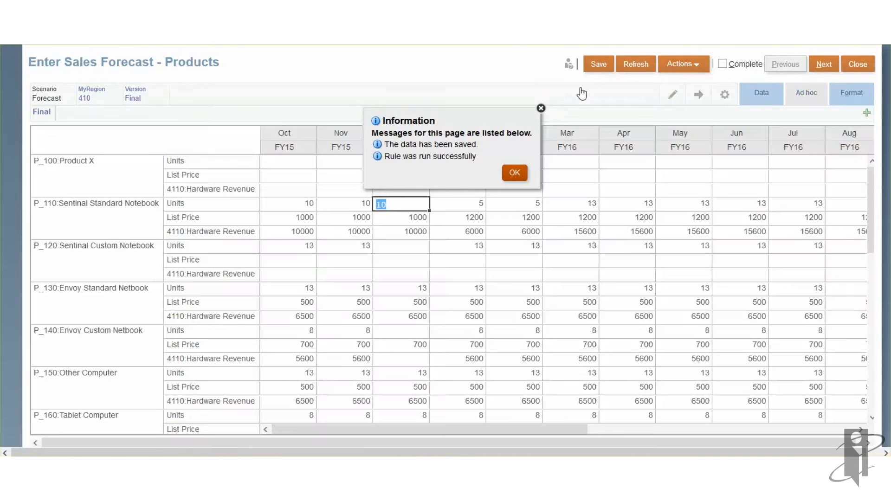
{"action": "left_click", "coordinate": [513, 173]}
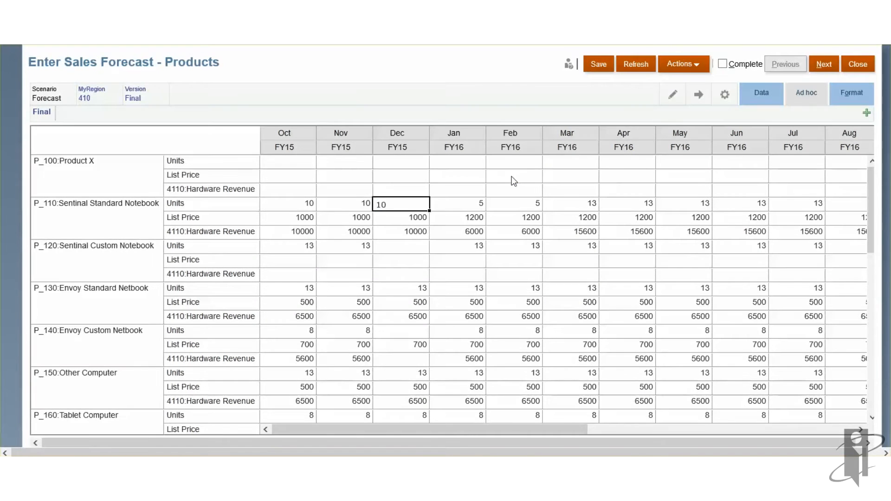
{"action": "mouse_move", "coordinate": [306, 237]}
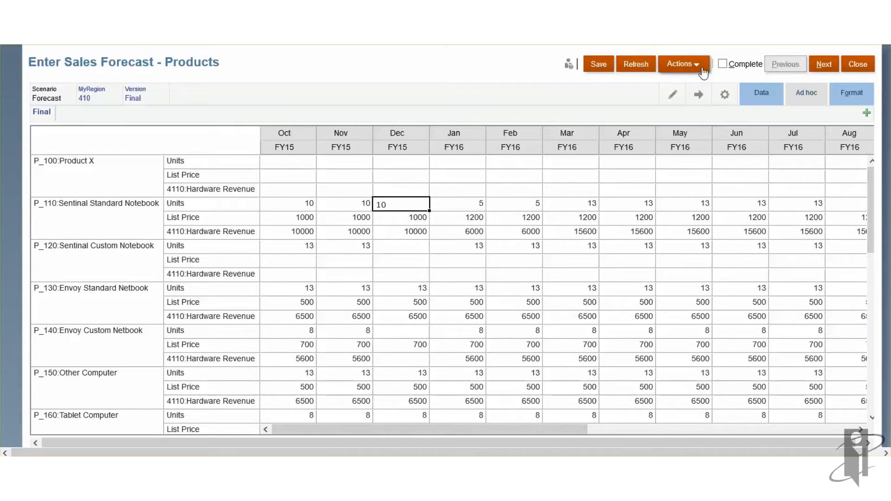
{"action": "left_click", "coordinate": [680, 64]}
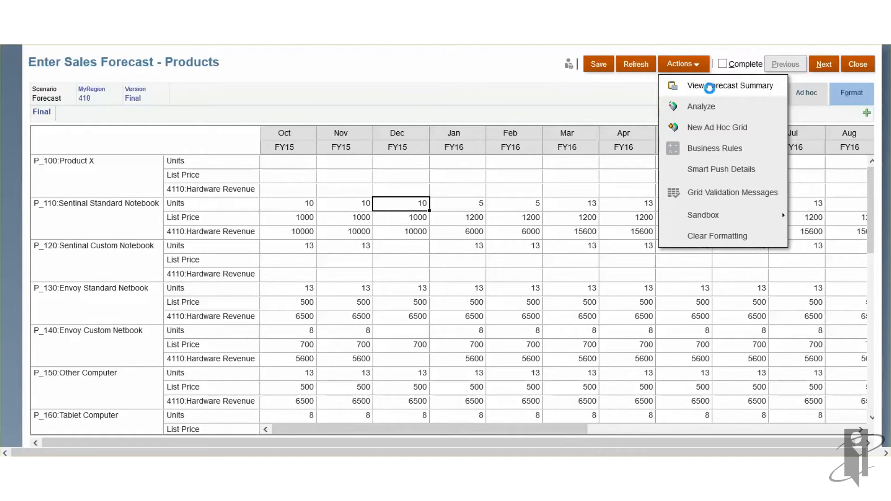
{"action": "left_click", "coordinate": [731, 85]}
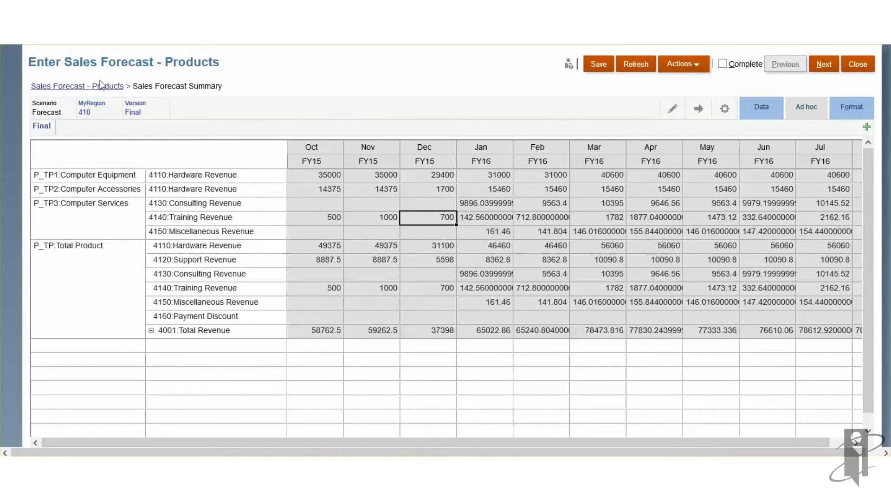
{"action": "left_click", "coordinate": [92, 85]}
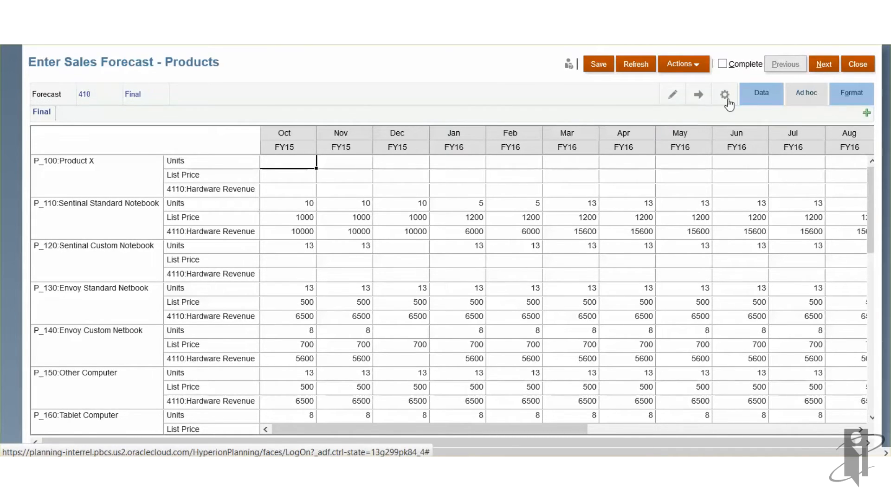
Change the form's MyRegion point of view to entity 410 and reload the Products form.
{"action": "left_click", "coordinate": [725, 95]}
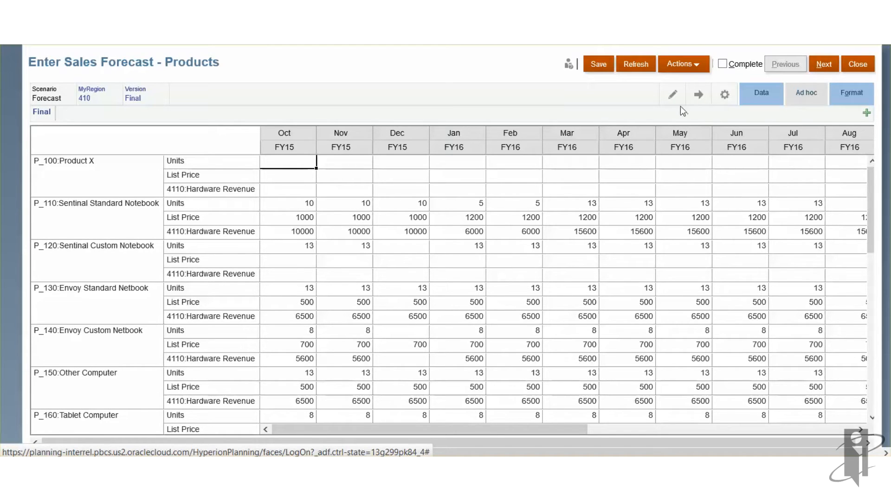
{"action": "left_click", "coordinate": [672, 93]}
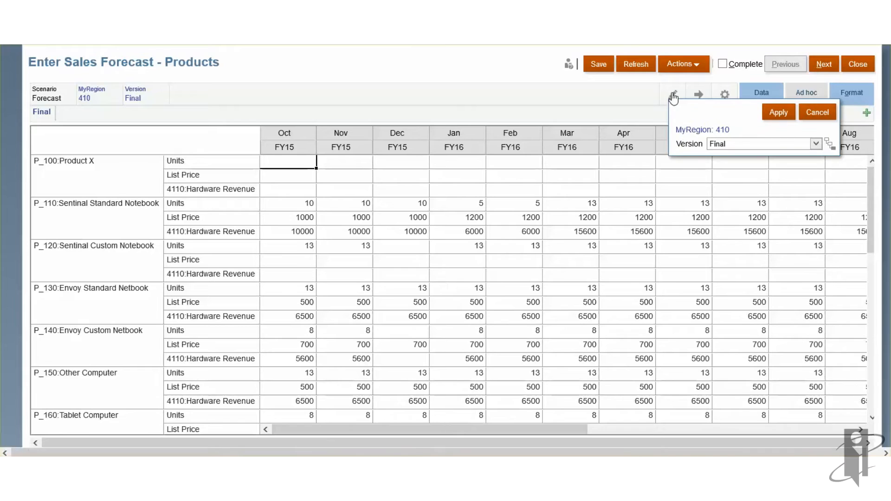
{"action": "left_click", "coordinate": [816, 143]}
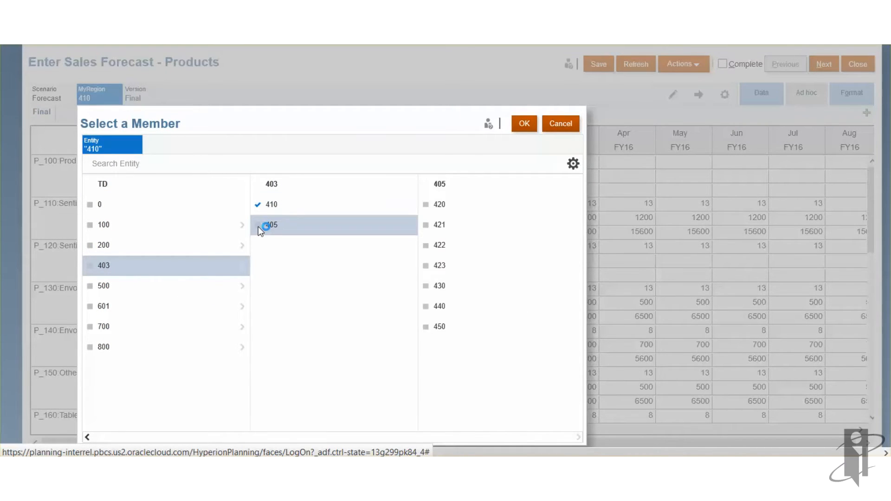
{"action": "left_click", "coordinate": [257, 225]}
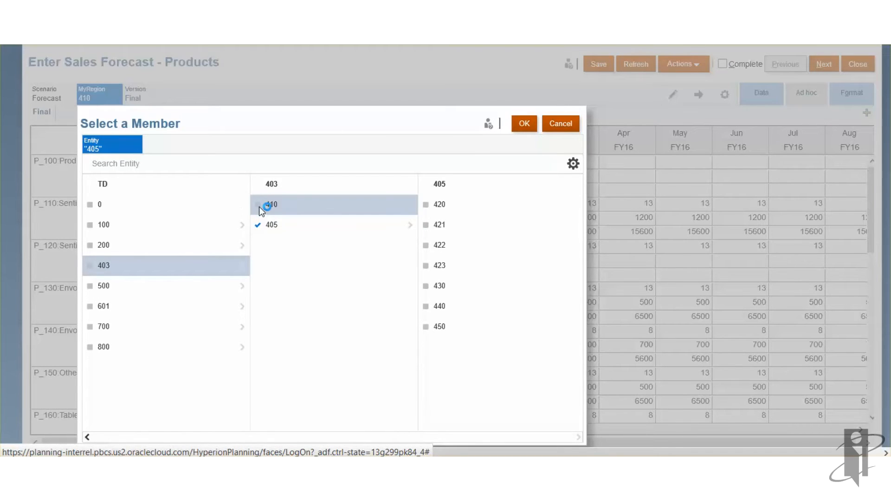
{"action": "left_click", "coordinate": [272, 204]}
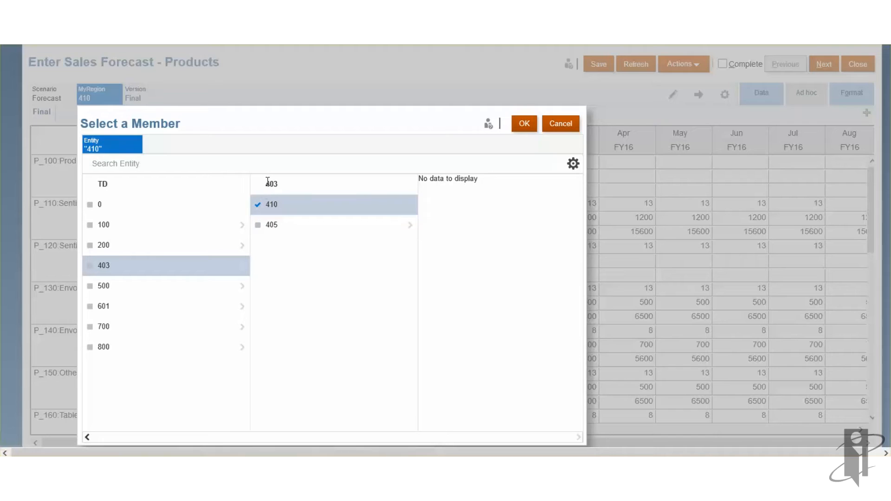
{"action": "left_click", "coordinate": [524, 124]}
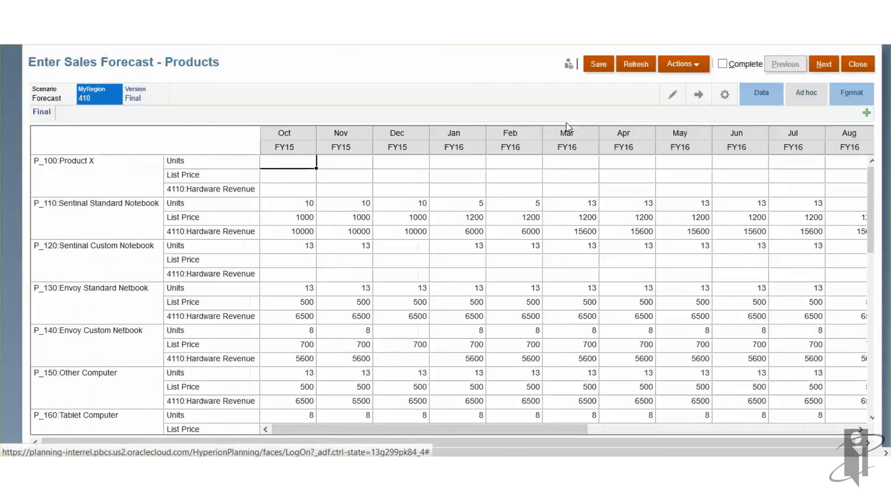
{"action": "mouse_move", "coordinate": [616, 266]}
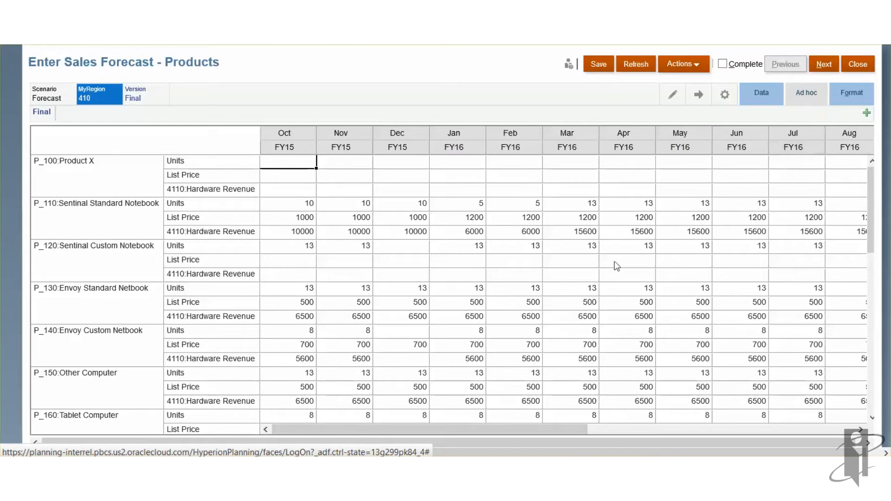
Adjust the Oct FY15 Sentinal Standard Notebook units up by 10 percent to 11.
{"action": "left_click", "coordinate": [287, 203]}
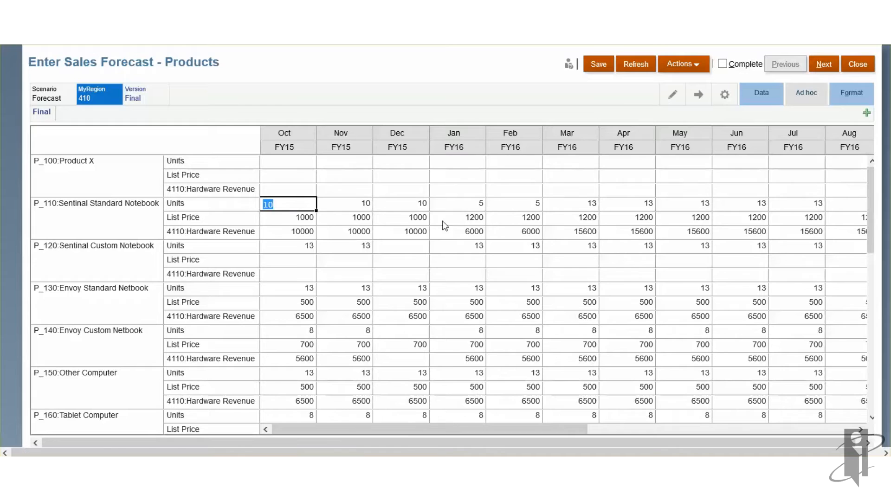
{"action": "mouse_move", "coordinate": [753, 104]}
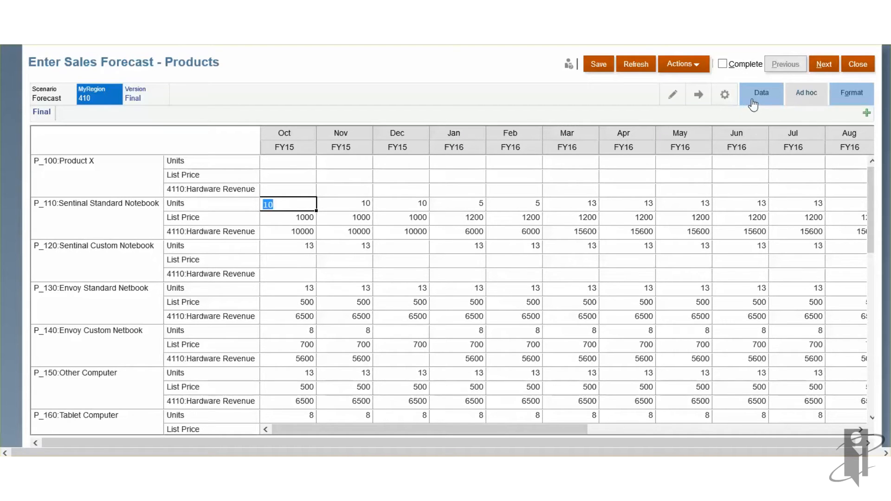
{"action": "left_click", "coordinate": [761, 93]}
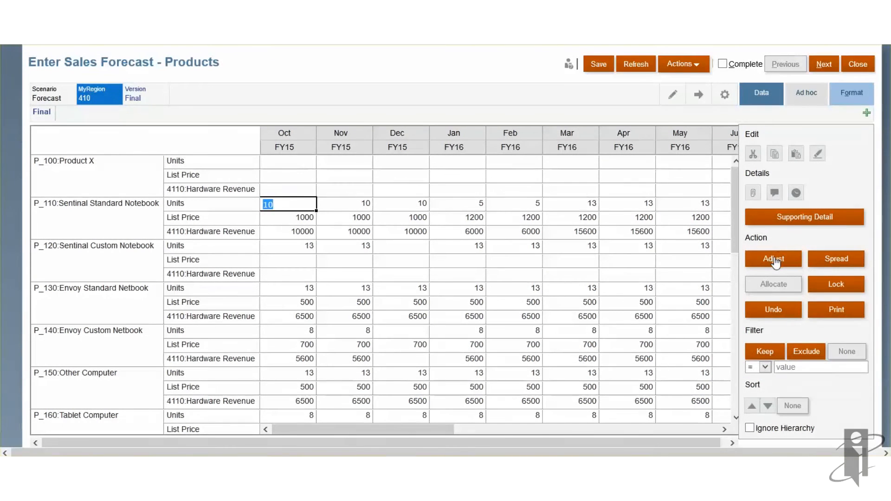
{"action": "left_click", "coordinate": [773, 259]}
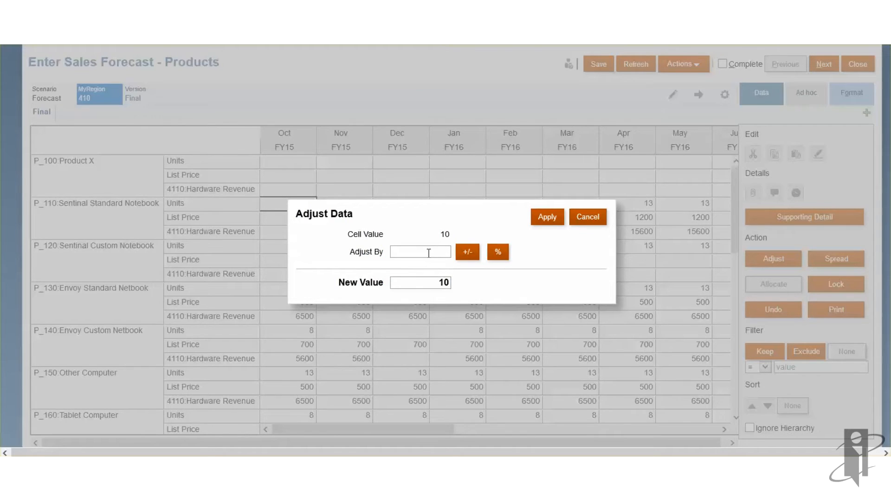
{"action": "type", "text": "10"}
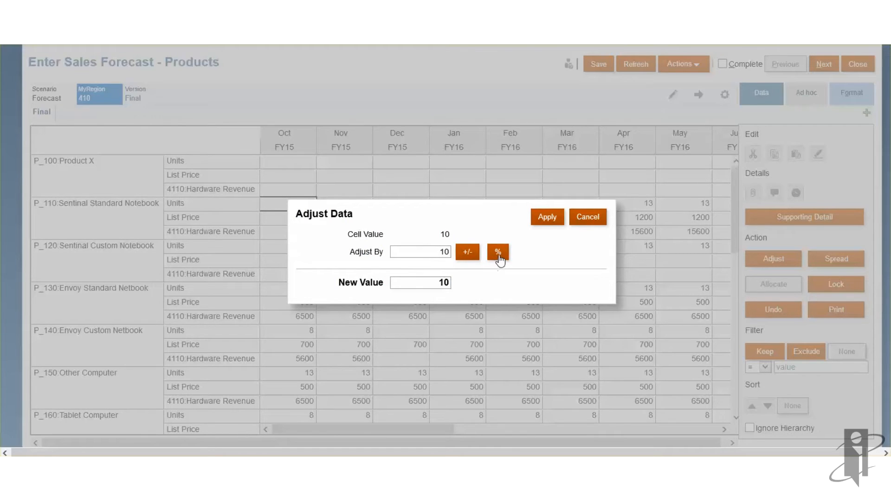
{"action": "left_click", "coordinate": [497, 251]}
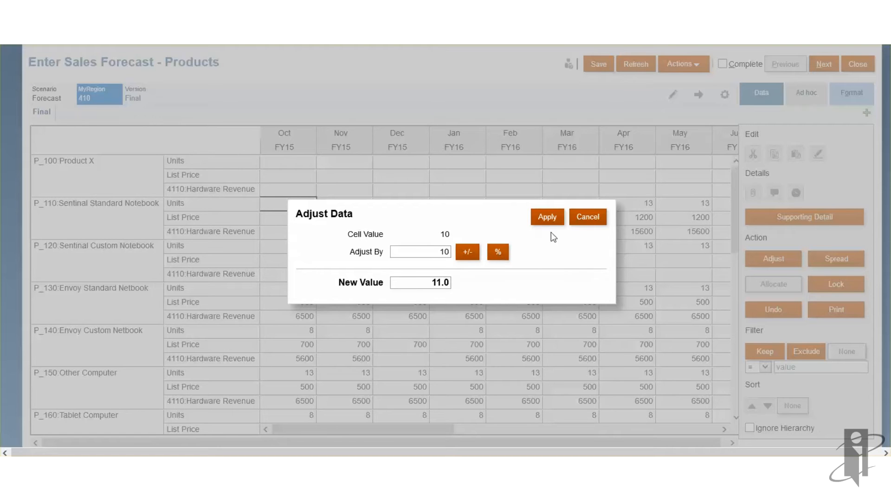
{"action": "left_click", "coordinate": [545, 217]}
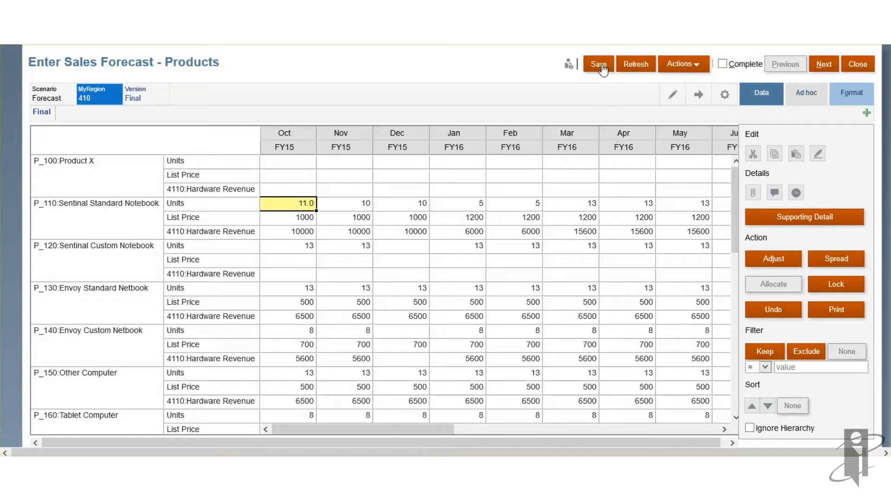
Save the adjusted forecast data and bring up supporting detail for the Oct units.
{"action": "left_click", "coordinate": [598, 64]}
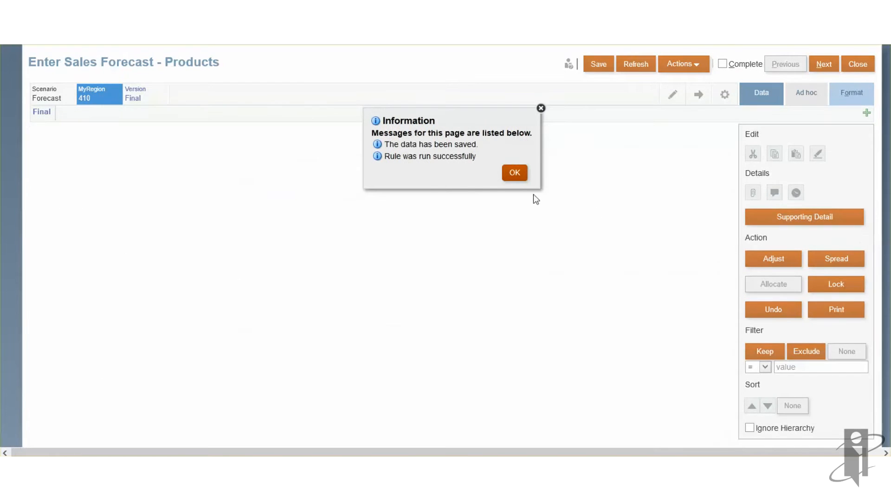
{"action": "left_click", "coordinate": [515, 173]}
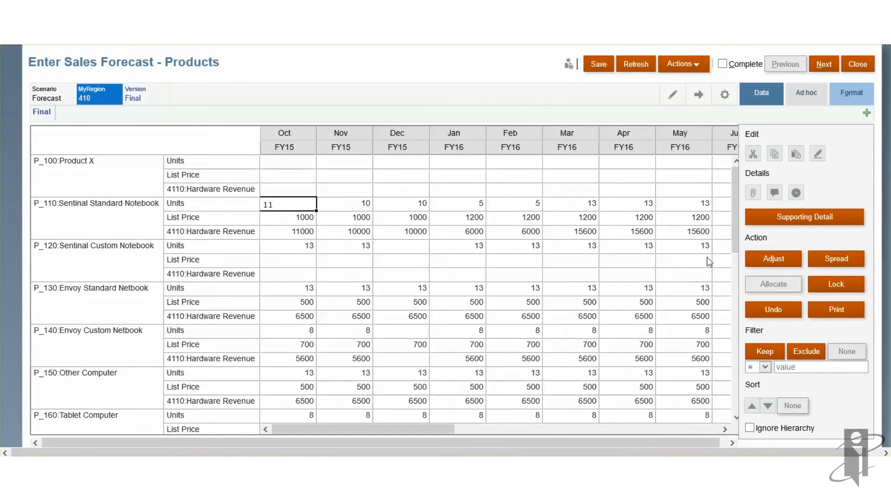
{"action": "mouse_move", "coordinate": [778, 362]}
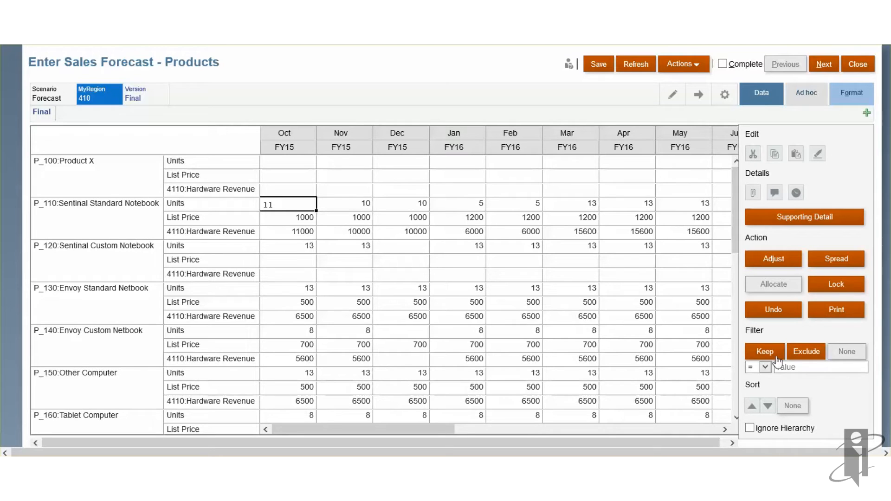
{"action": "mouse_move", "coordinate": [778, 361]}
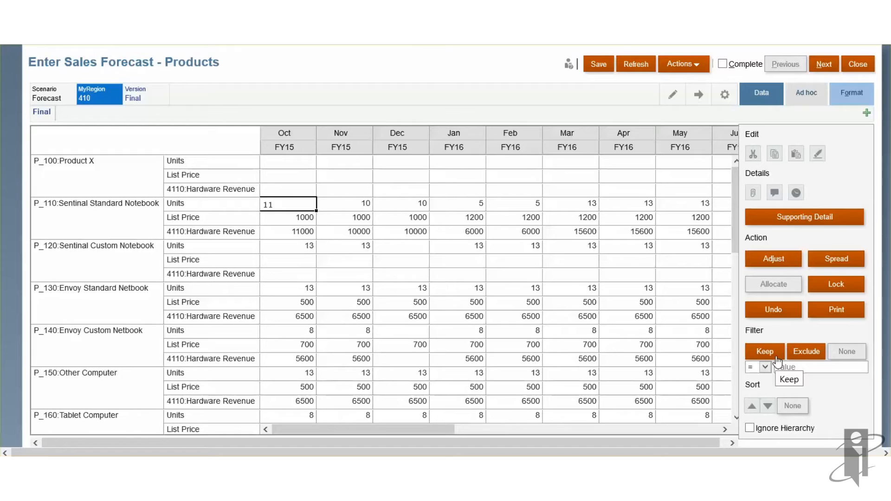
{"action": "mouse_move", "coordinate": [791, 334]}
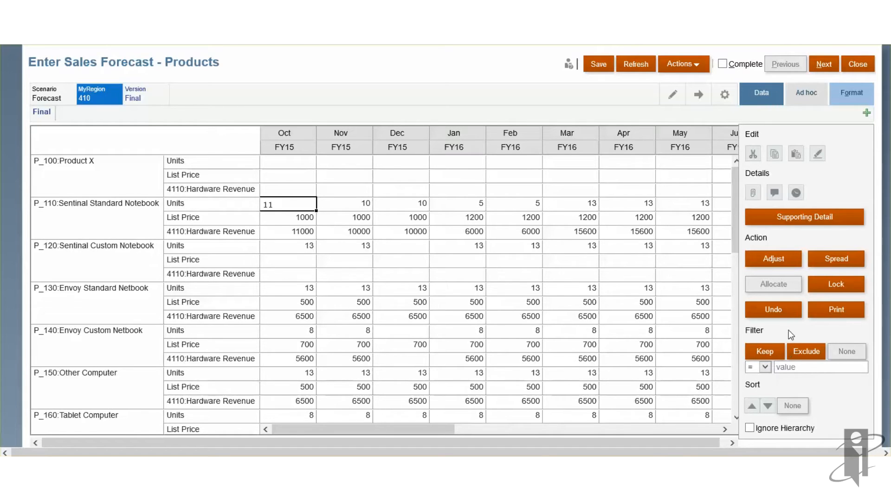
{"action": "mouse_move", "coordinate": [404, 215]}
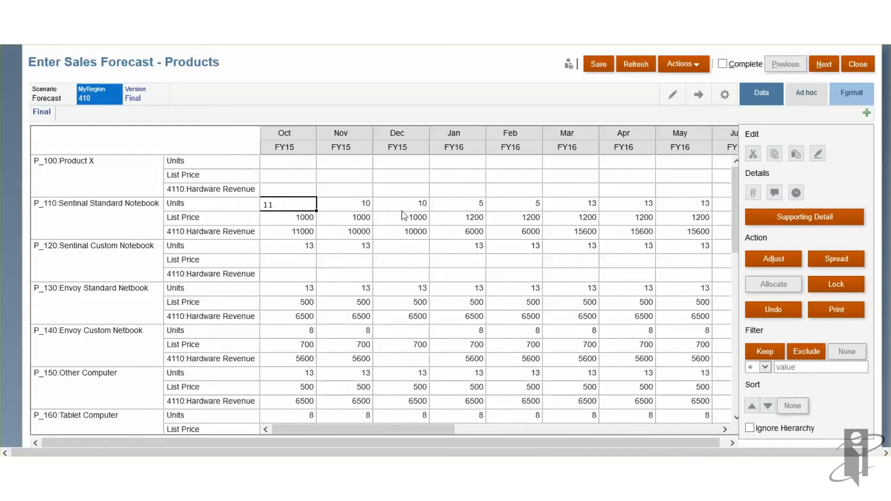
{"action": "mouse_move", "coordinate": [754, 218]}
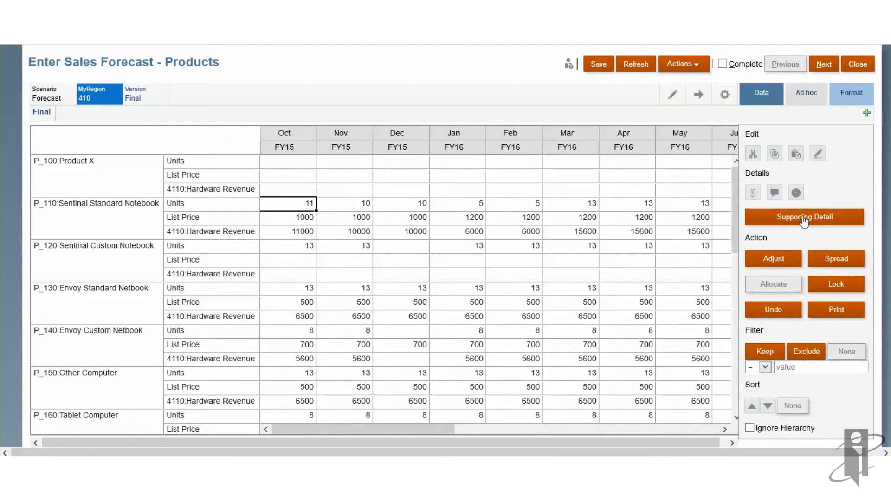
{"action": "left_click", "coordinate": [804, 217]}
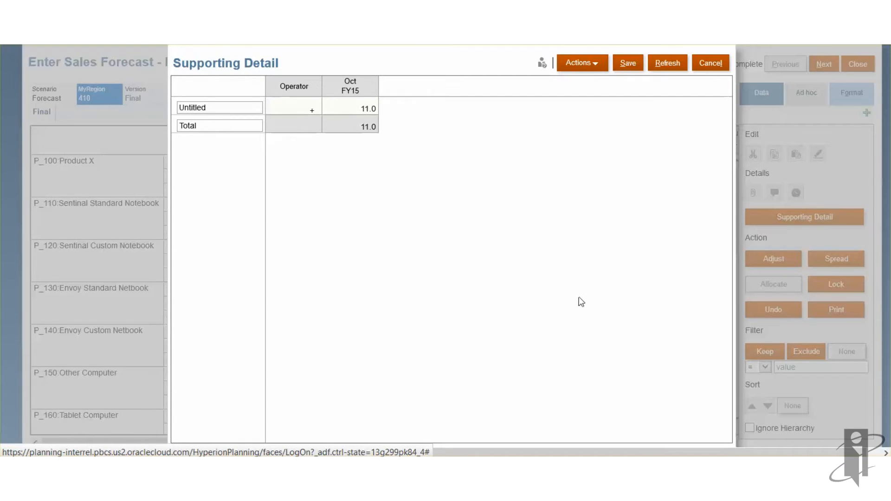
Rename the untitled supporting detail line to Line1 with an October value of 5.
{"action": "left_click", "coordinate": [578, 63]}
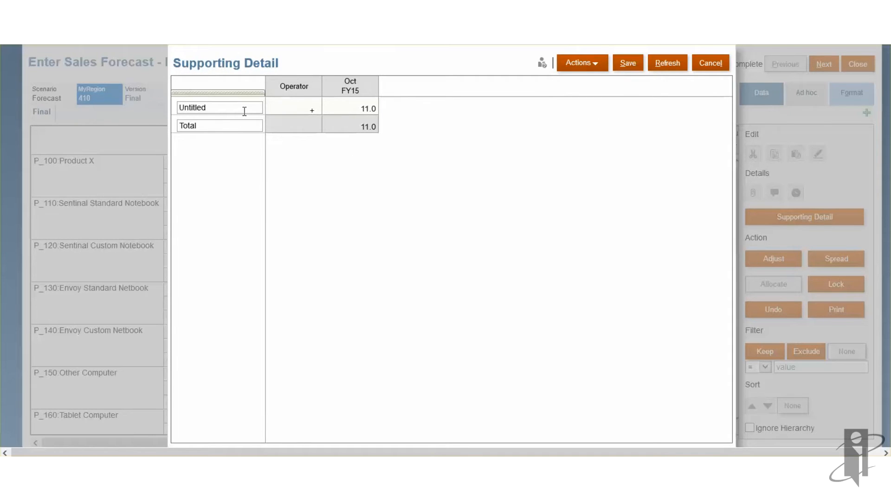
{"action": "double_click", "coordinate": [217, 107]}
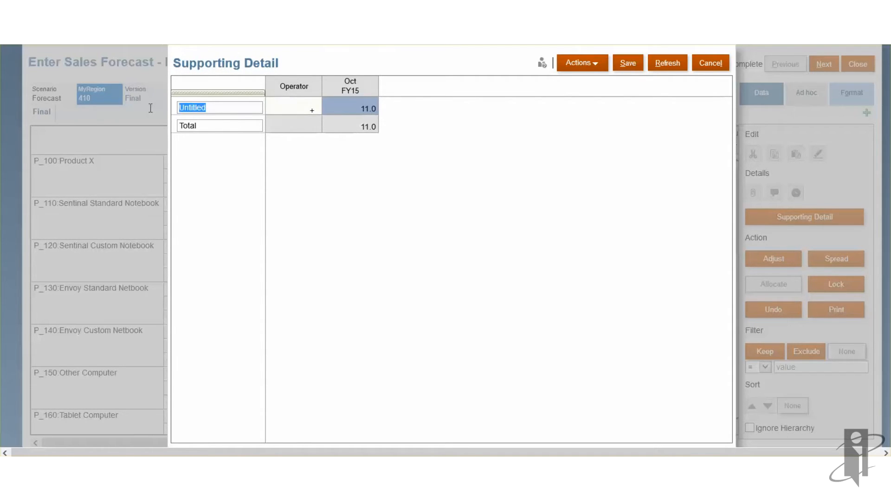
{"action": "type", "text": "Line1"}
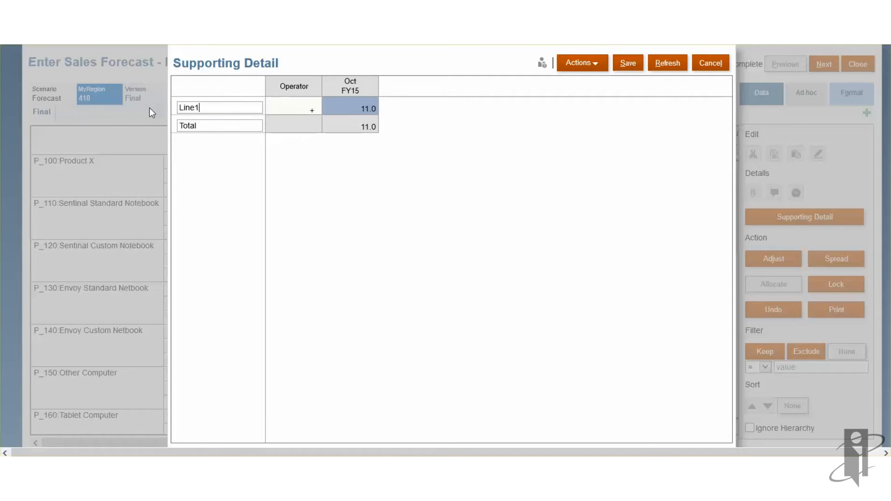
{"action": "left_click", "coordinate": [350, 107]}
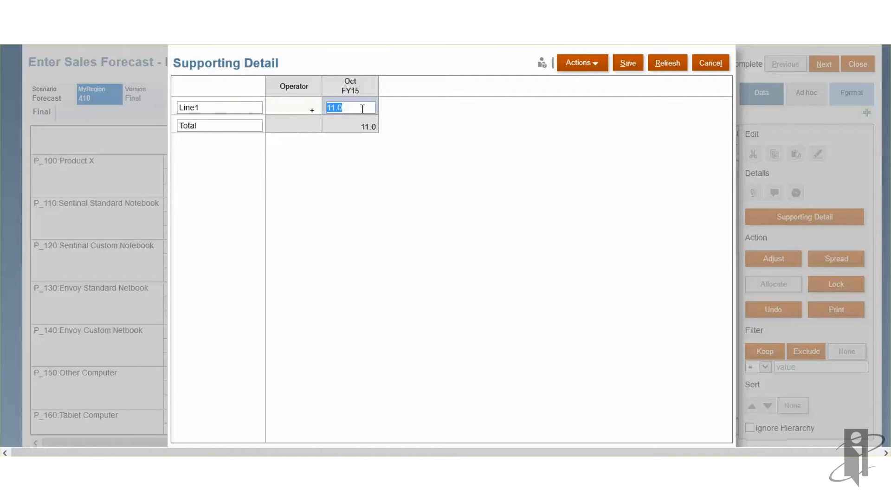
{"action": "type", "text": "5"}
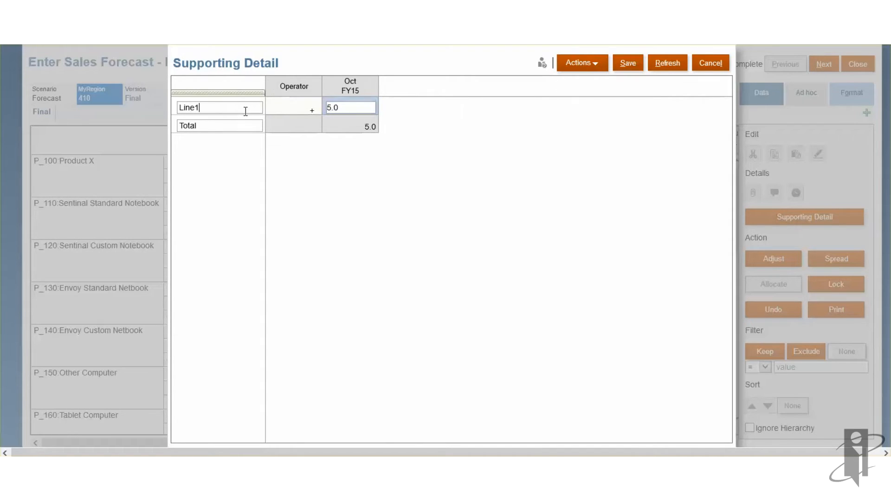
Add a sibling detail line Line2 with value 6 and save the supporting detail totaling 11.
{"action": "left_click", "coordinate": [578, 63]}
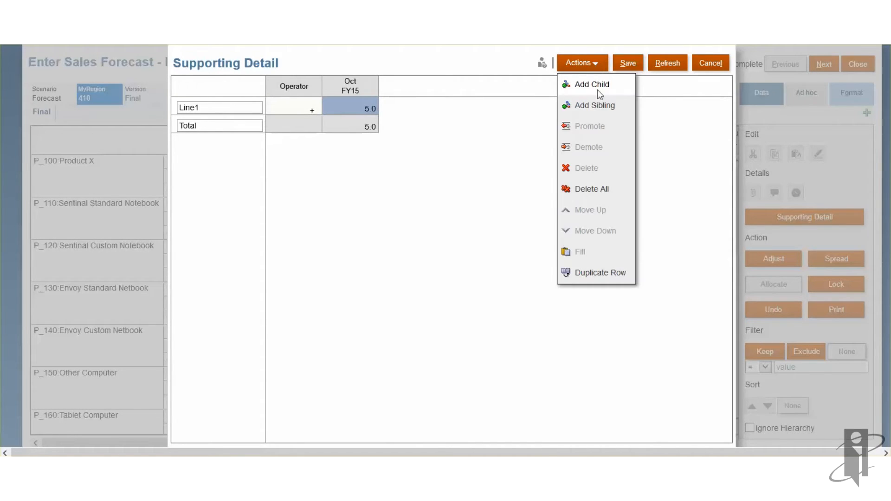
{"action": "left_click", "coordinate": [595, 105]}
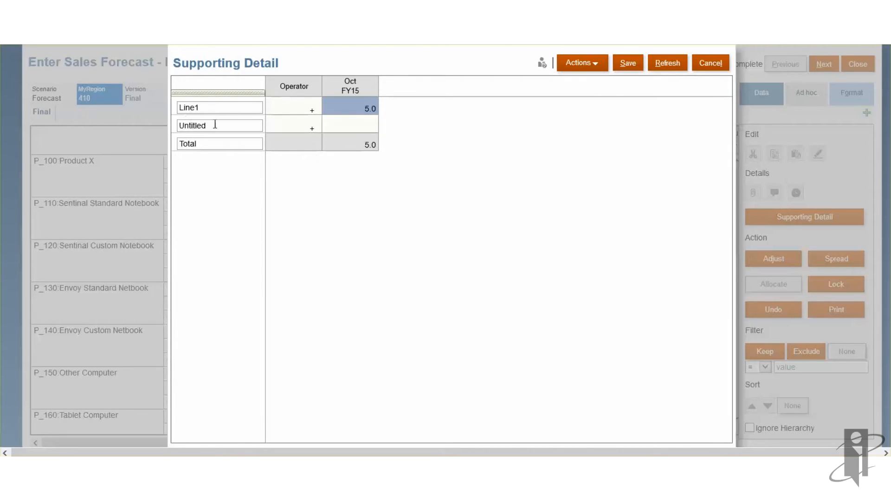
{"action": "type", "text": "Line2"}
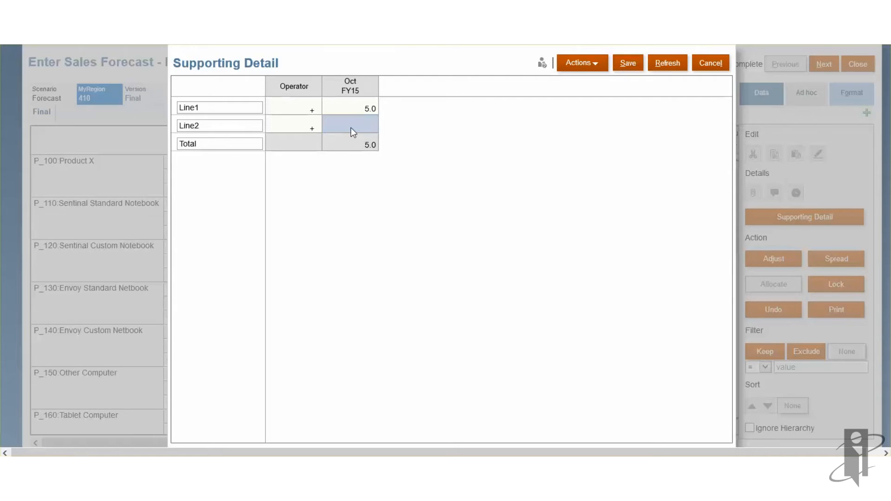
{"action": "type", "text": "6"}
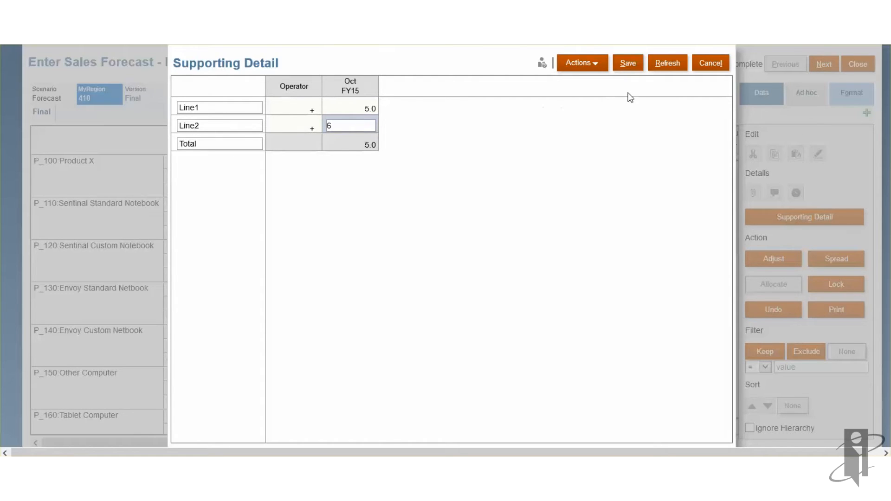
{"action": "left_click", "coordinate": [710, 63]}
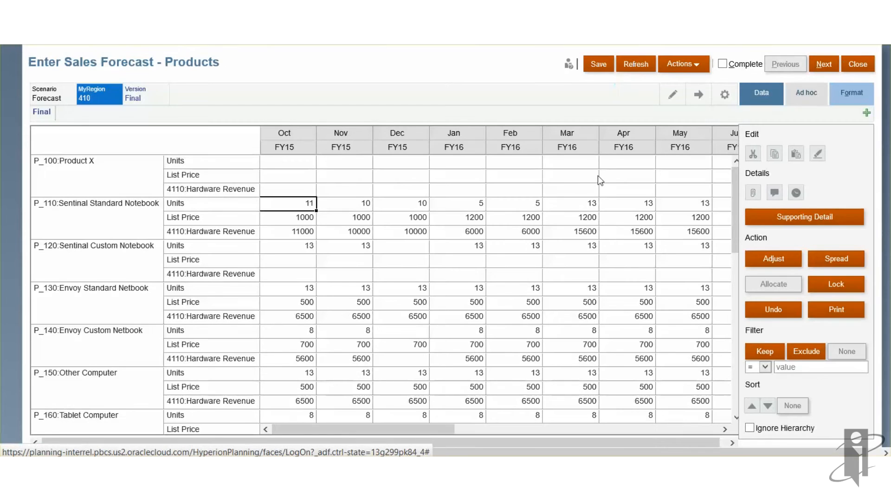
Save the form data and select the Dec FY15 Sentinal Standard Notebook units cell.
{"action": "left_click", "coordinate": [597, 64]}
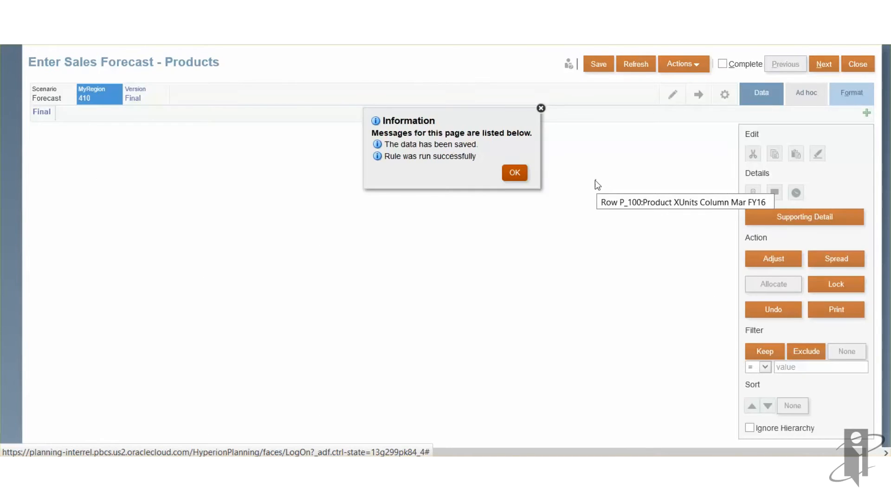
{"action": "left_click", "coordinate": [514, 173]}
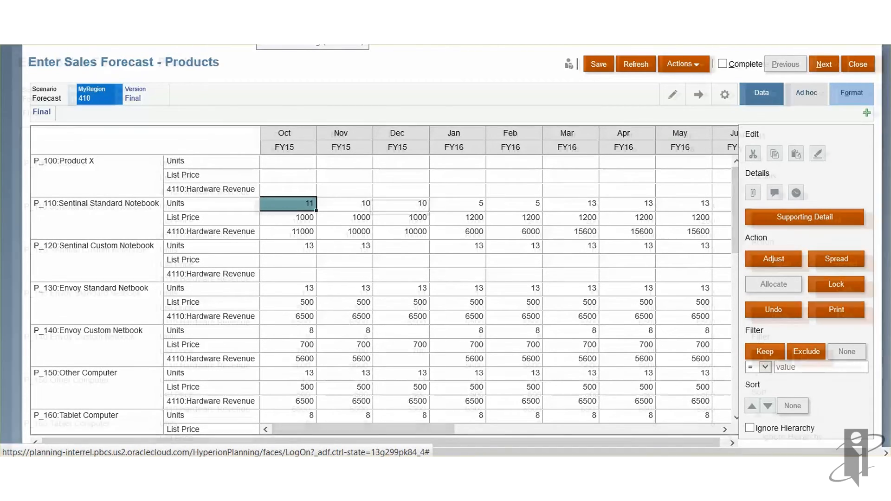
{"action": "left_click", "coordinate": [399, 206]}
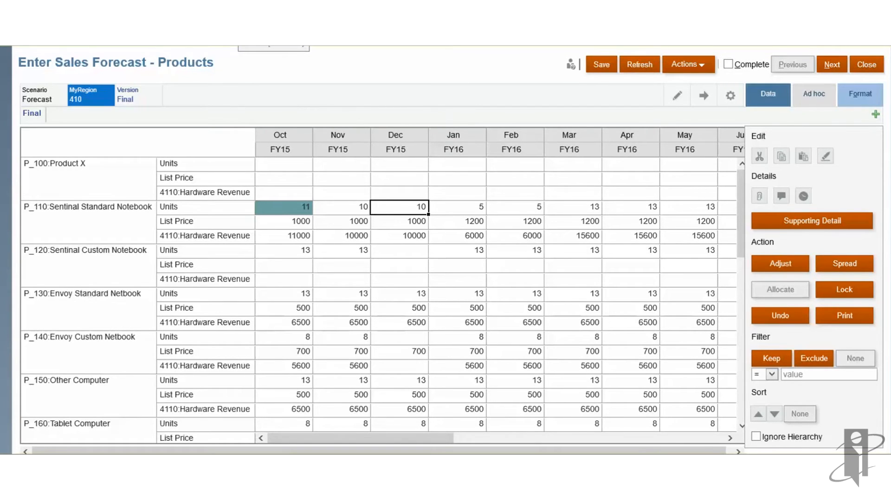
{"action": "mouse_move", "coordinate": [814, 214]}
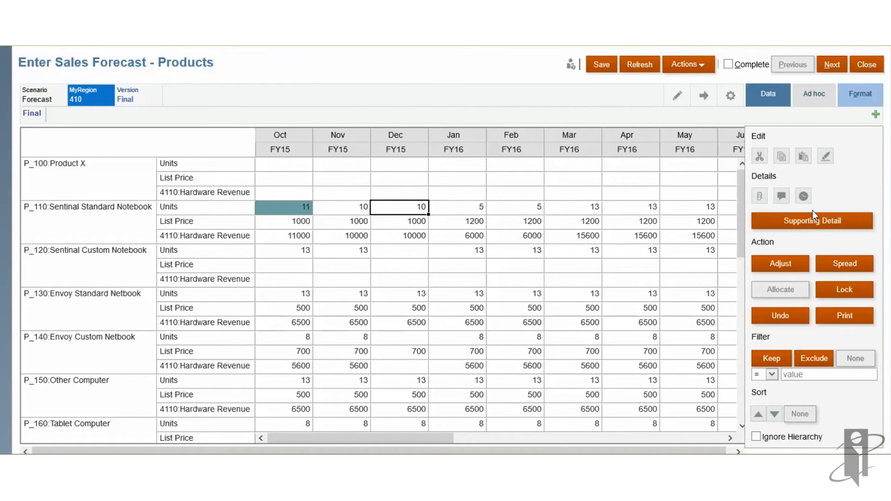
{"action": "mouse_move", "coordinate": [759, 196]}
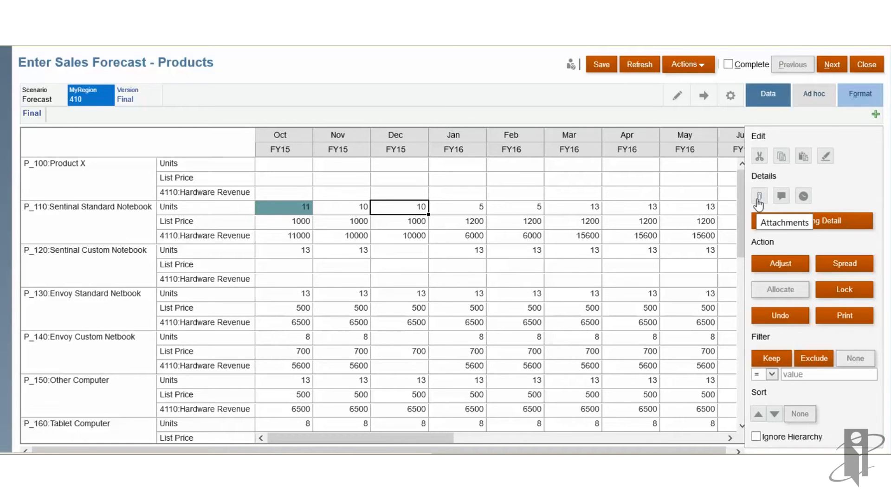
{"action": "left_click", "coordinate": [759, 196]}
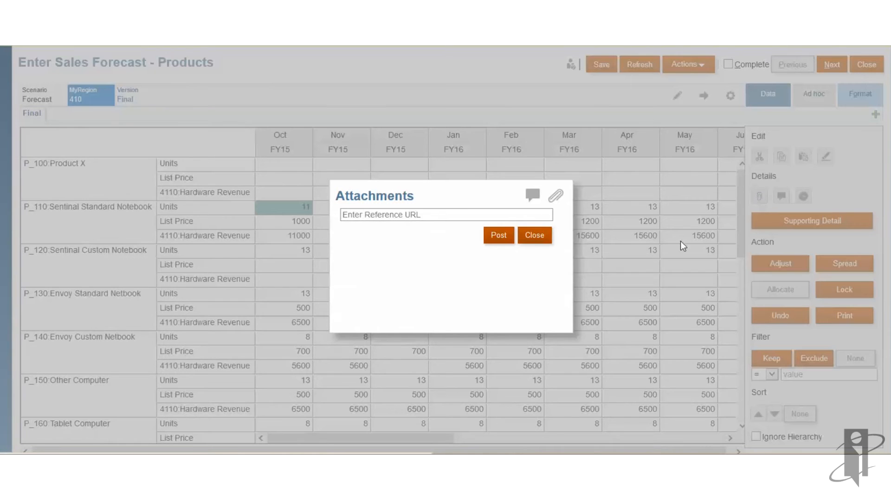
{"action": "left_click", "coordinate": [444, 215]}
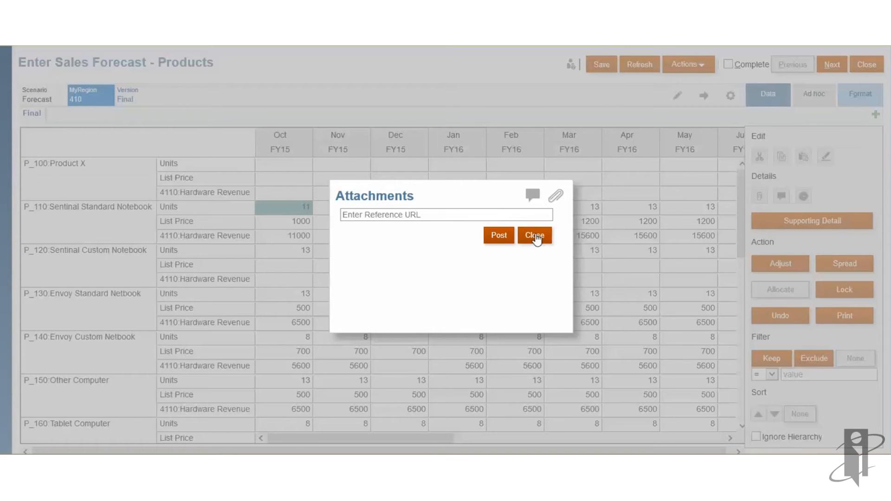
{"action": "left_click", "coordinate": [533, 235]}
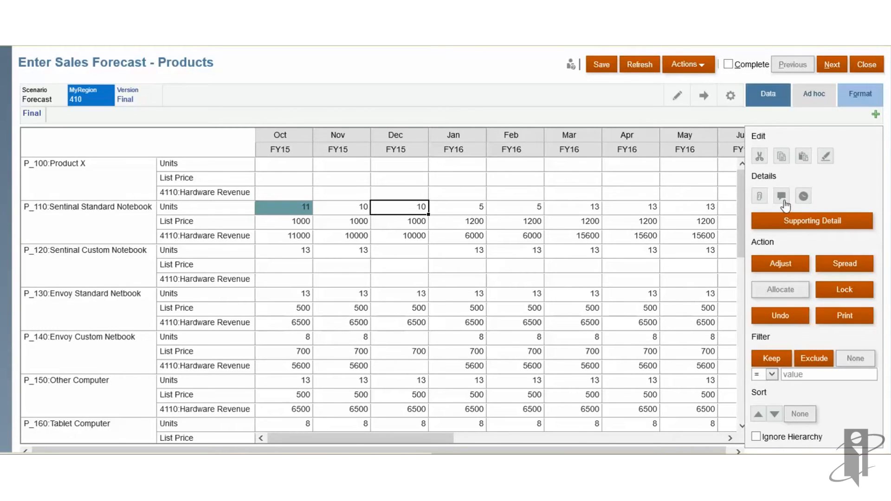
{"action": "left_click", "coordinate": [781, 196]}
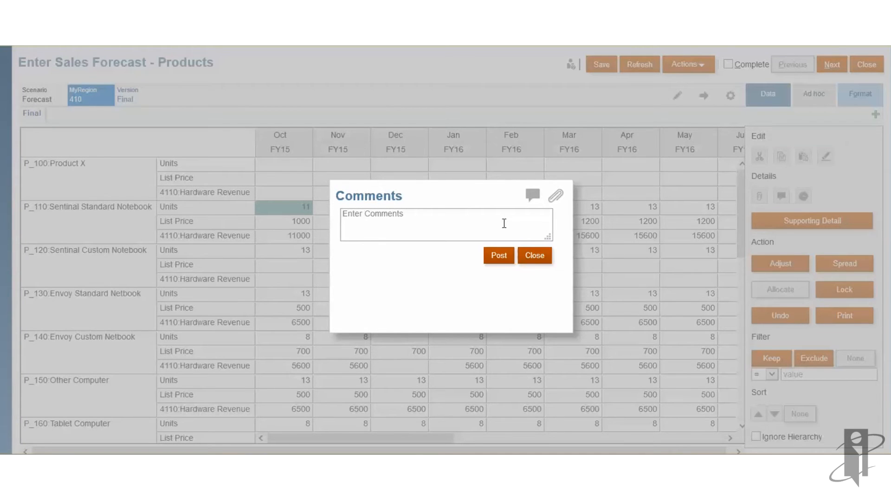
Post a first comment 'Units are up due to blah.' on the December units cell.
{"action": "type", "text": "Enter"}
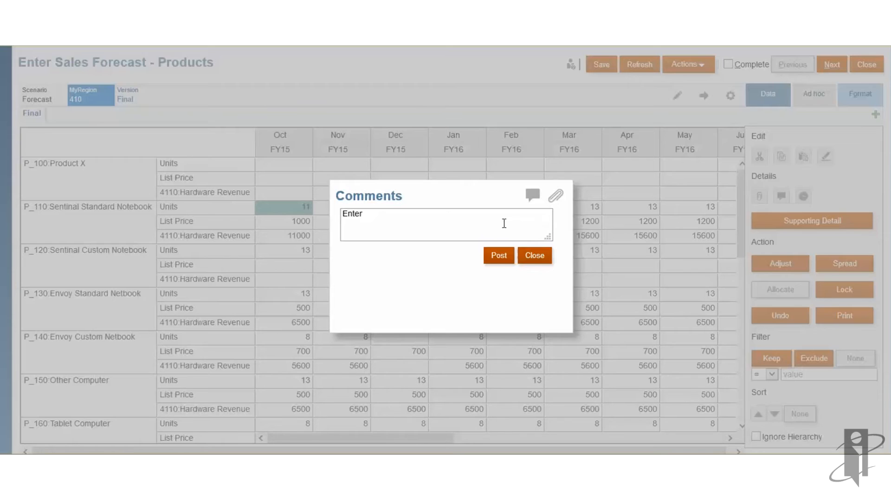
{"action": "type", "text": "Unit"}
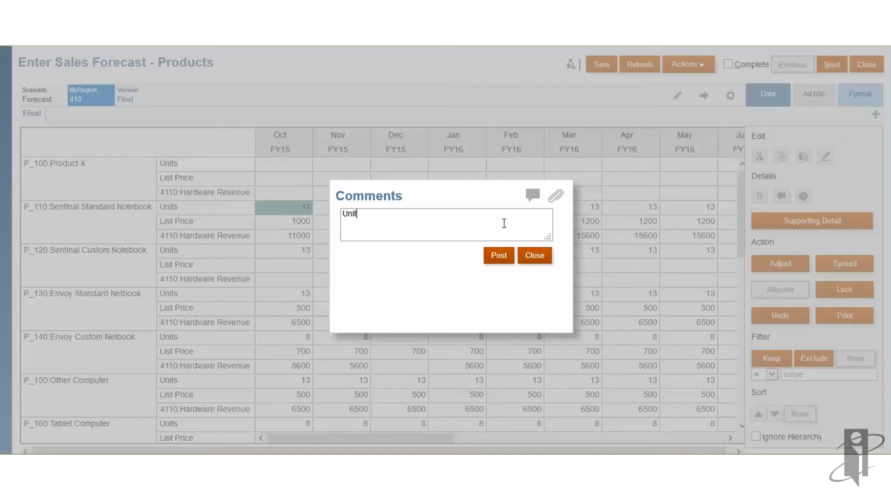
{"action": "type", "text": "s are up"}
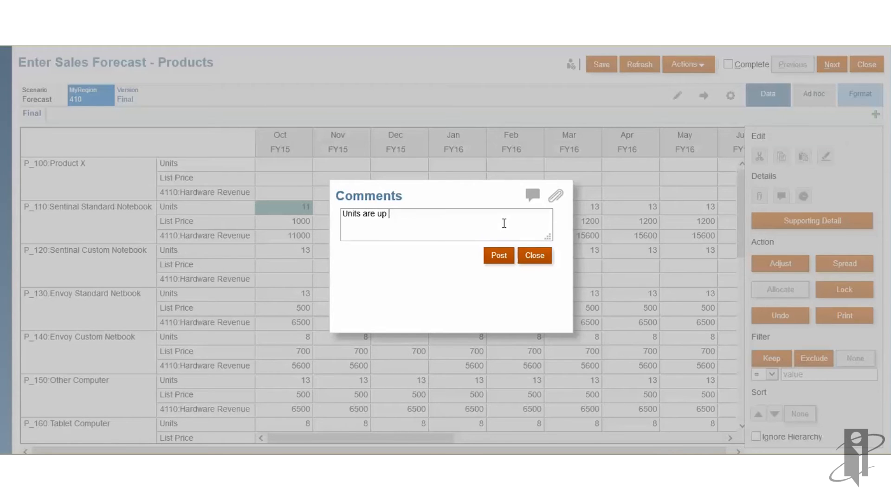
{"action": "type", "text": "due to blah"}
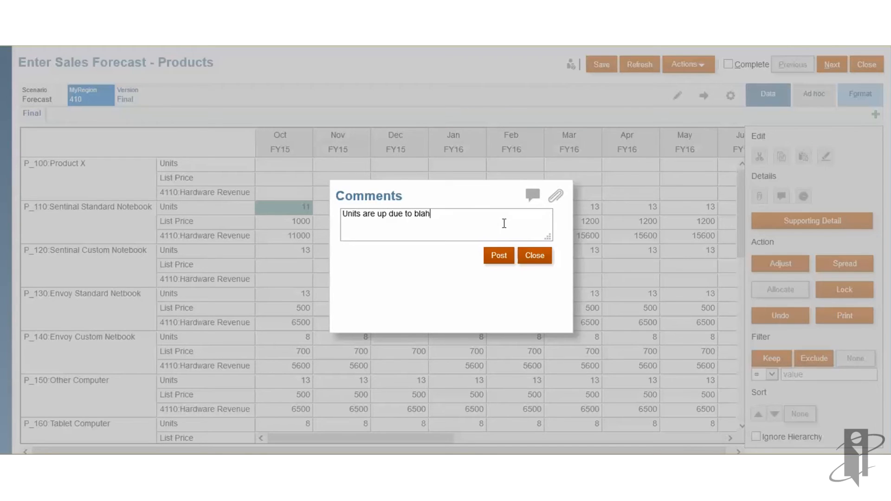
{"action": "type", "text": "."}
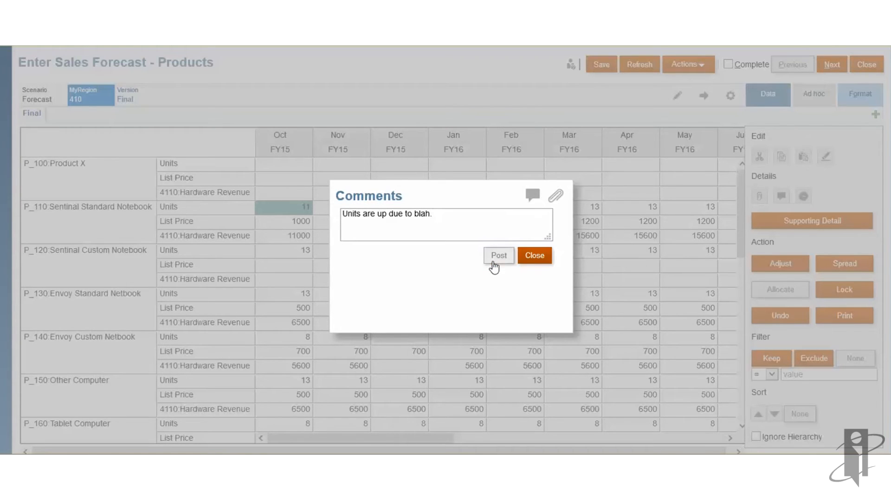
{"action": "left_click", "coordinate": [498, 256]}
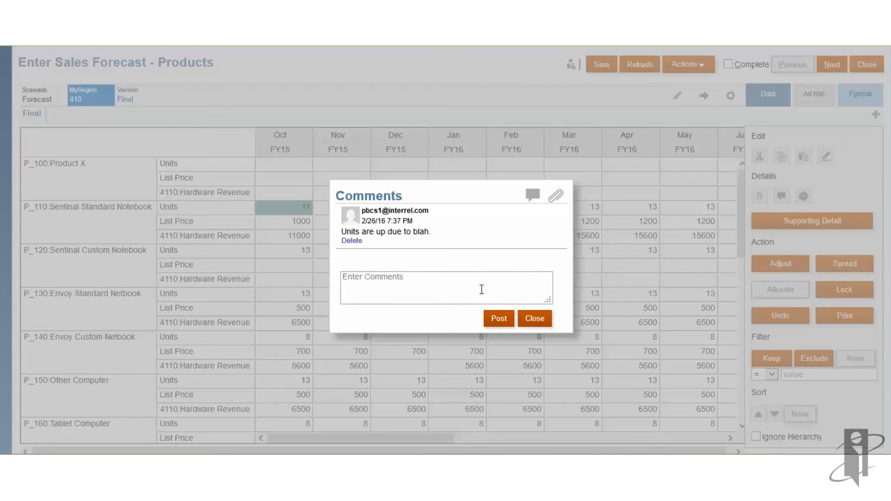
Post the question 'Can you provide more details?' as a second comment.
{"action": "type", "text": "Can you pro"}
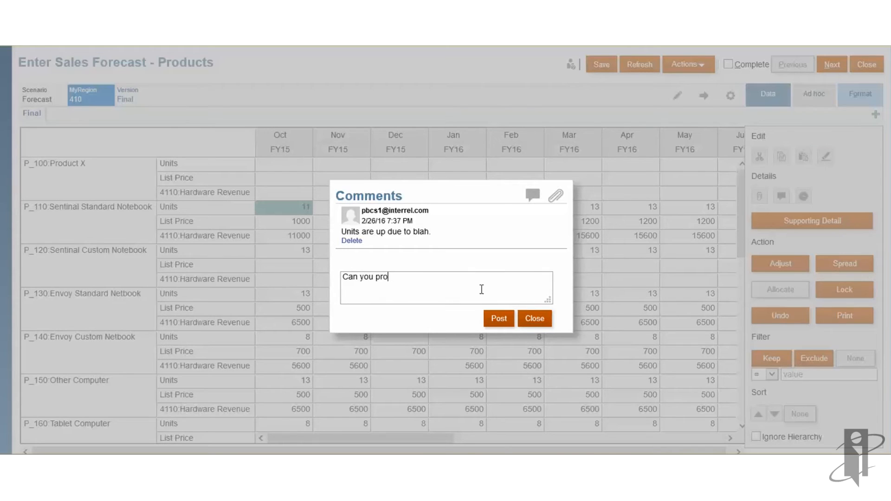
{"action": "type", "text": "vide more detail"}
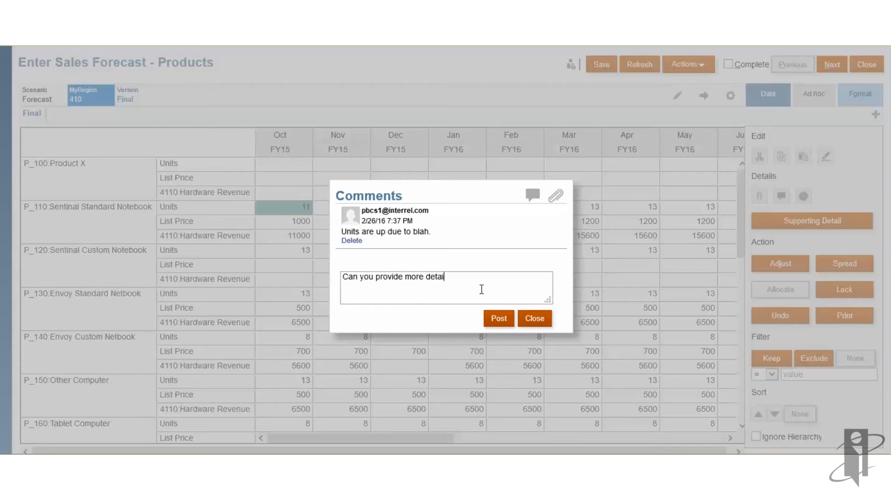
{"action": "type", "text": "s?"}
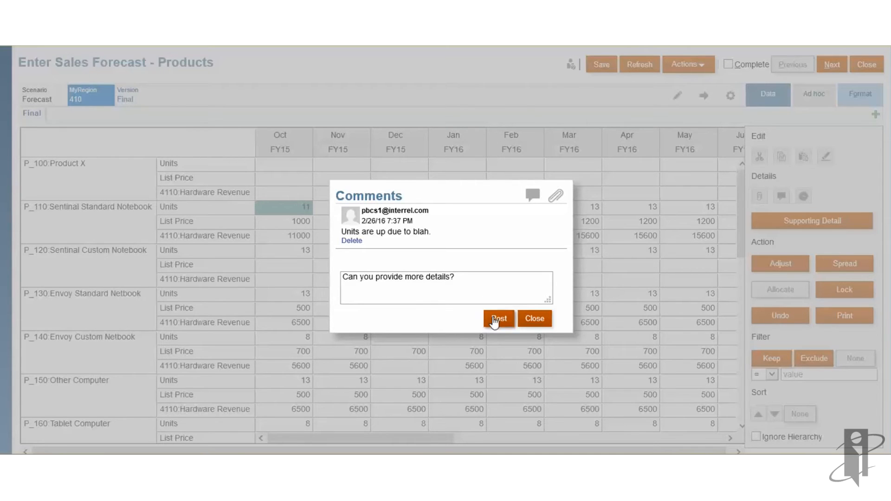
{"action": "left_click", "coordinate": [497, 318]}
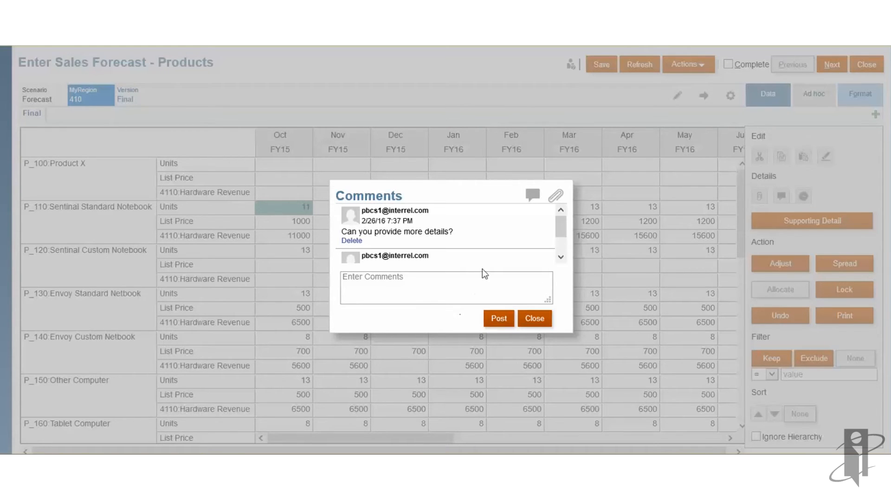
Post the reply 'More details are as follows: ABC' and close the comment thread.
{"action": "left_click", "coordinate": [446, 288]}
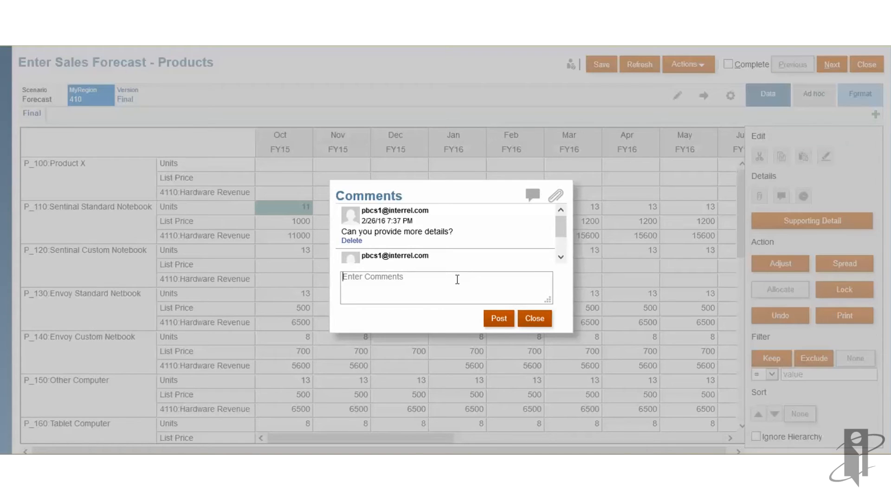
{"action": "type", "text": "More de"}
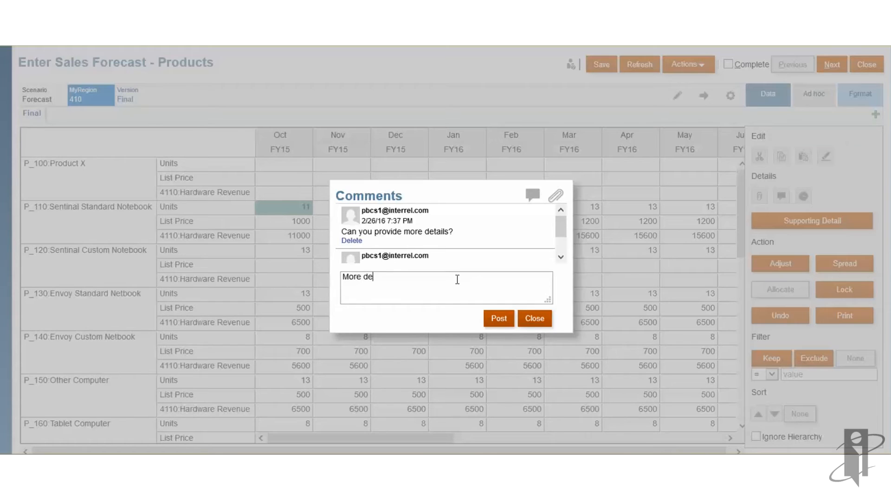
{"action": "type", "text": "tails are as fol"}
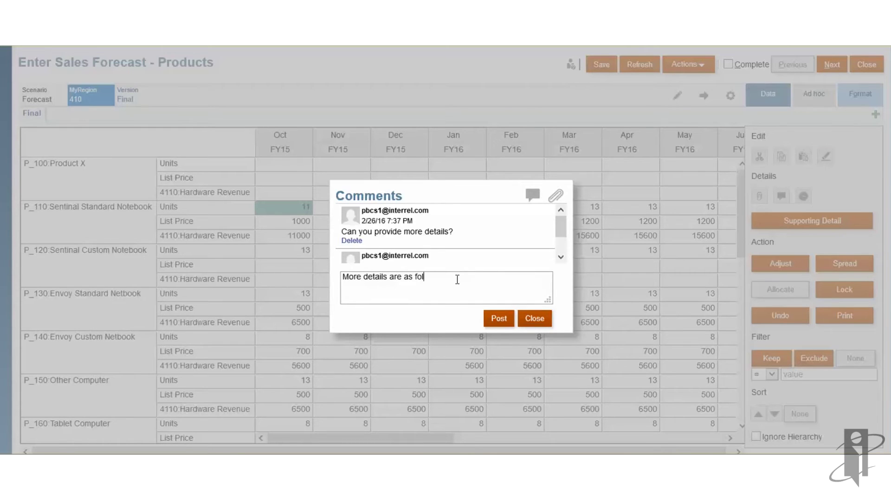
{"action": "type", "text": "lows: ABC."}
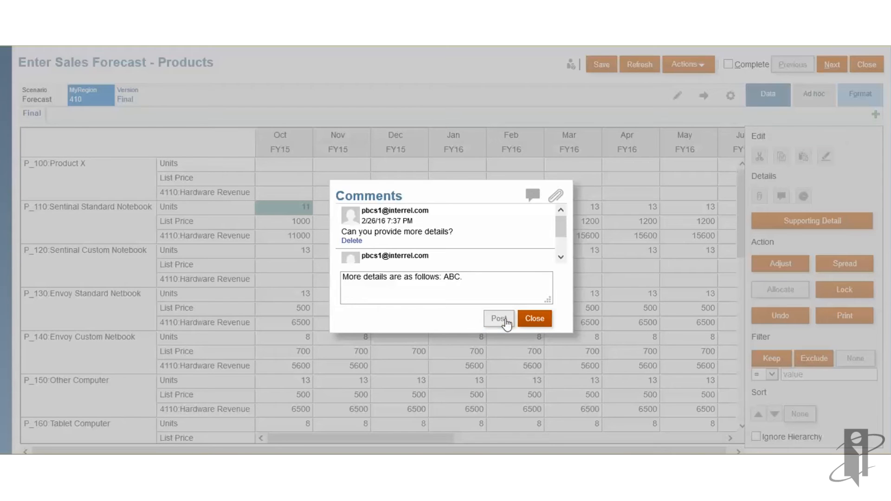
{"action": "left_click", "coordinate": [499, 319]}
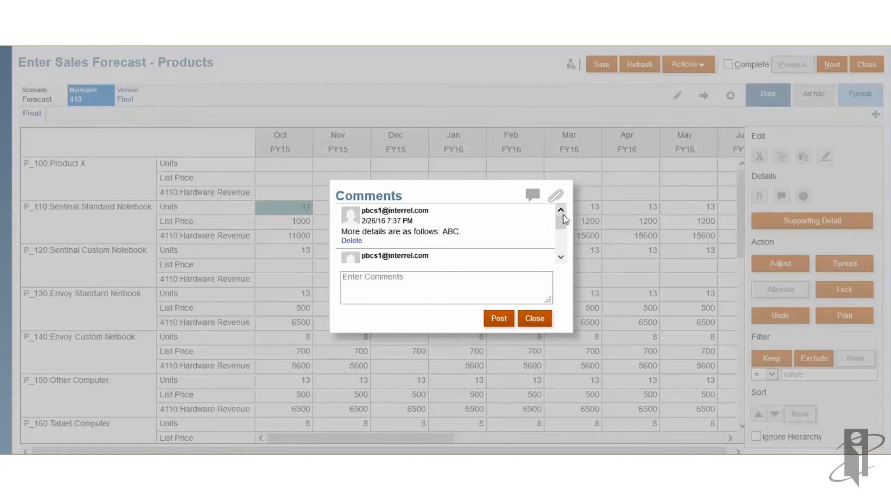
{"action": "scroll", "scroll_direction": "down", "scroll_amount": 3}
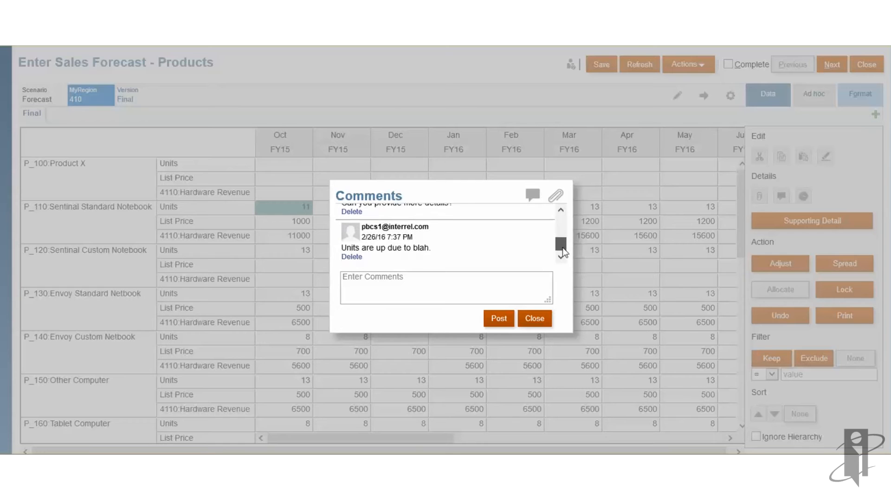
{"action": "scroll", "scroll_direction": "up", "scroll_amount": 3}
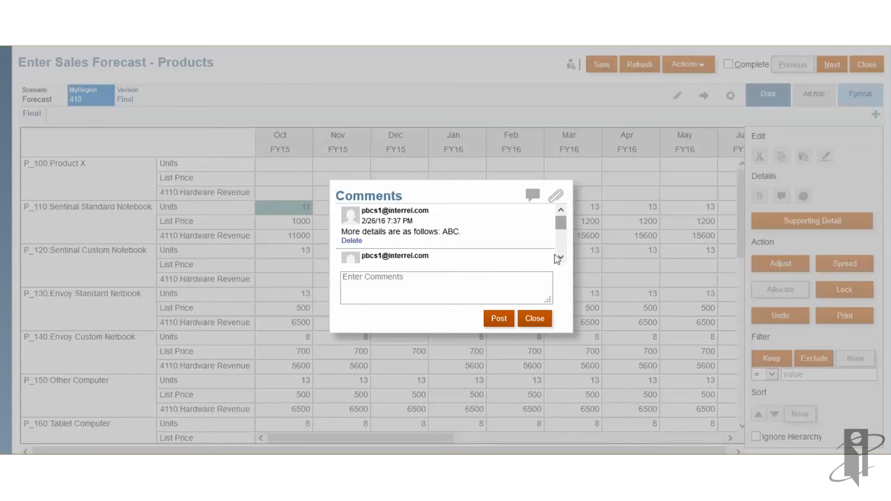
{"action": "left_click", "coordinate": [533, 318]}
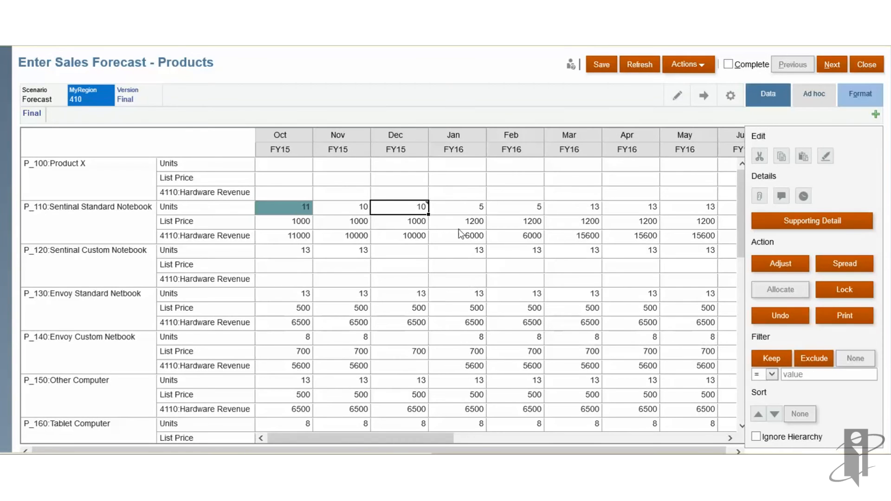
{"action": "left_click", "coordinate": [457, 192]}
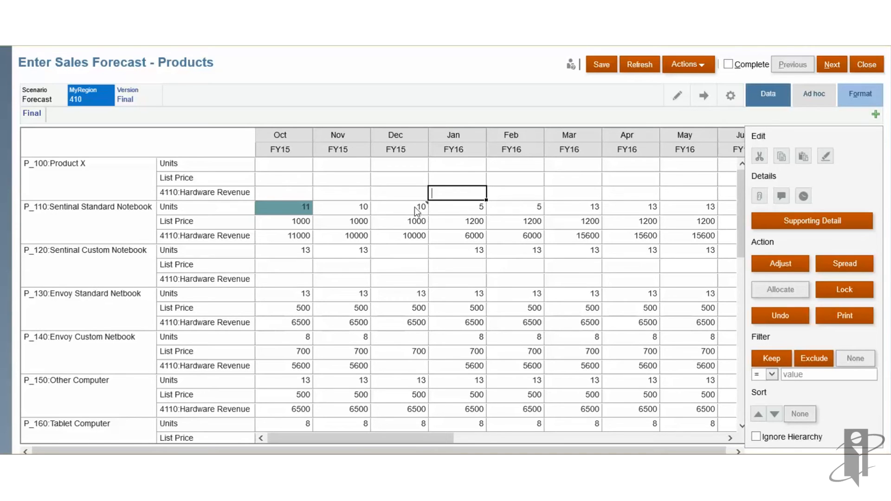
{"action": "left_click", "coordinate": [399, 177]}
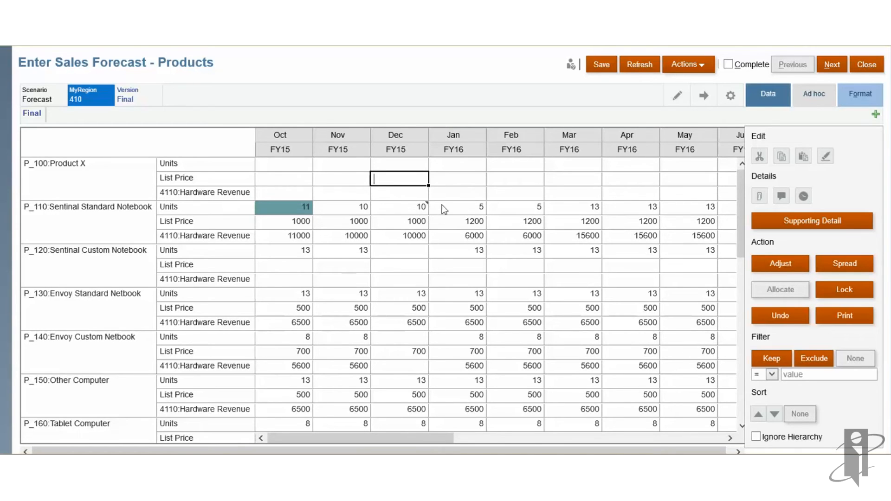
{"action": "mouse_move", "coordinate": [804, 159]}
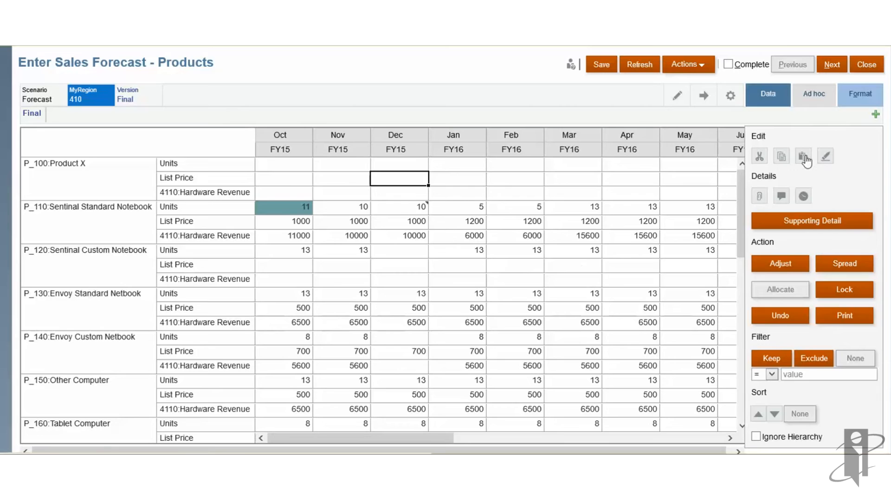
{"action": "mouse_move", "coordinate": [758, 156]}
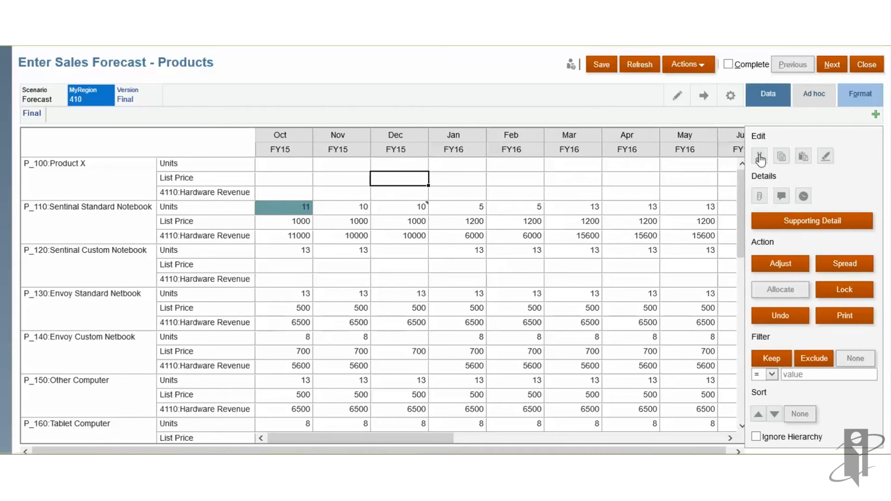
{"action": "mouse_move", "coordinate": [803, 195]}
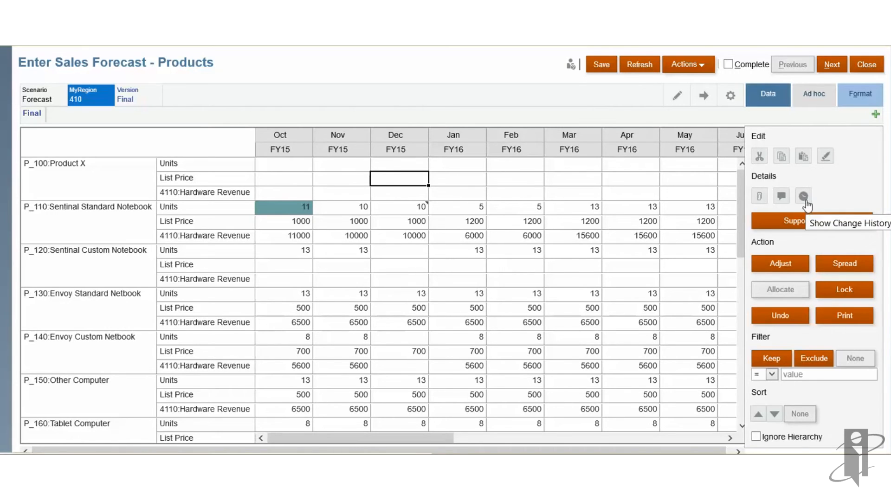
{"action": "mouse_move", "coordinate": [338, 214]}
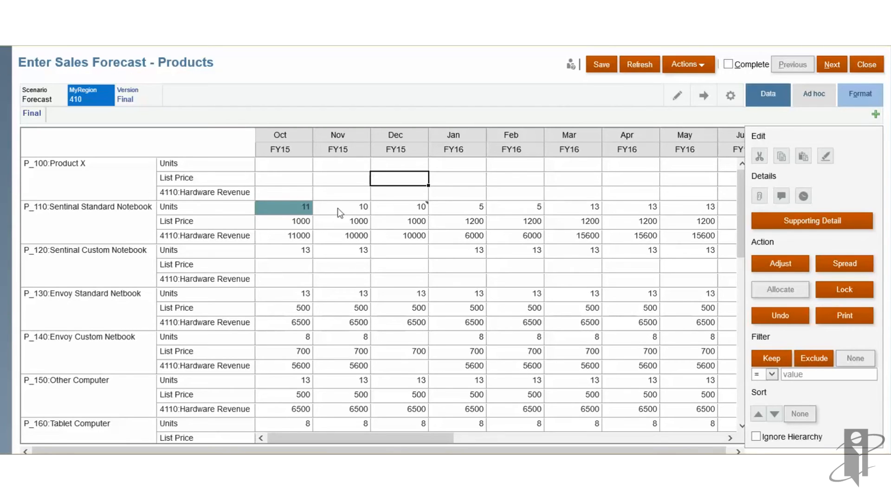
{"action": "left_click", "coordinate": [283, 206]}
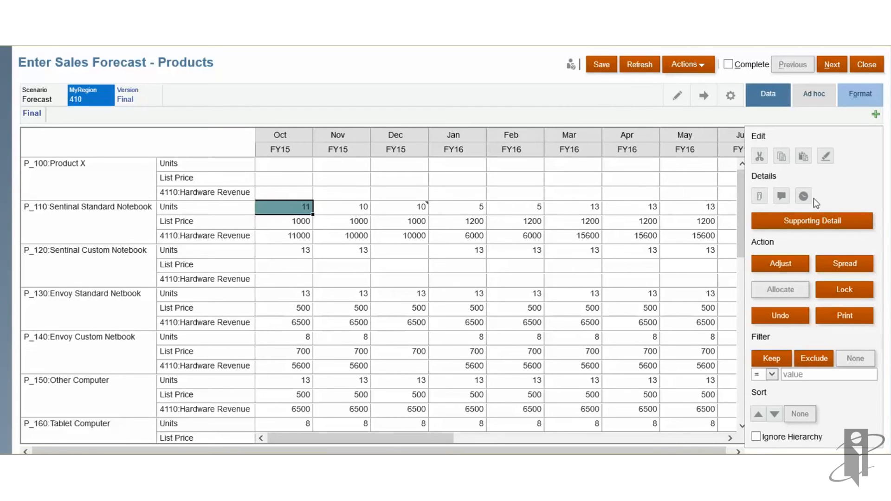
{"action": "left_click", "coordinate": [803, 196]}
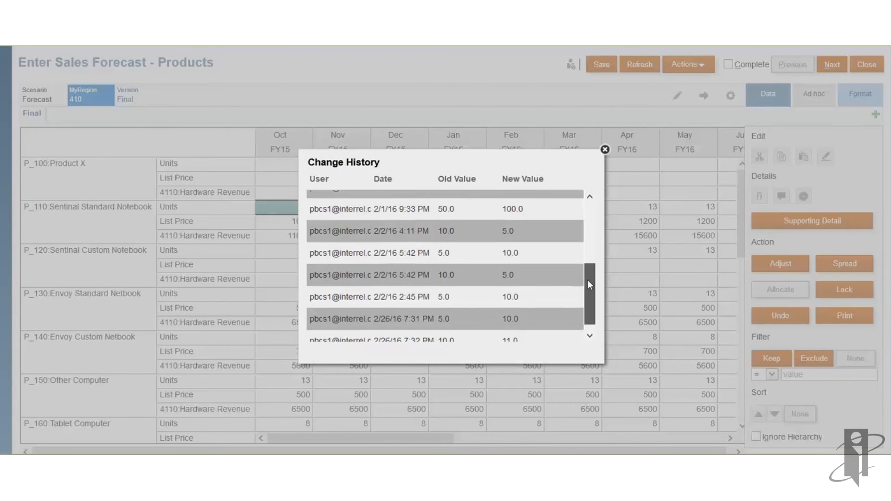
Scroll through the Change History dialog for the October units value.
{"action": "scroll", "scroll_direction": "up", "scroll_amount": 3}
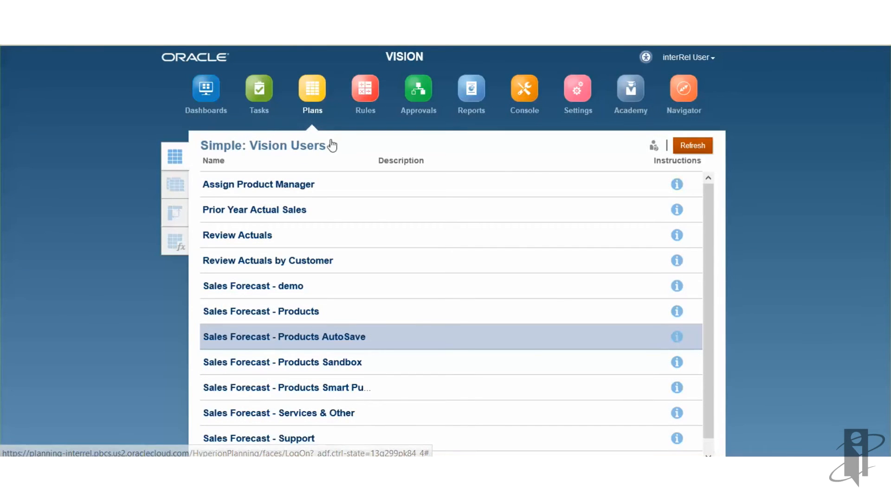
Switch the Plans page to the Vision Users forms folder listing the sales forecast forms.
{"action": "left_click", "coordinate": [332, 147]}
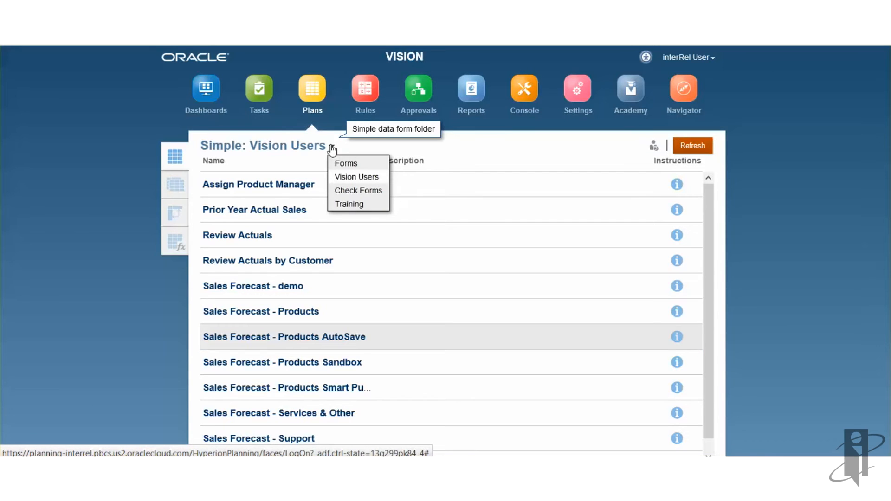
{"action": "left_click", "coordinate": [344, 272]}
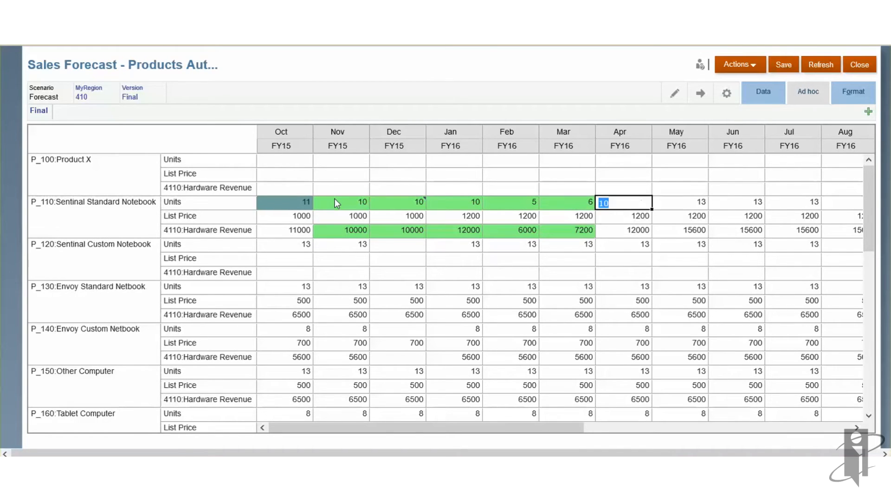
{"action": "mouse_move", "coordinate": [793, 78]}
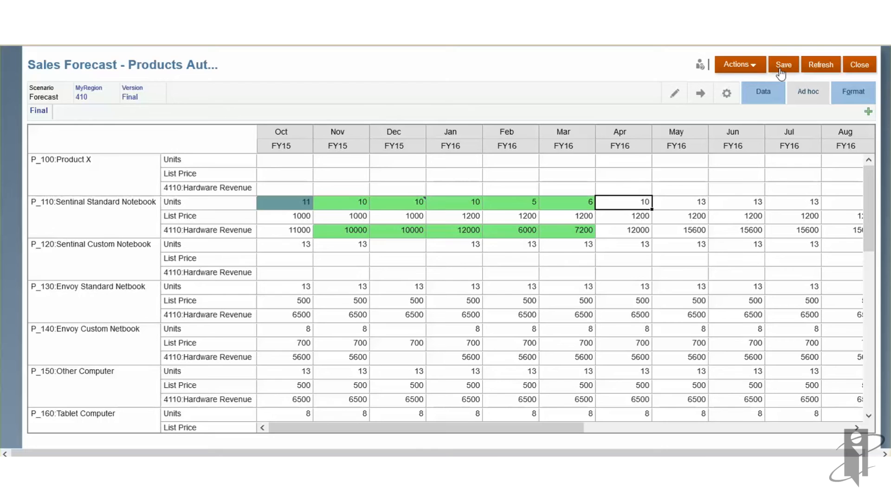
{"action": "mouse_move", "coordinate": [857, 49]}
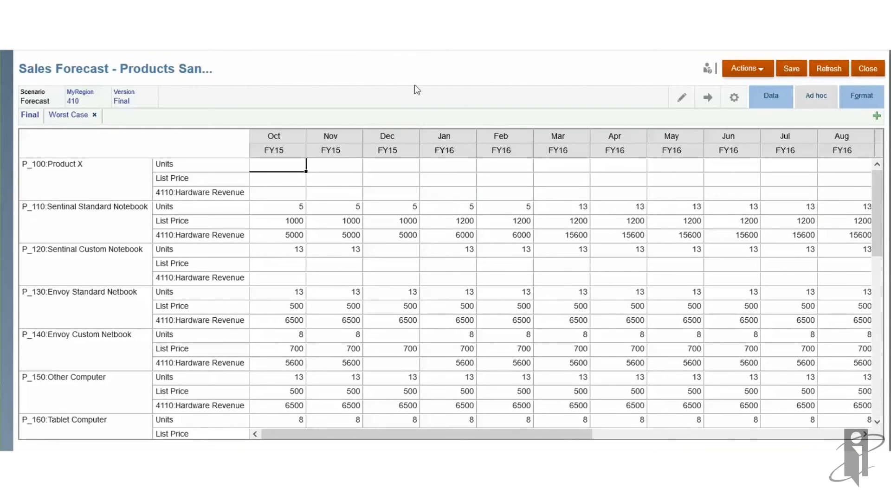
{"action": "mouse_move", "coordinate": [855, 125]}
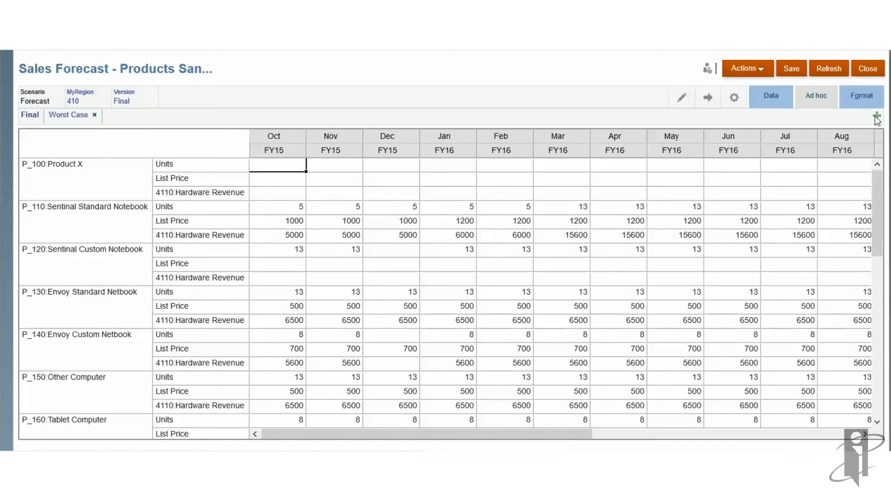
Create a new sandbox named Best Case alongside Final and Worst Case.
{"action": "left_click", "coordinate": [877, 116]}
{"action": "type", "text": "Best Case"}
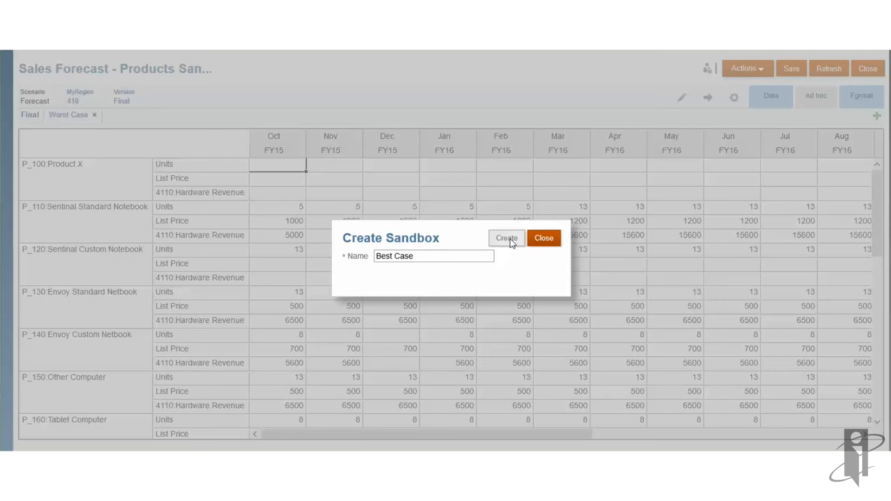
{"action": "left_click", "coordinate": [506, 238]}
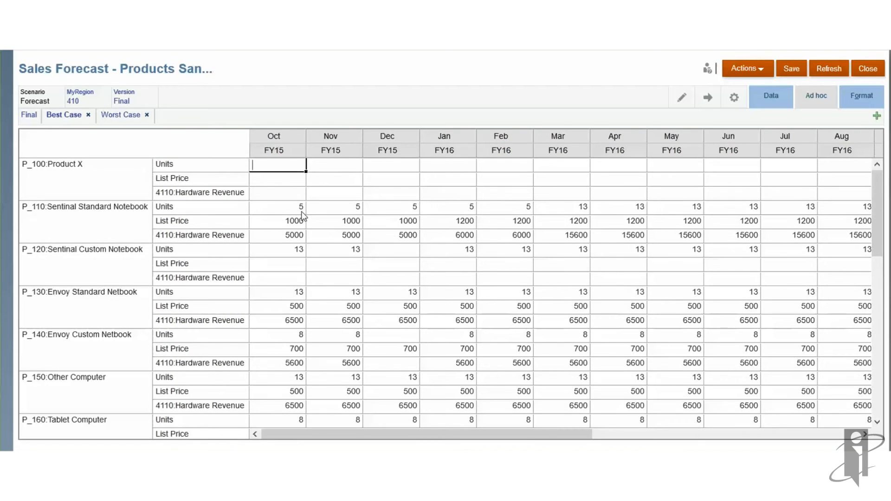
Enter 10 units for Oct, Nov and Dec FY15 on Sentinal Standard Notebook and save, revenue becoming 10000.
{"action": "type", "text": "10"}
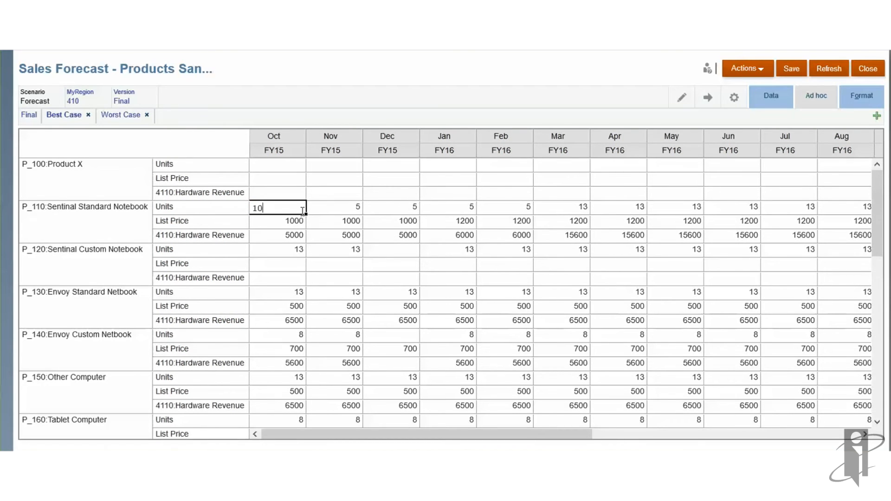
{"action": "left_click", "coordinate": [334, 206]}
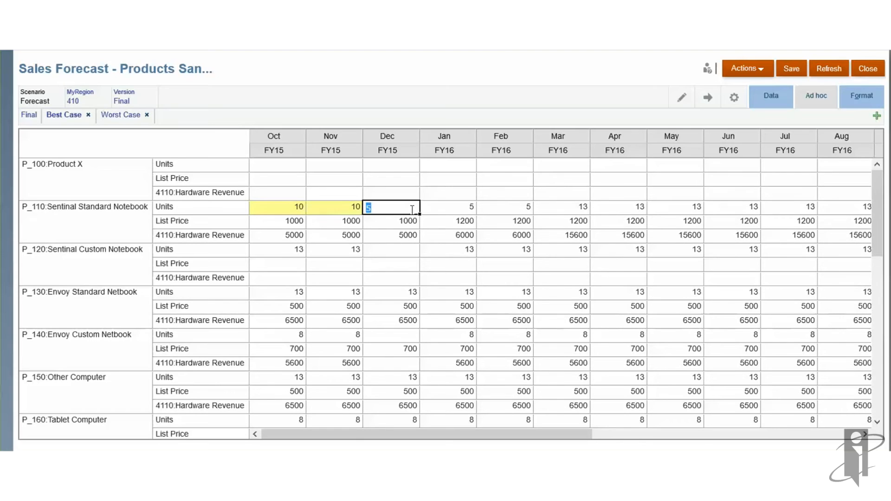
{"action": "type", "text": "10"}
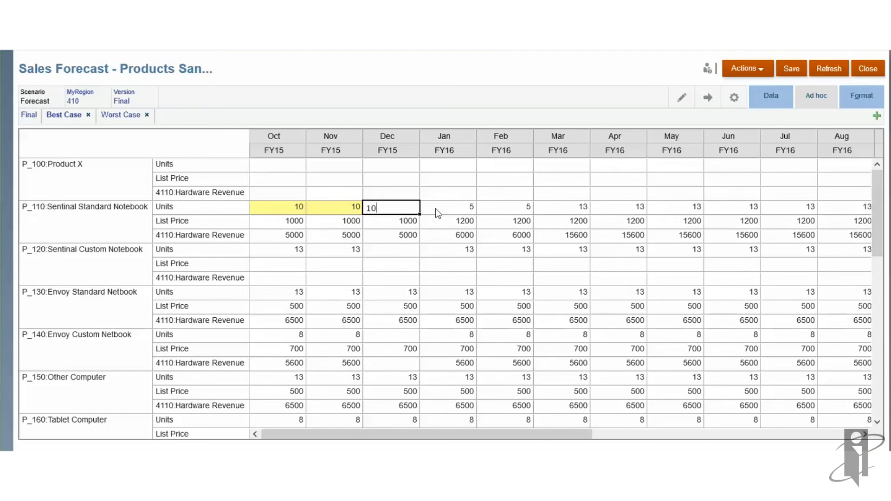
{"action": "key", "text": "tab"}
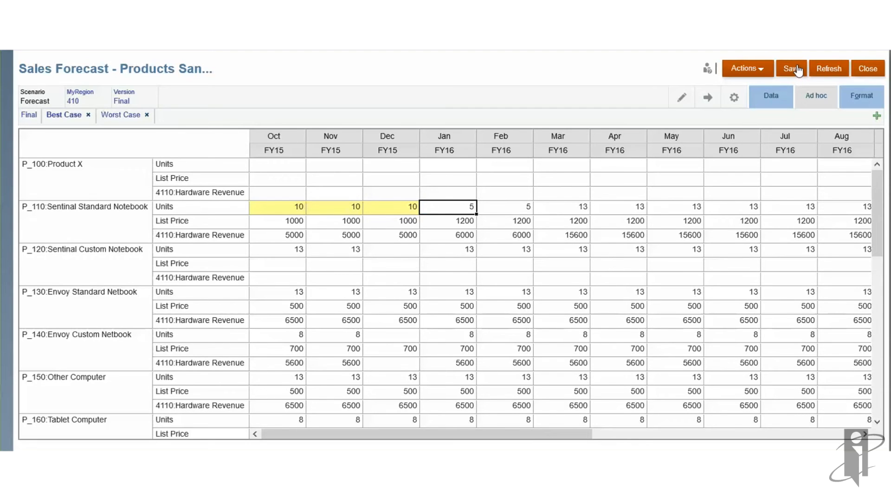
{"action": "left_click", "coordinate": [791, 68]}
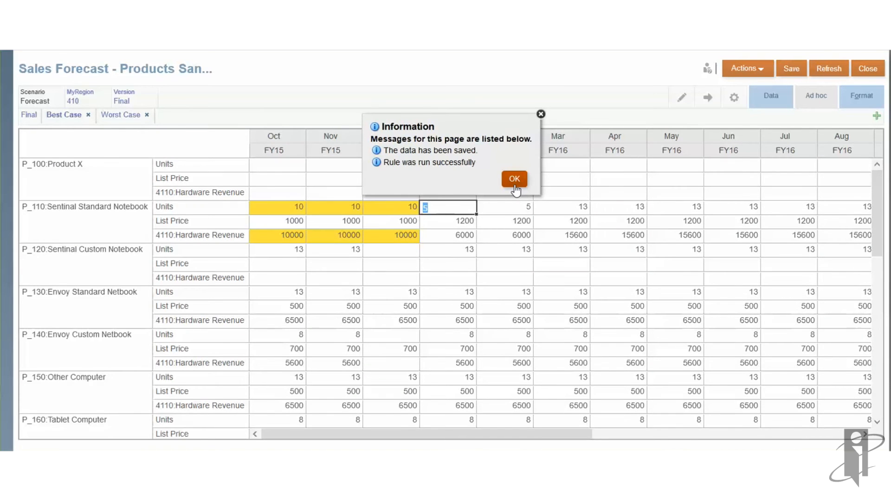
{"action": "left_click", "coordinate": [513, 179]}
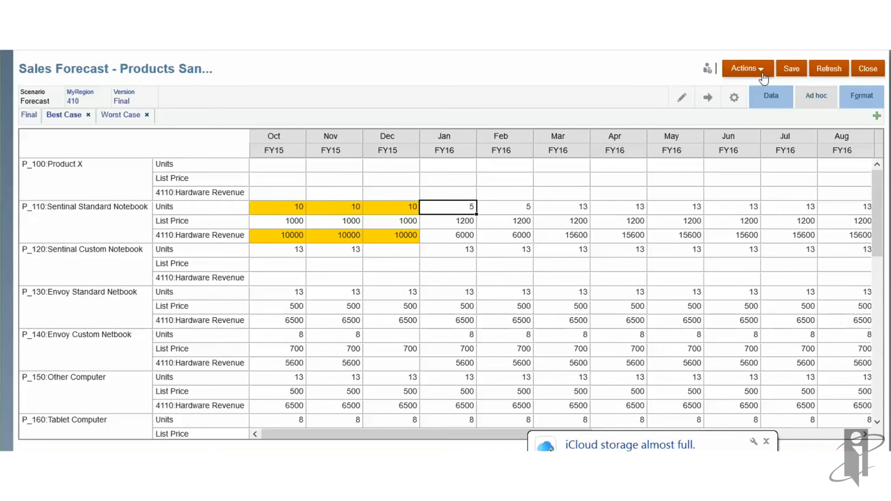
Publish the Best Case sandbox into Final via the form Actions menu.
{"action": "left_click", "coordinate": [746, 68]}
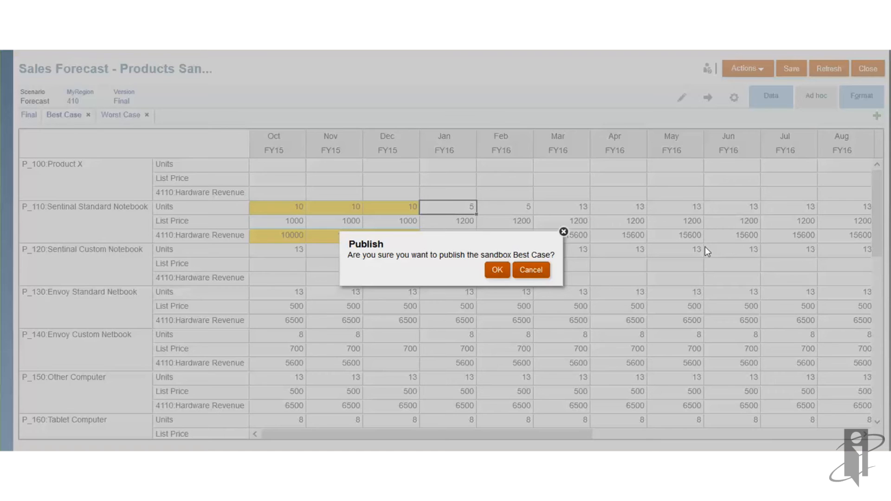
{"action": "mouse_move", "coordinate": [496, 269]}
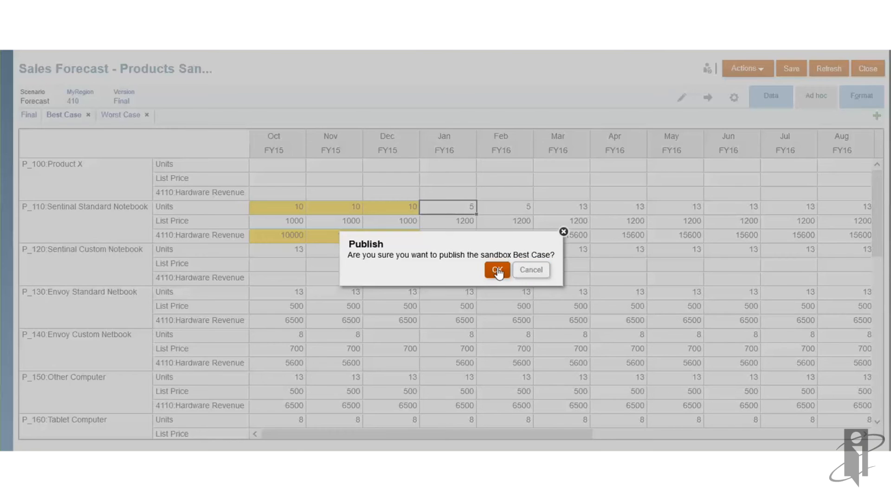
{"action": "left_click", "coordinate": [494, 270]}
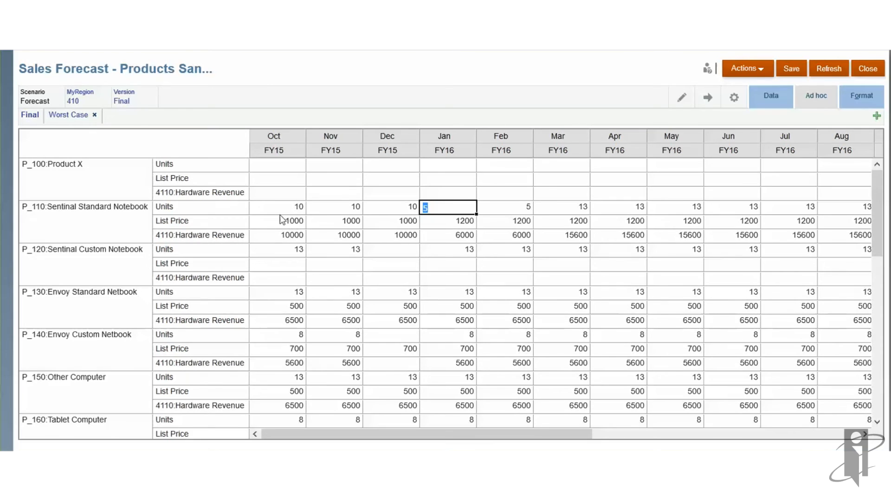
{"action": "mouse_move", "coordinate": [59, 136]}
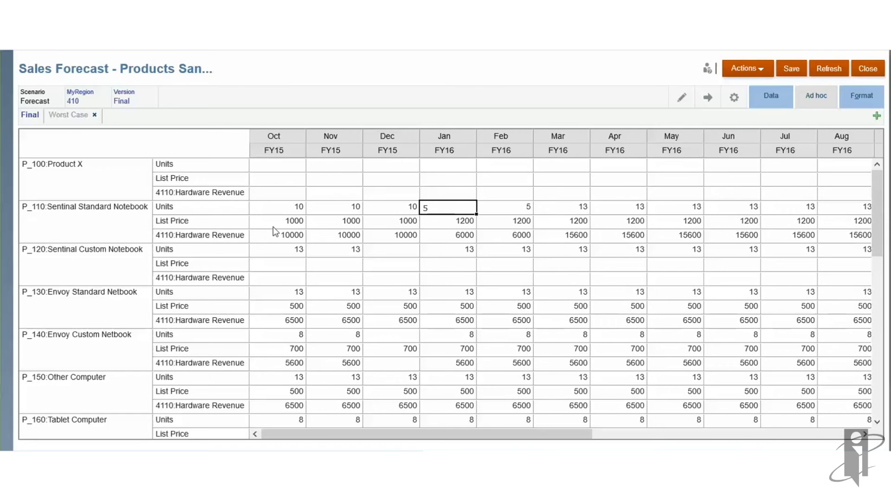
Switch the form to the Worst Case sandbox.
{"action": "left_click", "coordinate": [68, 115]}
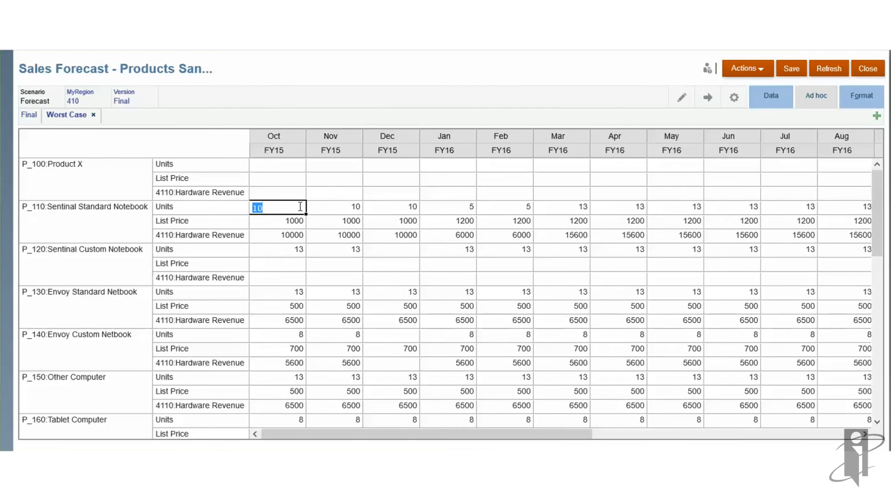
Enter Worst Case units 5, 3, 3, 3 for Oct–Jan on Sentinal Standard Notebook and save.
{"action": "type", "text": "5"}
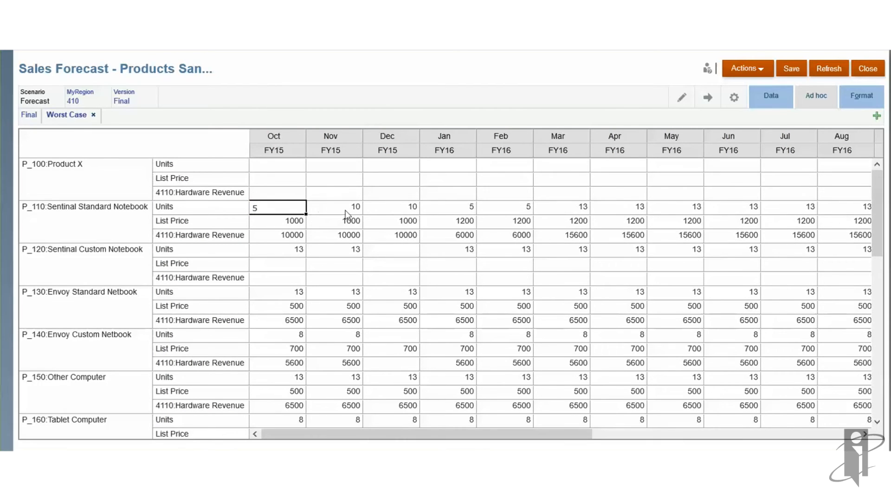
{"action": "left_click", "coordinate": [335, 206]}
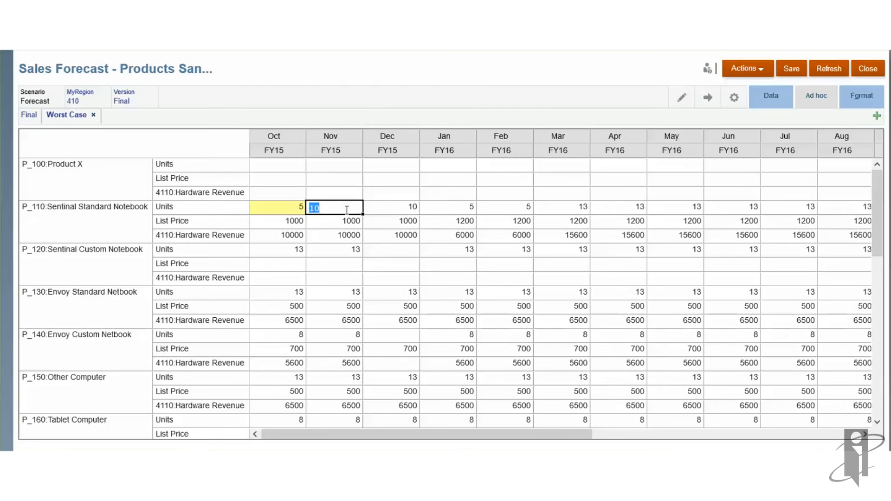
{"action": "type", "text": "3"}
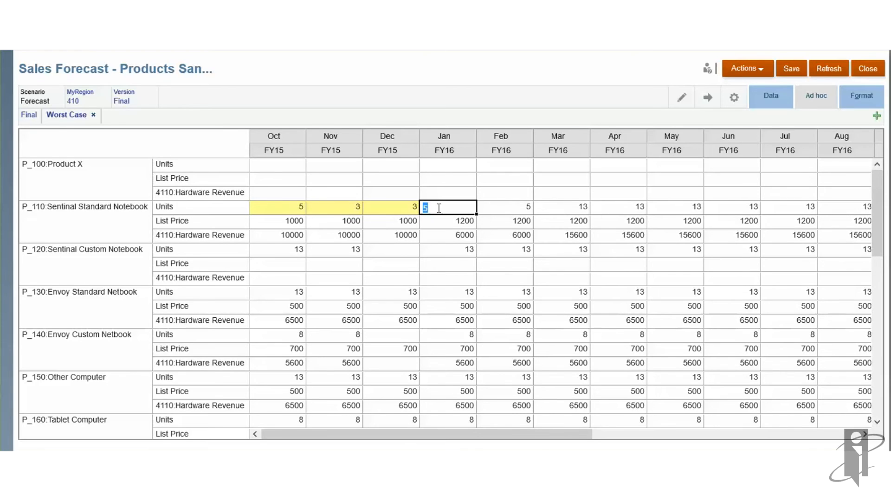
{"action": "type", "text": "3"}
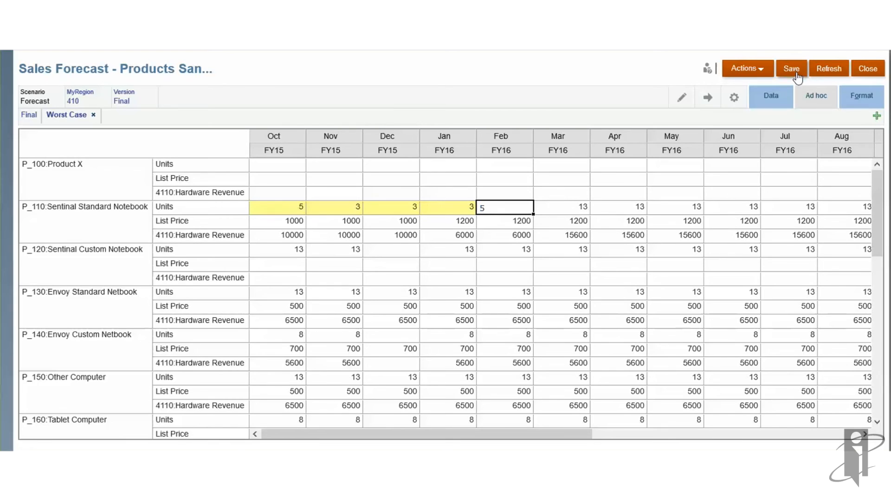
{"action": "key", "text": "Return"}
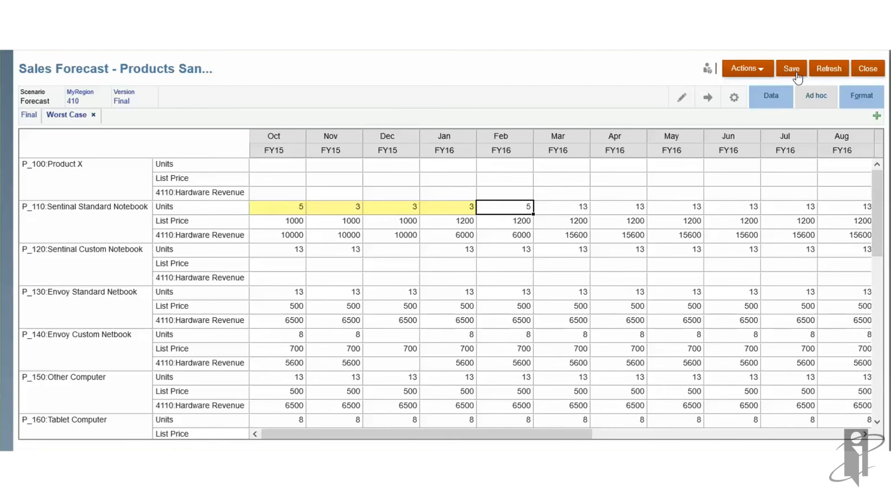
{"action": "left_click", "coordinate": [791, 68]}
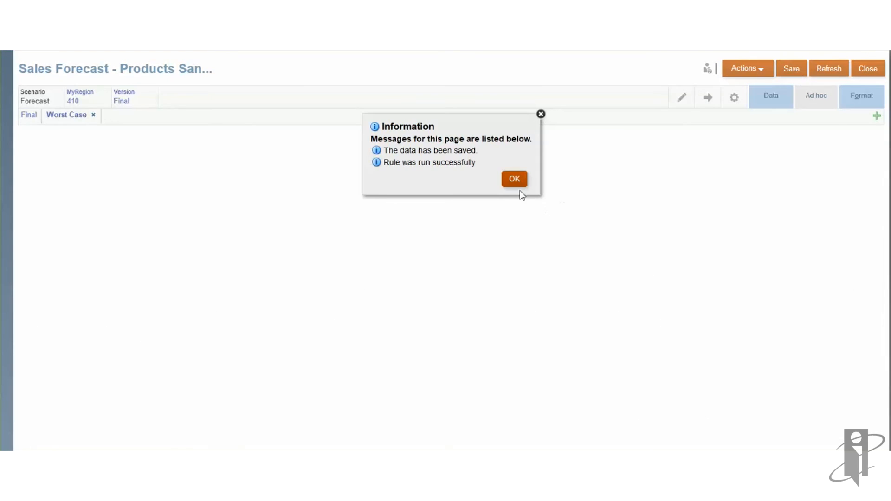
{"action": "left_click", "coordinate": [514, 178]}
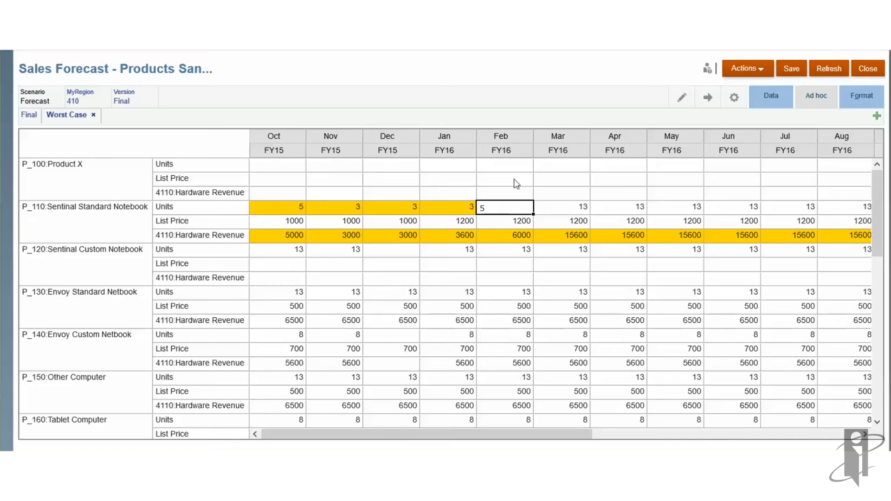
{"action": "mouse_move", "coordinate": [767, 72]}
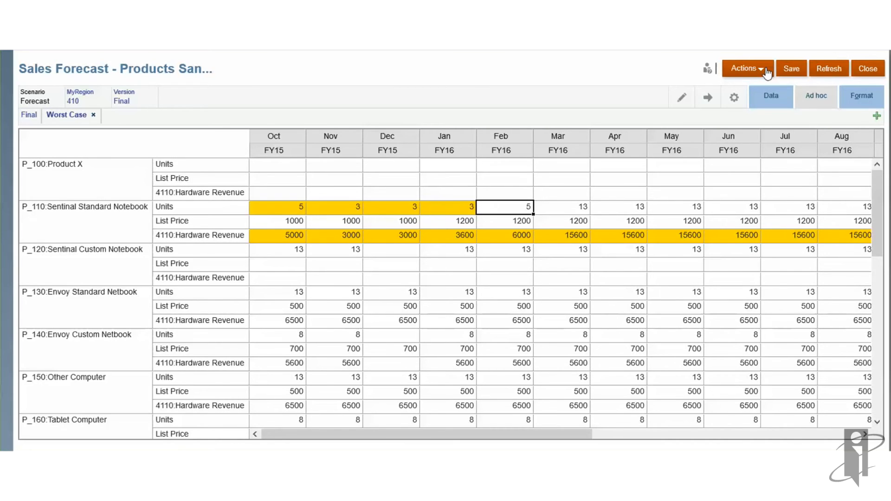
{"action": "left_click", "coordinate": [746, 68]}
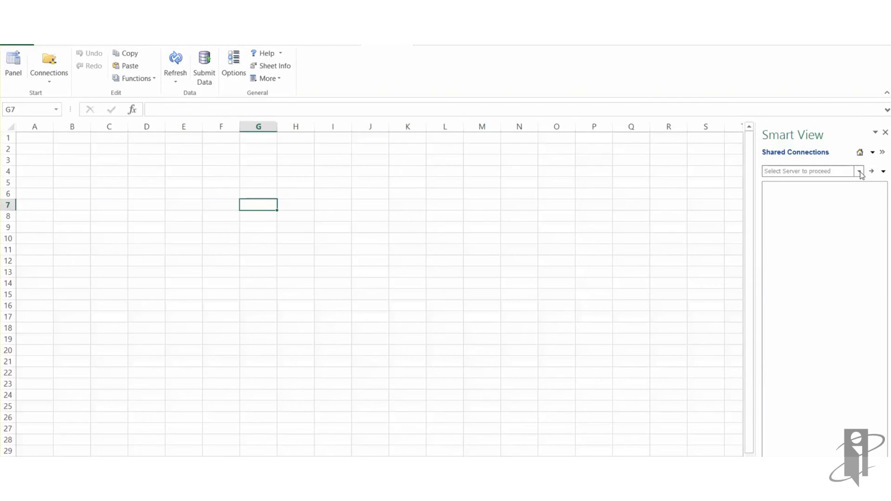
Connect Smart View to the Oracle Hyperion Planning server and expand the VISION application.
{"action": "left_click", "coordinate": [858, 171]}
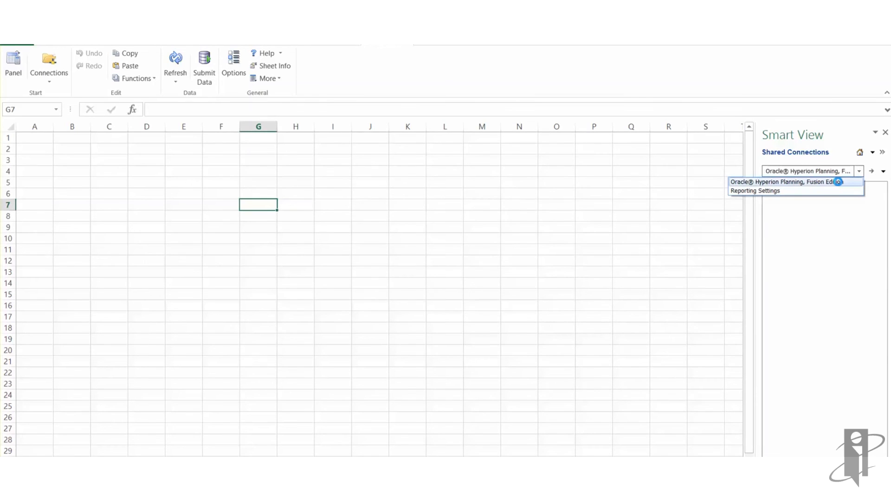
{"action": "left_click", "coordinate": [788, 182]}
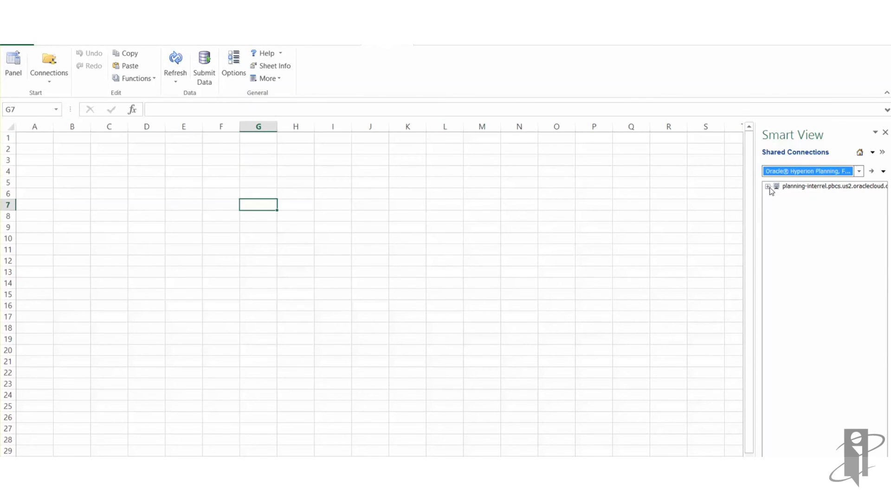
{"action": "left_click", "coordinate": [768, 186]}
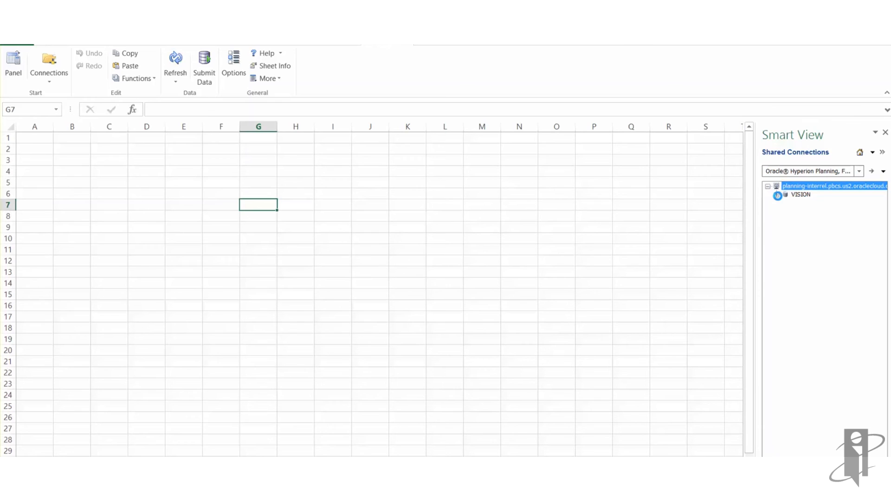
{"action": "left_click", "coordinate": [778, 194]}
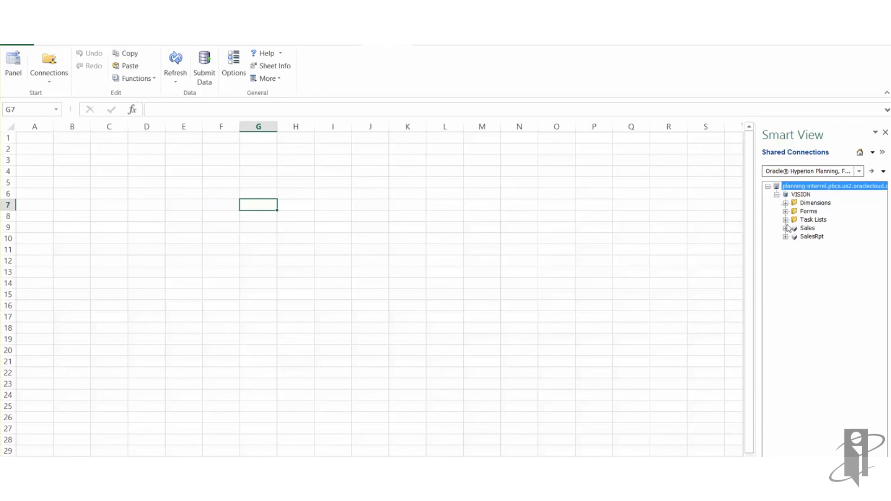
Expand Task Lists and load the Forecasting Activities task list into the panel.
{"action": "left_click", "coordinate": [786, 219]}
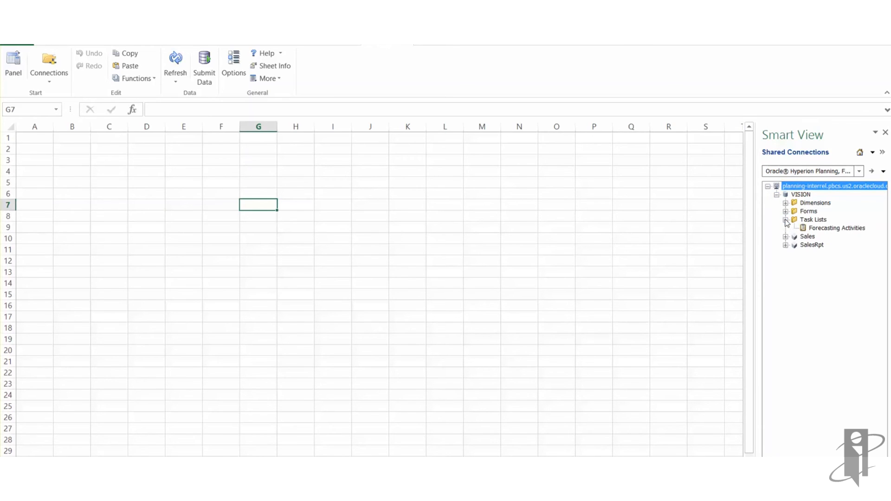
{"action": "left_click", "coordinate": [835, 228]}
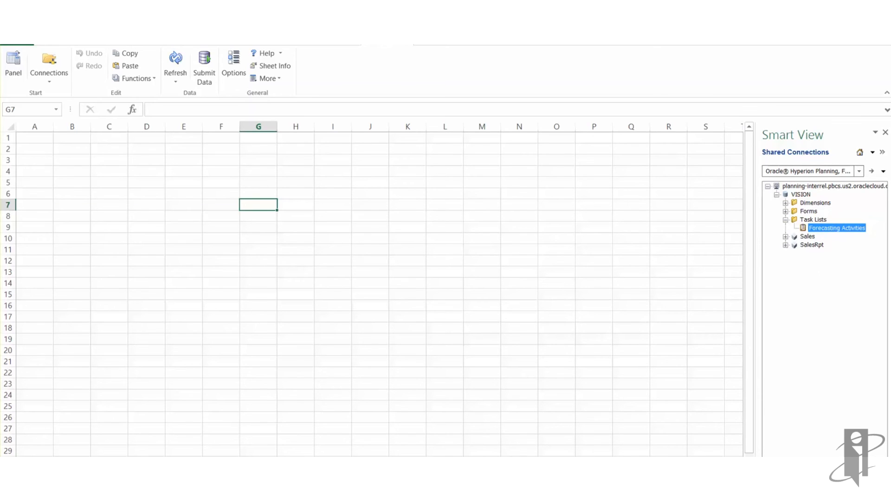
{"action": "double_click", "coordinate": [837, 228]}
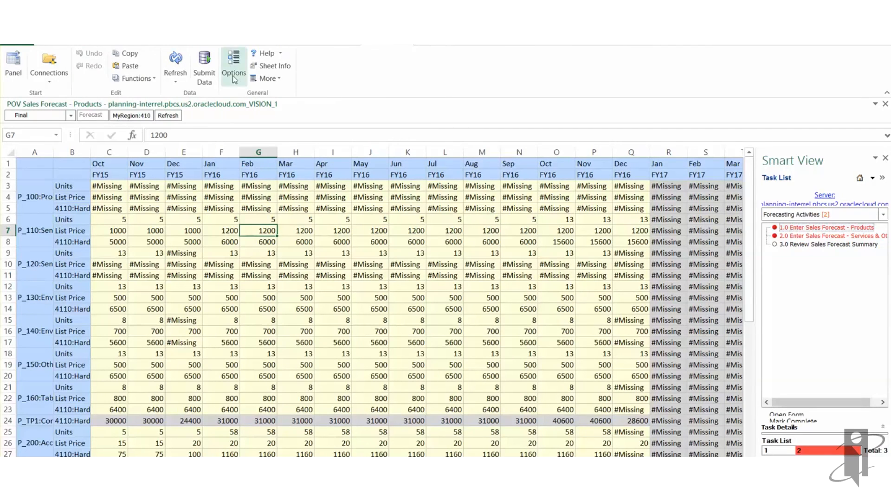
In Smart View Data Options, set the #NoData/Missing label to '-'.
{"action": "left_click", "coordinate": [233, 65]}
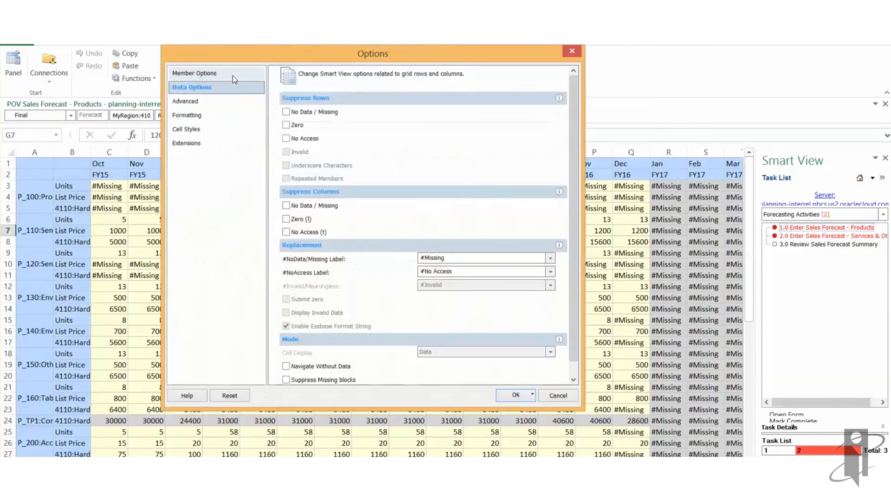
{"action": "mouse_move", "coordinate": [301, 117]}
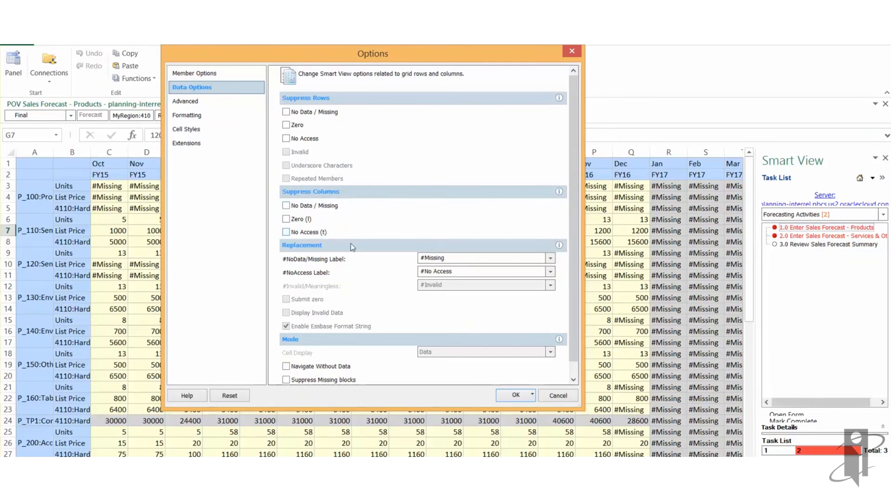
{"action": "left_click", "coordinate": [548, 258]}
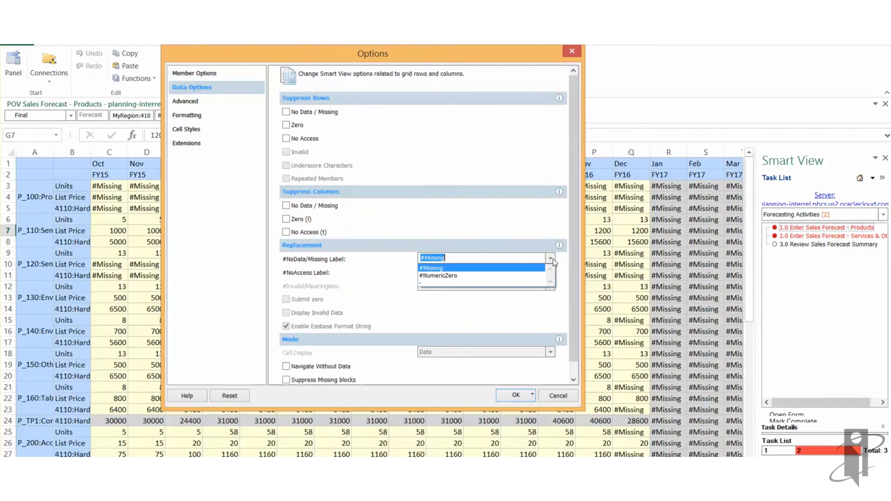
{"action": "left_click", "coordinate": [431, 258]}
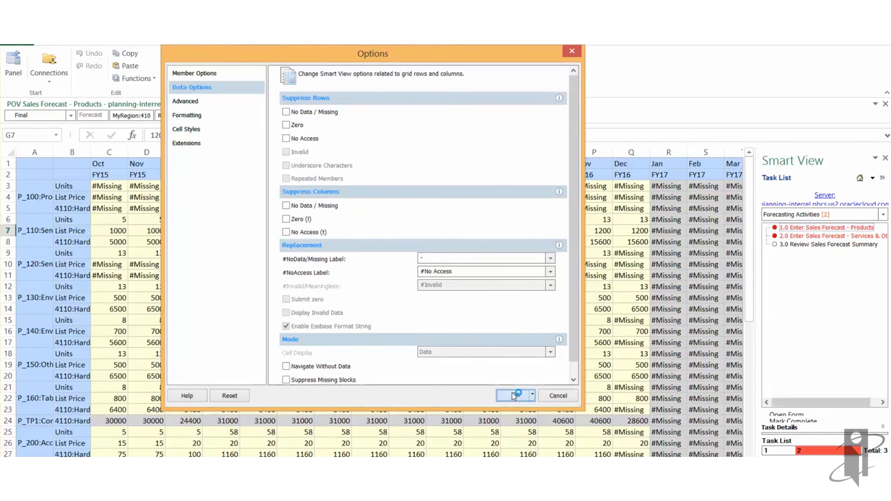
{"action": "left_click", "coordinate": [512, 396]}
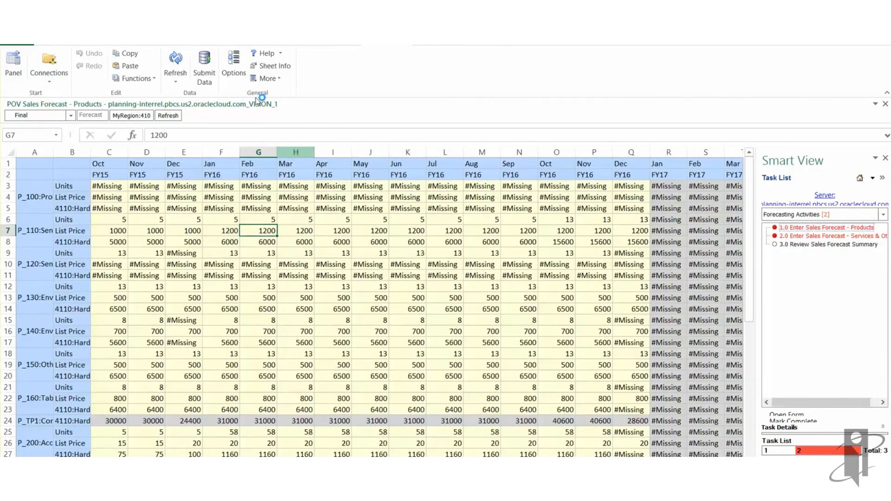
Refresh the form so empty cells show dashes, and select the Oct FY15 Units cell for P_110.
{"action": "left_click", "coordinate": [175, 60]}
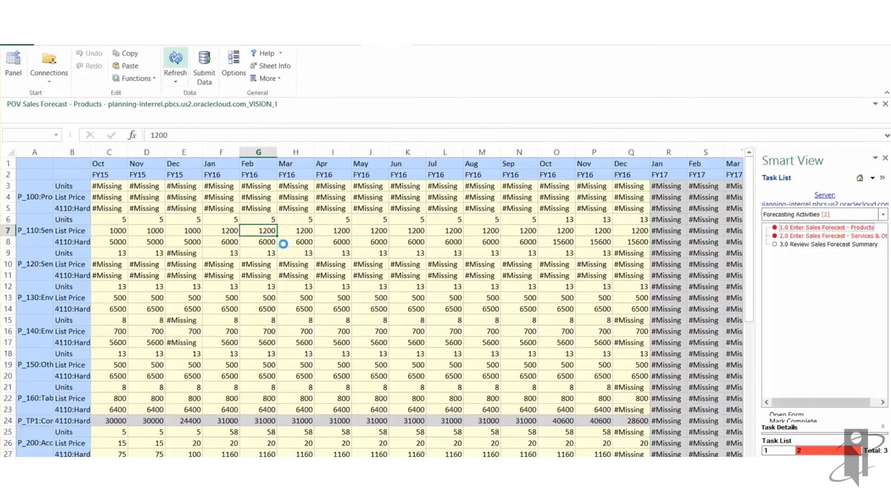
{"action": "left_click", "coordinate": [175, 62]}
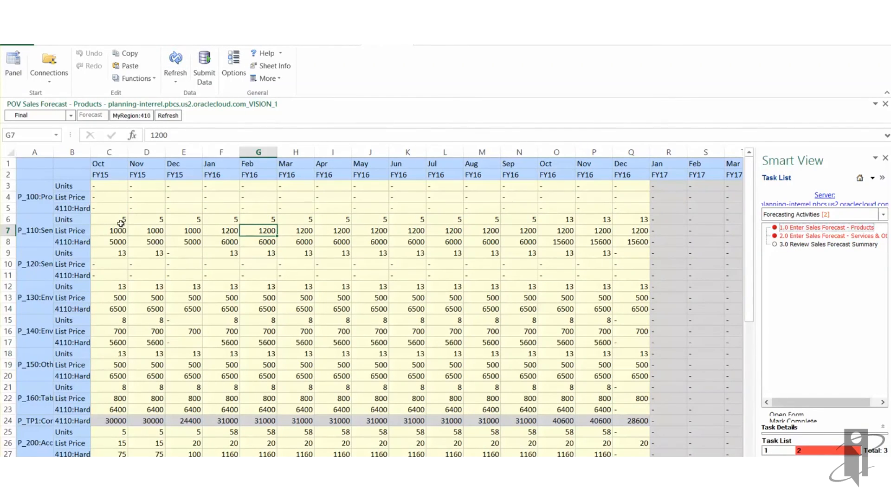
{"action": "left_click", "coordinate": [109, 219]}
{"action": "type", "text": "10"}
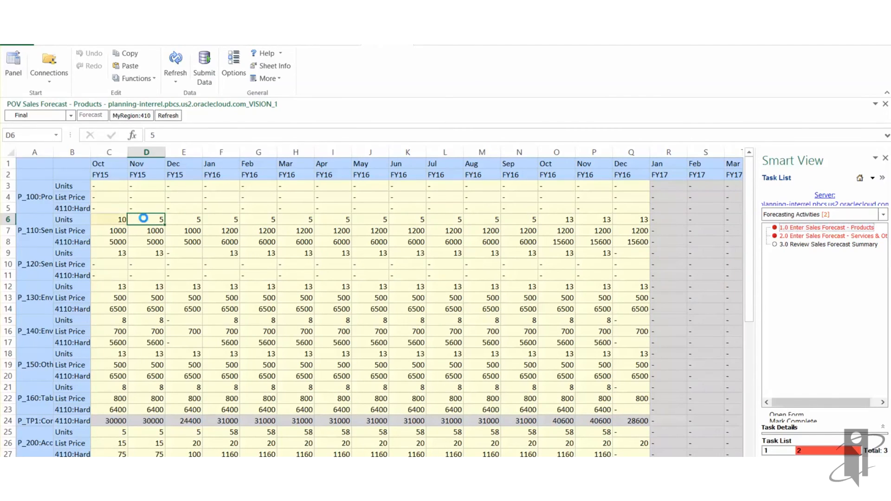
Fill the P_110 Units row with 10 in every month and submit, then start Analyze on a grid cell.
{"action": "left_click", "coordinate": [109, 219]}
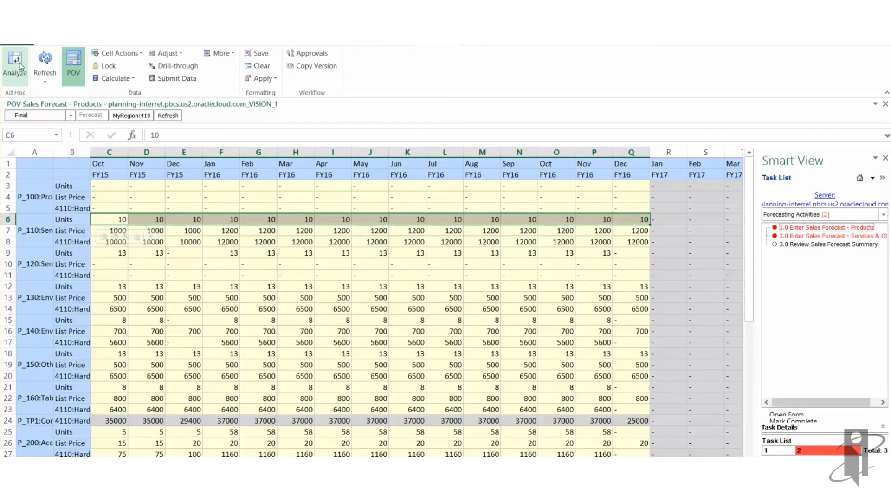
{"action": "left_click", "coordinate": [110, 196]}
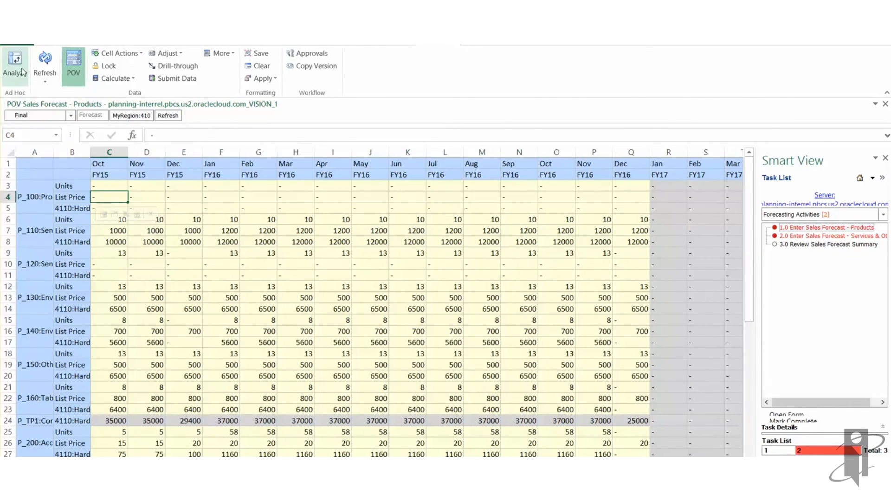
{"action": "left_click", "coordinate": [73, 64]}
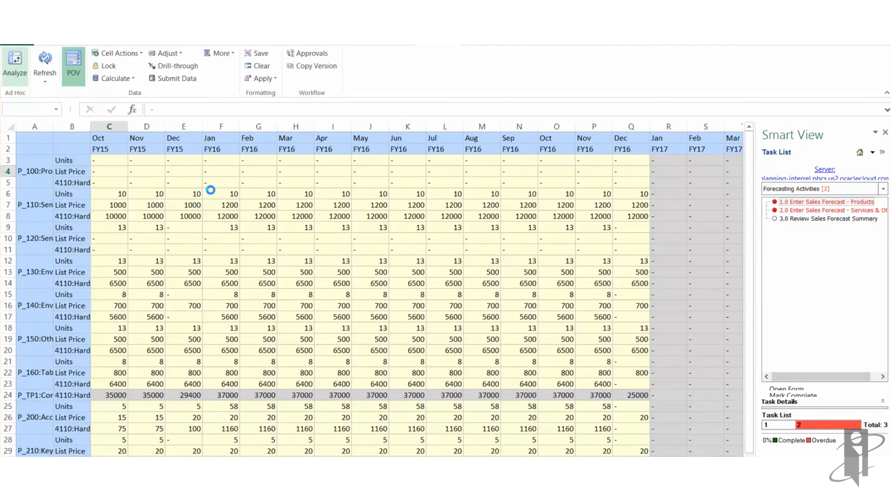
Convert the form to an ad hoc grid with POV selectors and keep only the Units rows.
{"action": "left_click", "coordinate": [72, 62]}
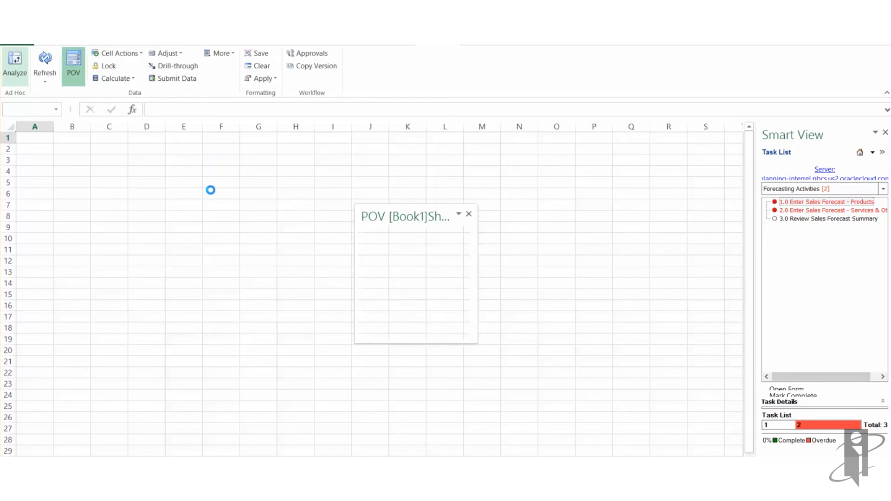
{"action": "left_click", "coordinate": [468, 215]}
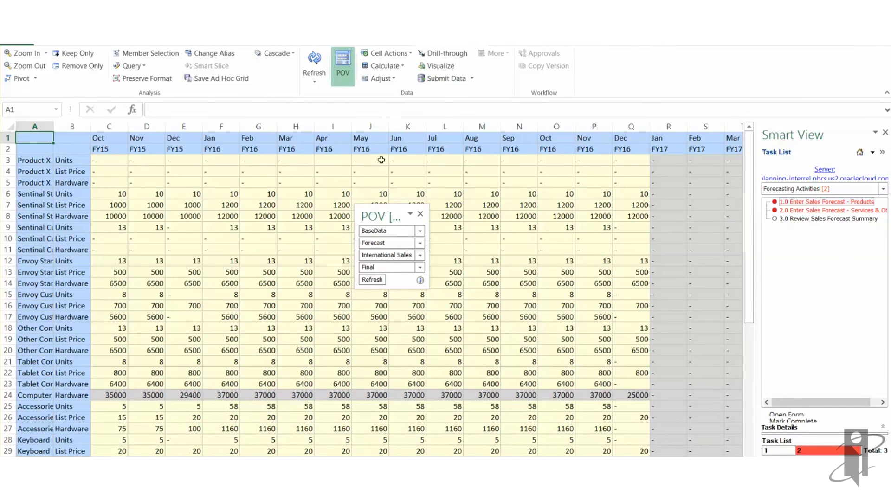
{"action": "mouse_move", "coordinate": [376, 221]}
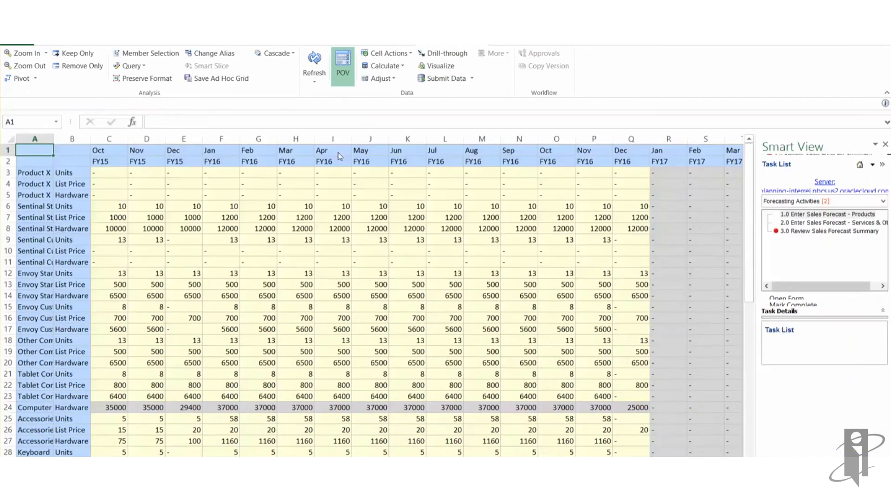
{"action": "left_click", "coordinate": [342, 59]}
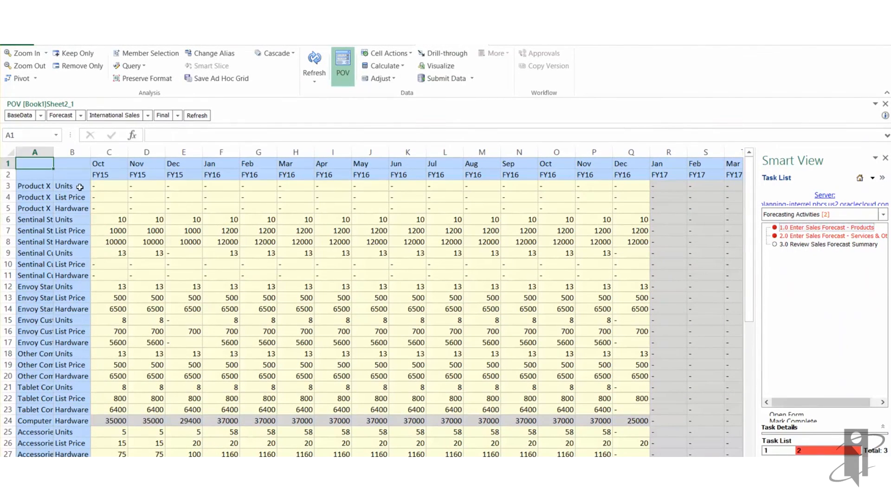
{"action": "left_click", "coordinate": [71, 186]}
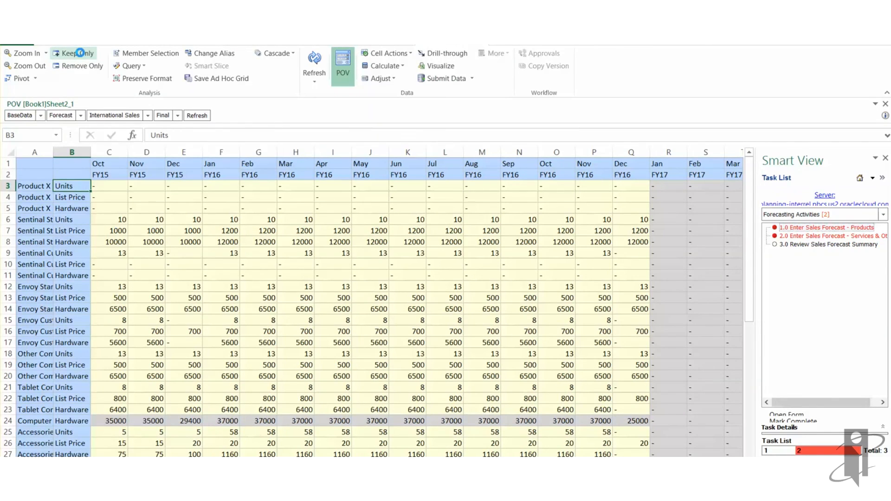
{"action": "left_click", "coordinate": [74, 53]}
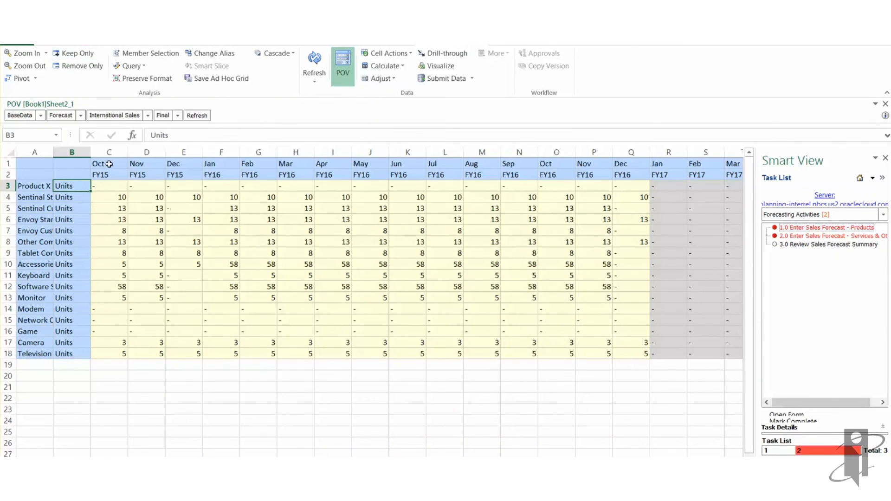
Keep only the FY15 months and zoom out through Q4 to YearTotal per product.
{"action": "left_click", "coordinate": [109, 175]}
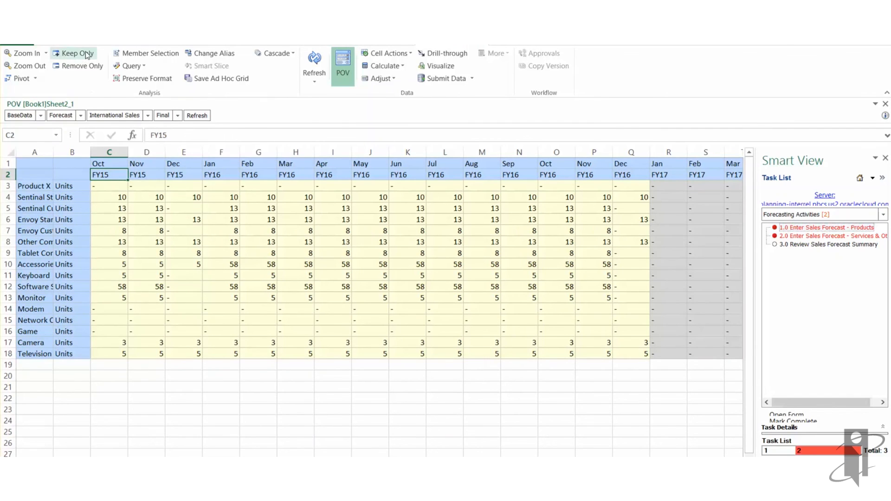
{"action": "left_click", "coordinate": [73, 53]}
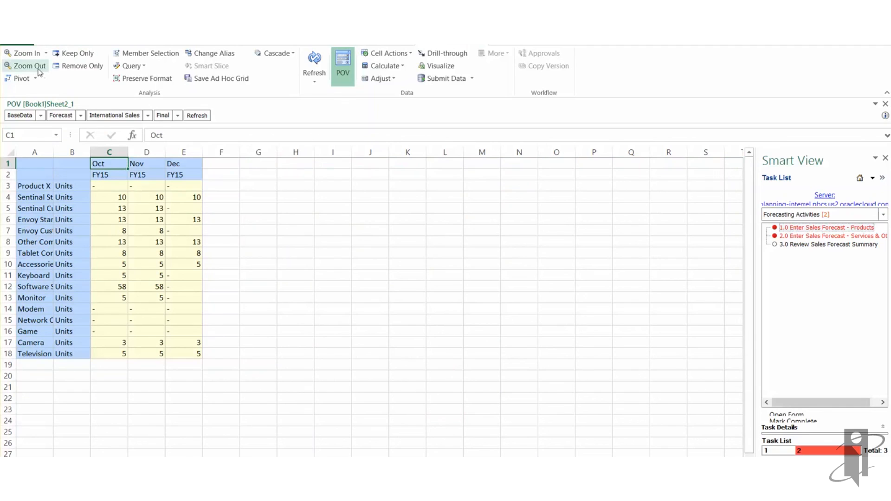
{"action": "left_click", "coordinate": [28, 65]}
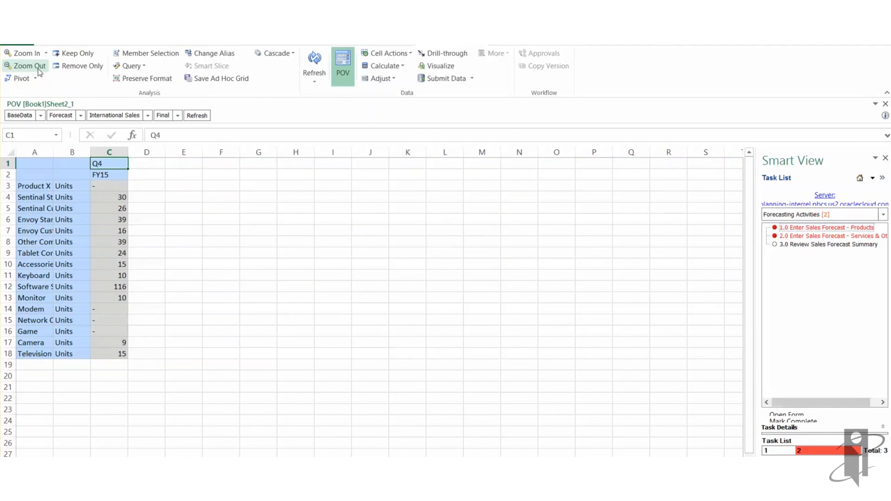
{"action": "left_click", "coordinate": [28, 66]}
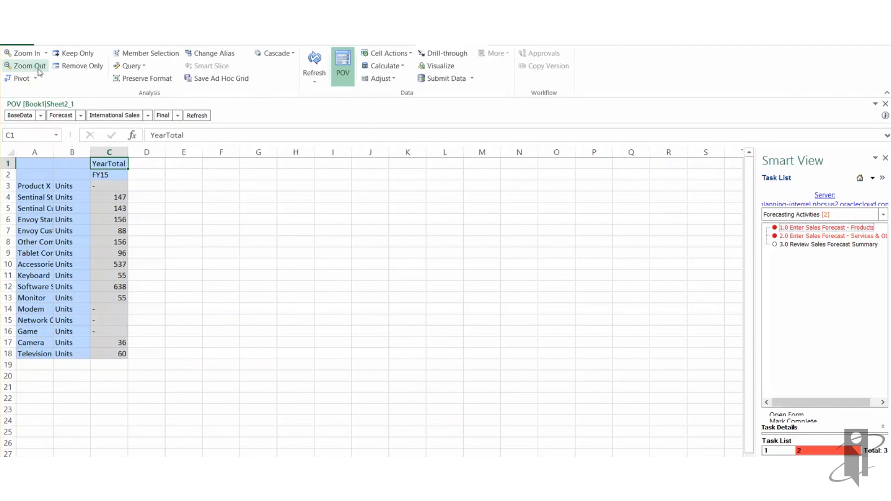
{"action": "left_click", "coordinate": [35, 197]}
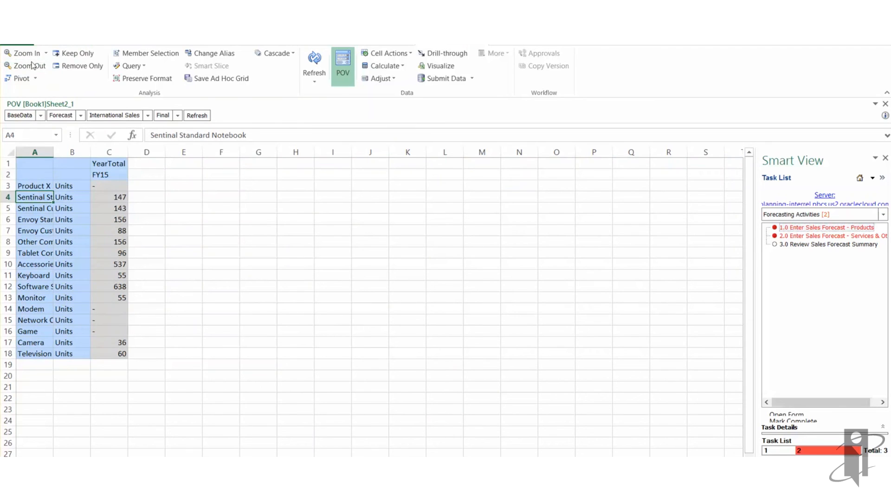
Zoom products out to categories, roll entities up to Sales, then zoom into its sales entities.
{"action": "left_click", "coordinate": [29, 65]}
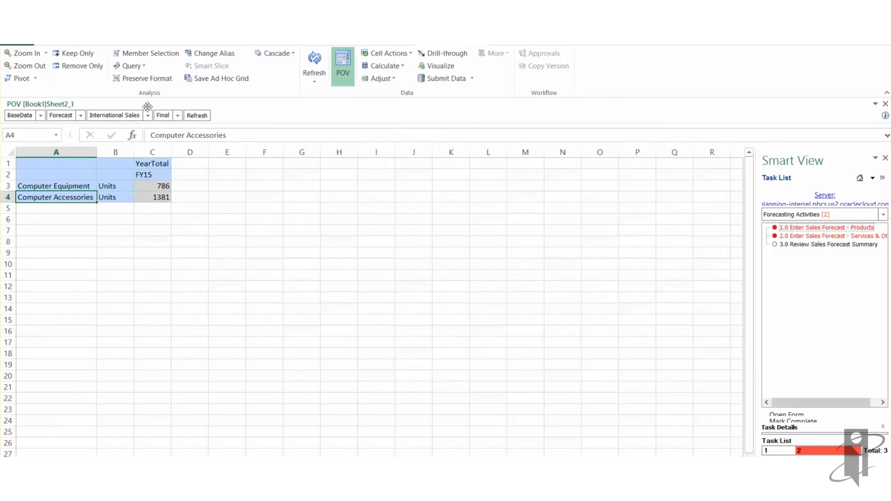
{"action": "mouse_move", "coordinate": [54, 188]}
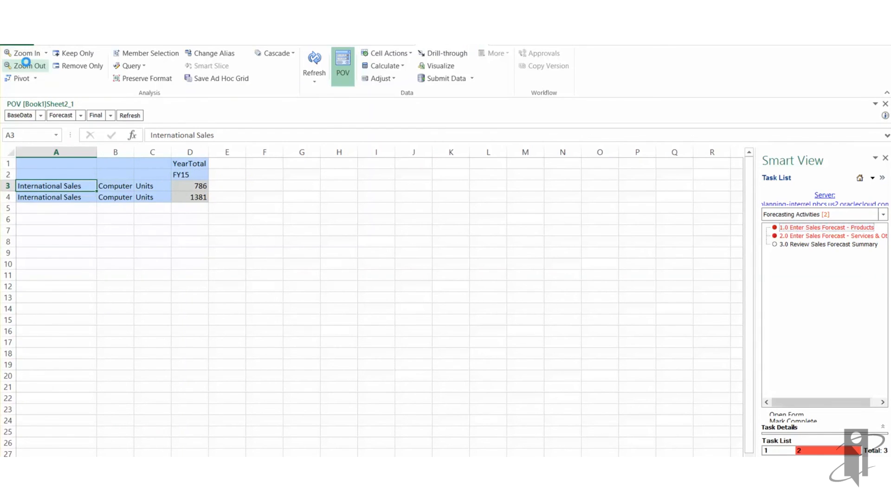
{"action": "left_click", "coordinate": [28, 65]}
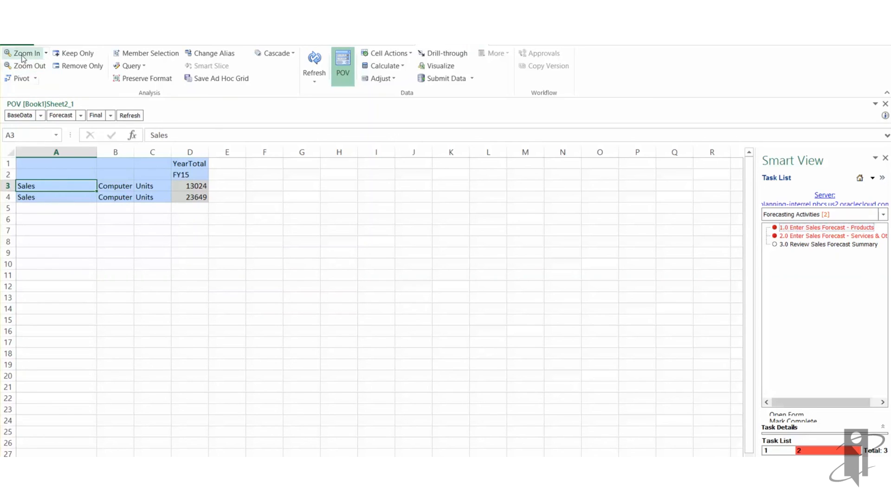
{"action": "left_click", "coordinate": [27, 53]}
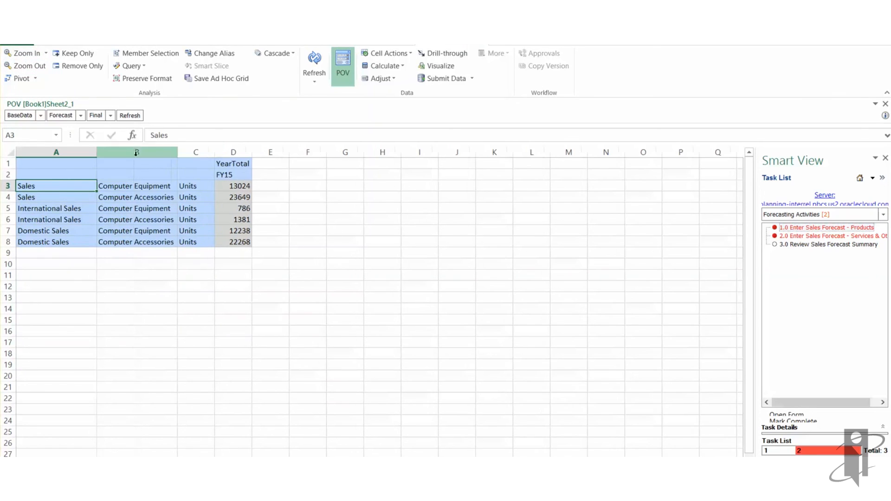
Pivot the product categories into columns against Sales, International and Domestic Sales rows.
{"action": "left_click", "coordinate": [135, 186]}
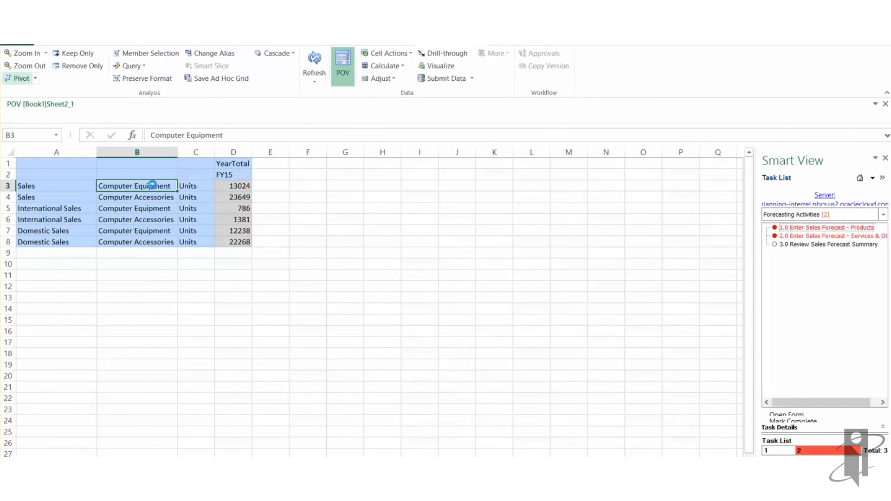
{"action": "left_click", "coordinate": [18, 78]}
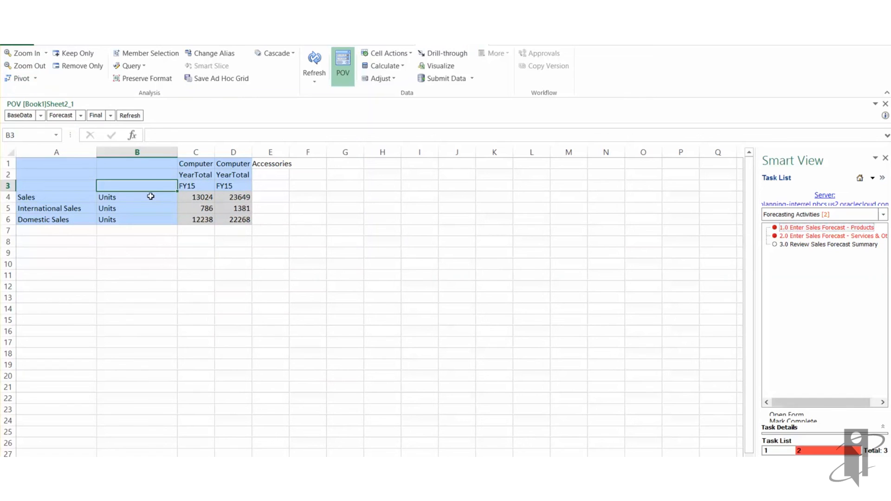
{"action": "left_click", "coordinate": [20, 78]}
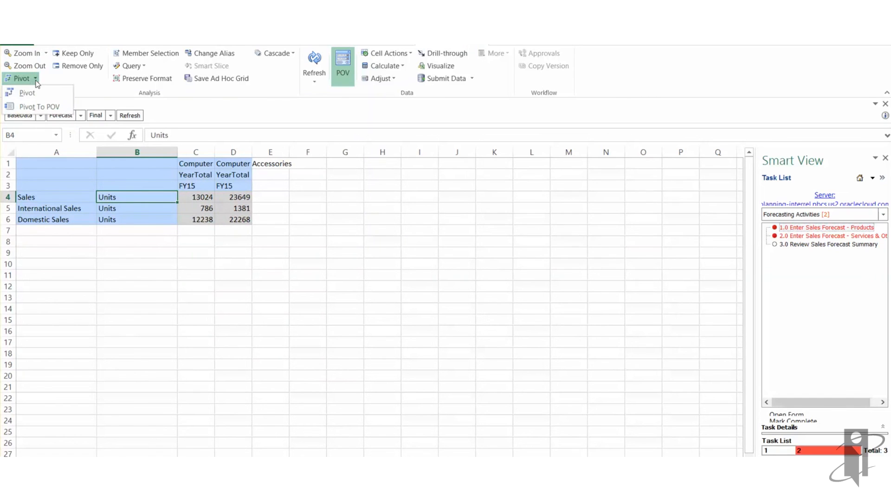
{"action": "left_click", "coordinate": [27, 106]}
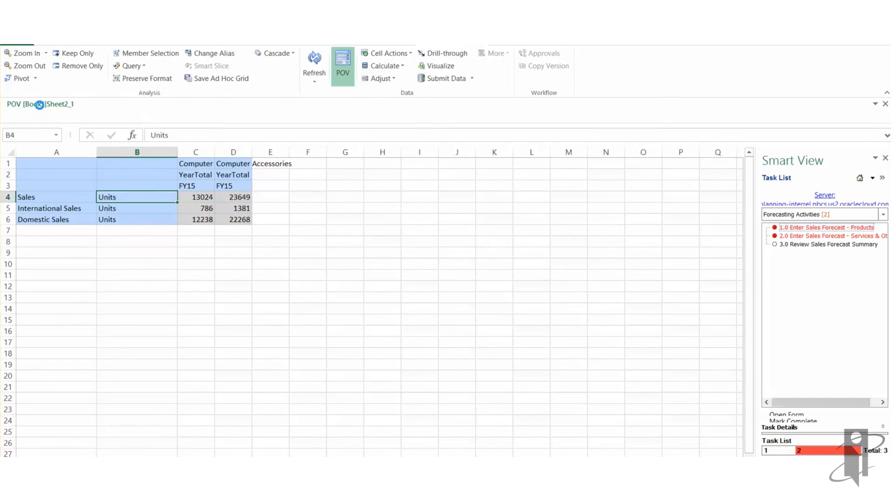